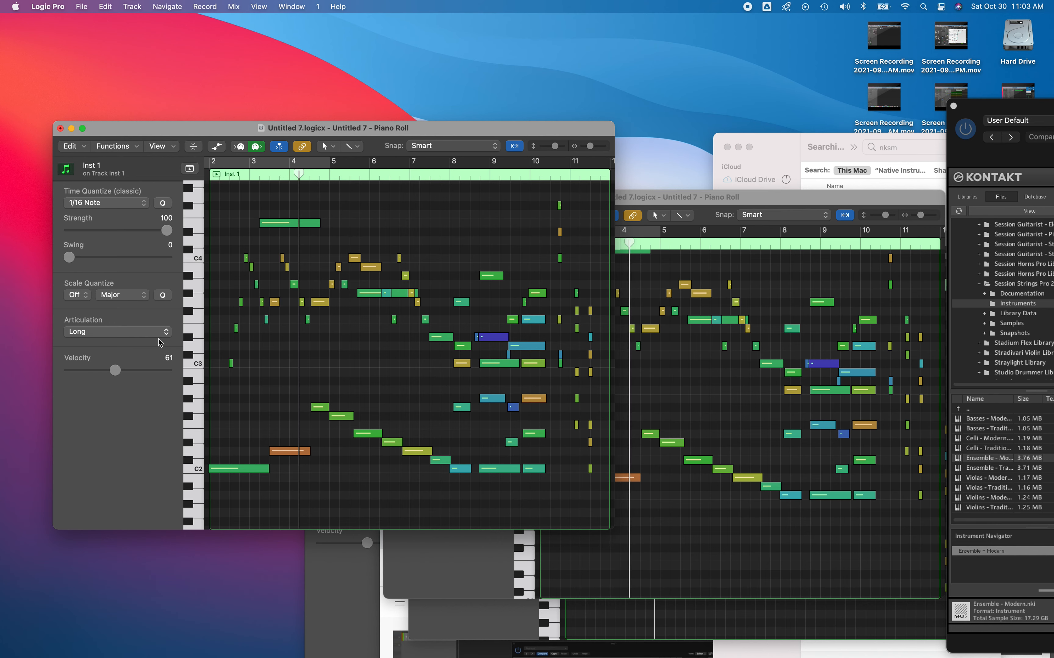
Try Falls Fast and Tremolo on the selected notes, then set all 43 notes to Long
{"action": "left_click", "coordinate": [115, 331]}
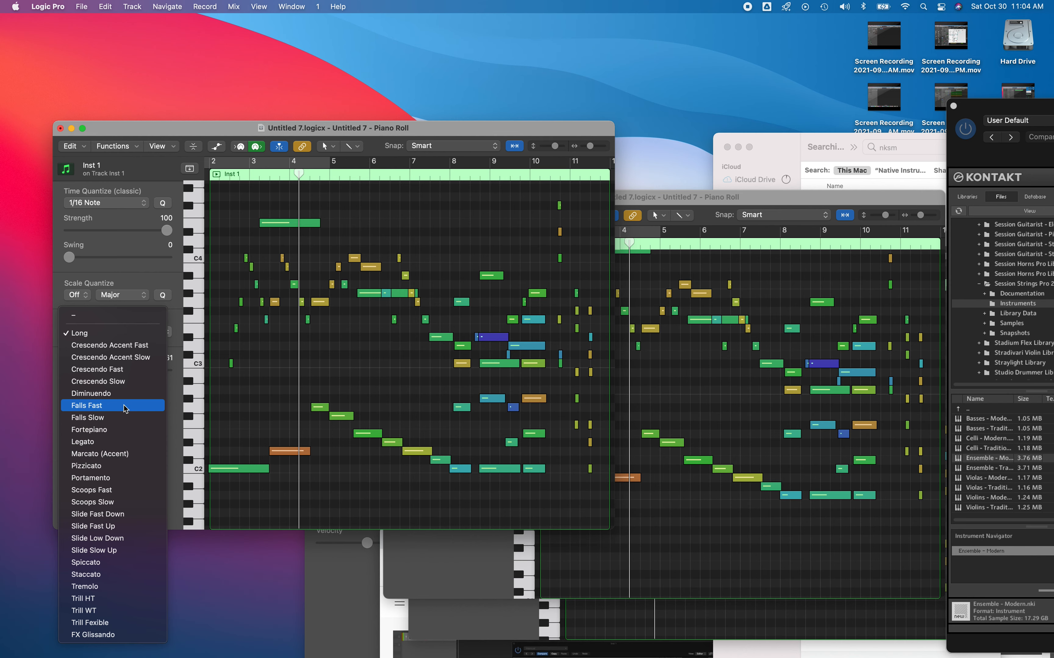
{"action": "left_click", "coordinate": [87, 405]}
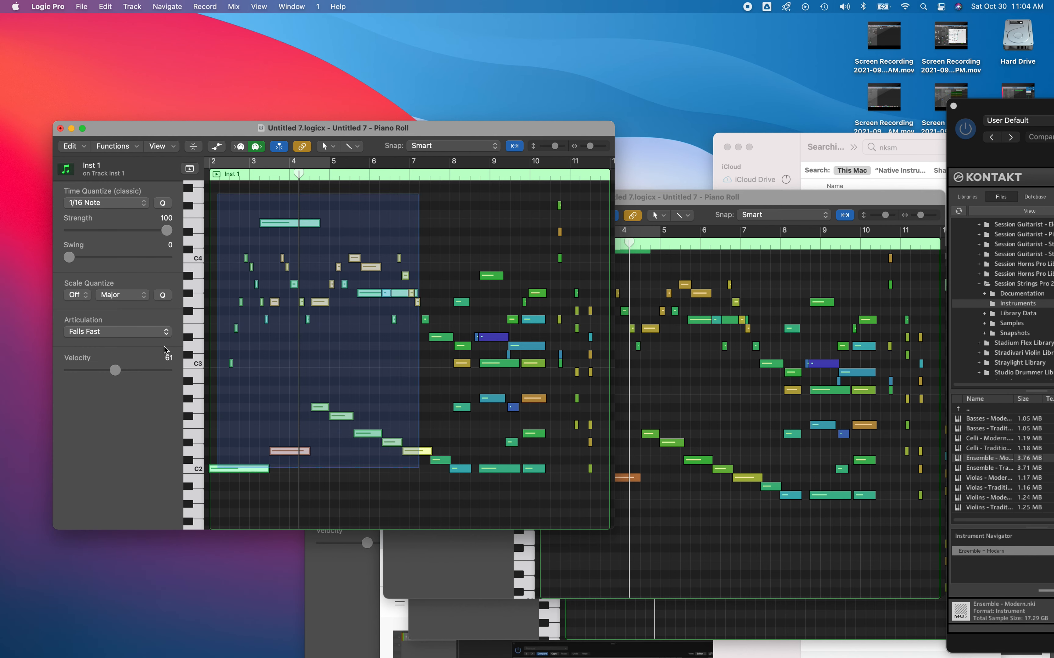
{"action": "left_click", "coordinate": [116, 331]}
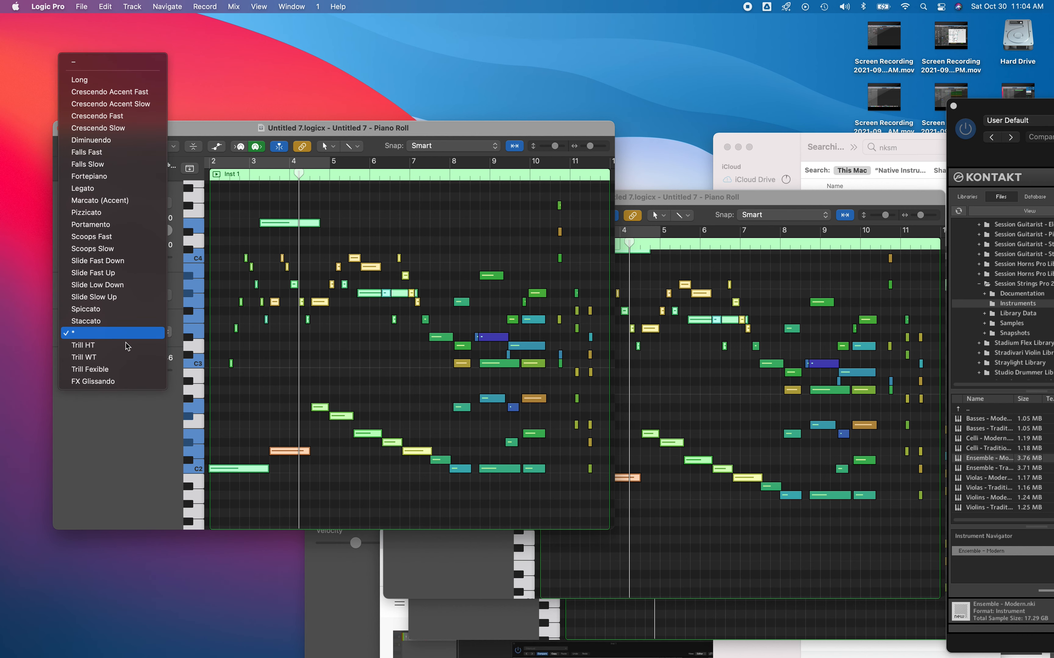
{"action": "mouse_move", "coordinate": [91, 224]}
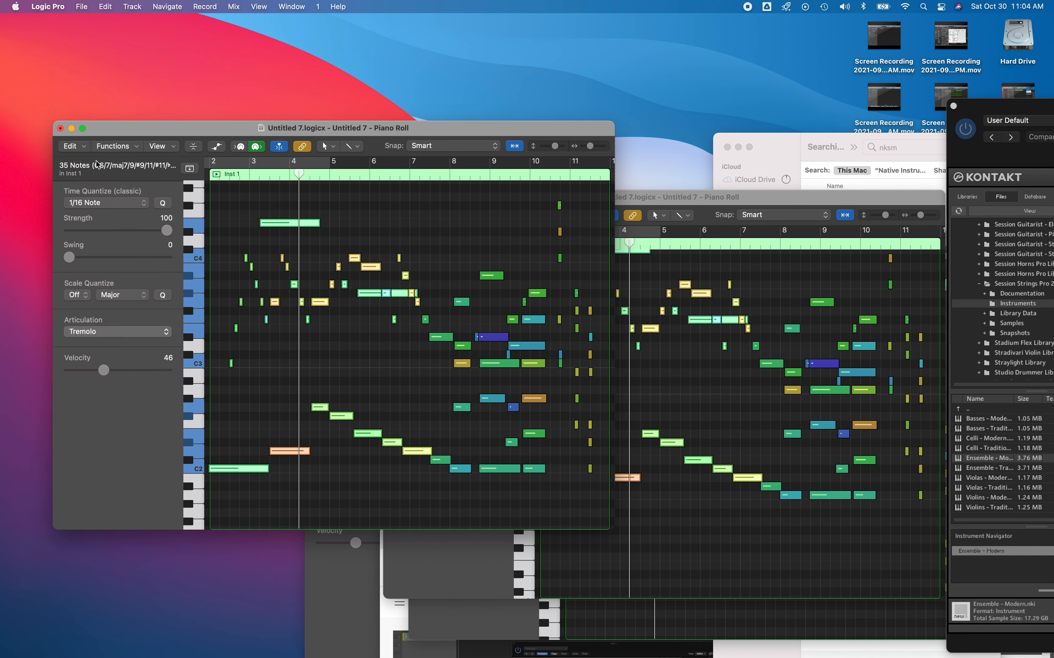
{"action": "left_click", "coordinate": [118, 331]}
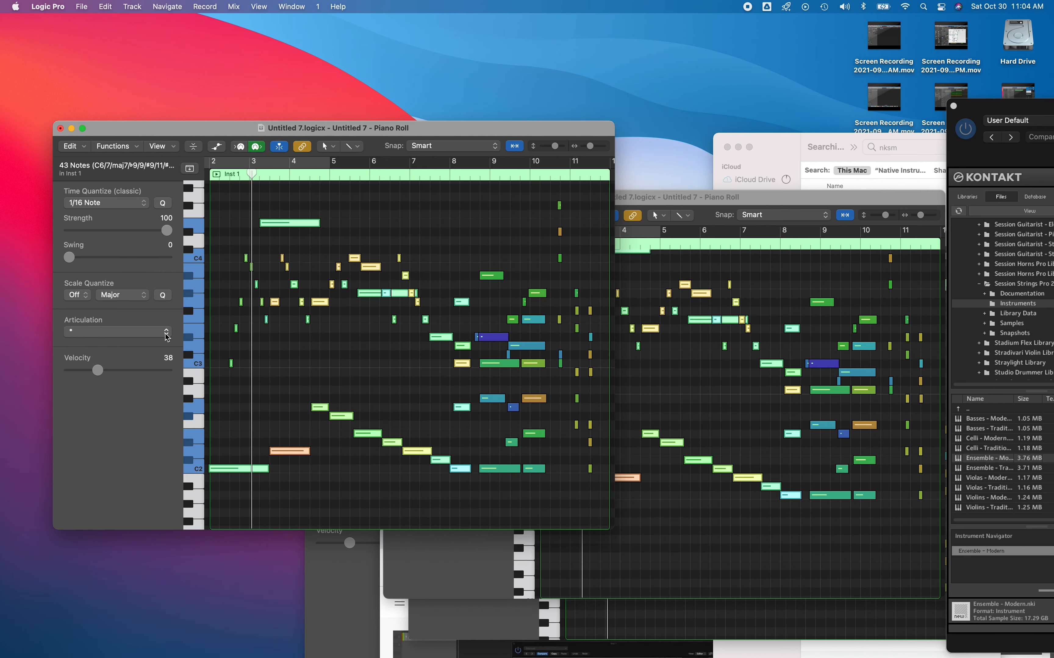
{"action": "left_click", "coordinate": [112, 331]}
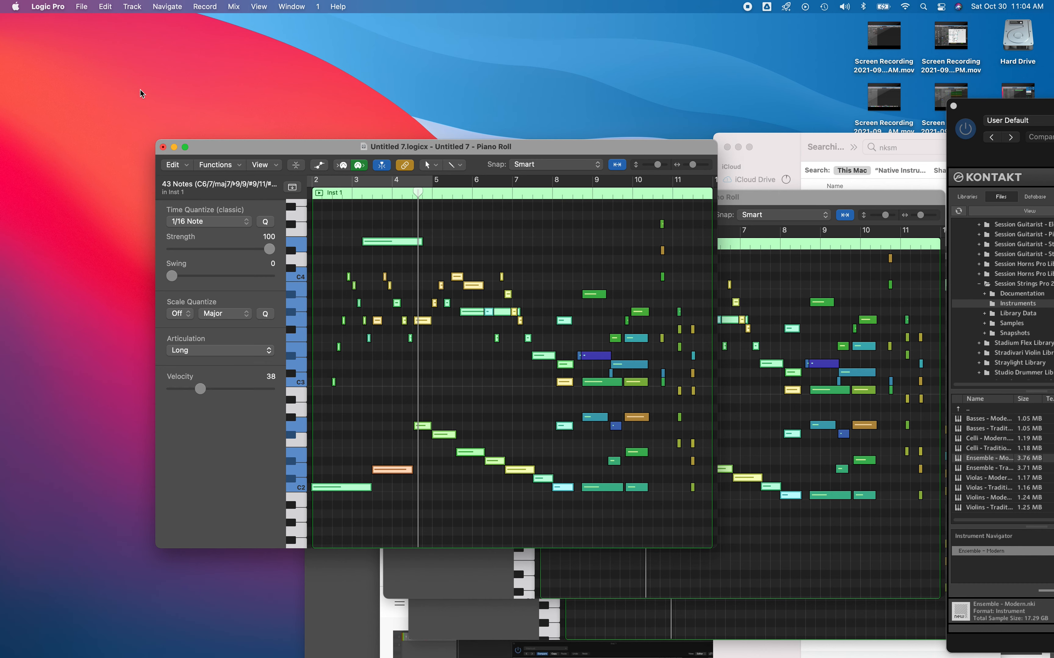
Shrink and close the duplicate Piano Roll window, leaving no Piano Roll open
{"action": "left_click", "coordinate": [47, 6]}
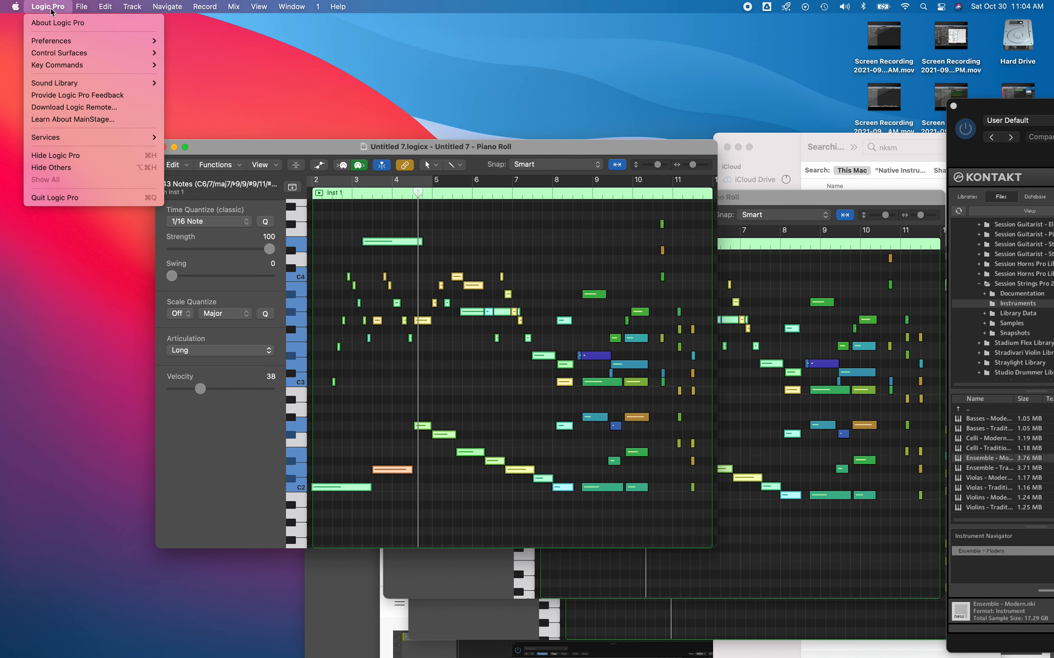
{"action": "mouse_move", "coordinate": [201, 160]}
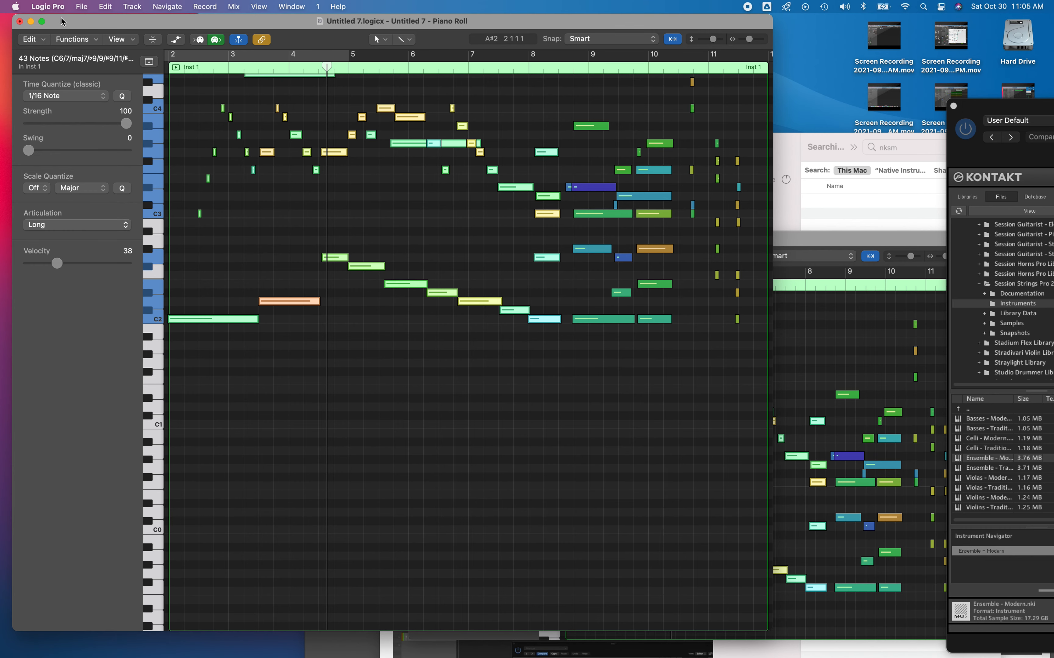
{"action": "left_click", "coordinate": [20, 26]}
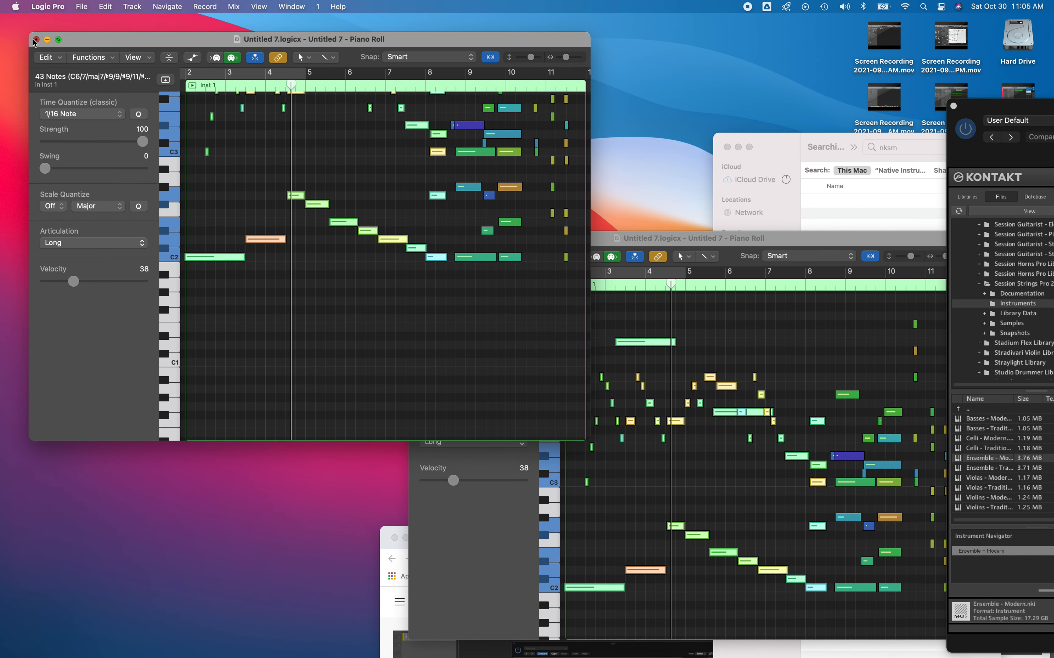
{"action": "left_click", "coordinate": [37, 39]}
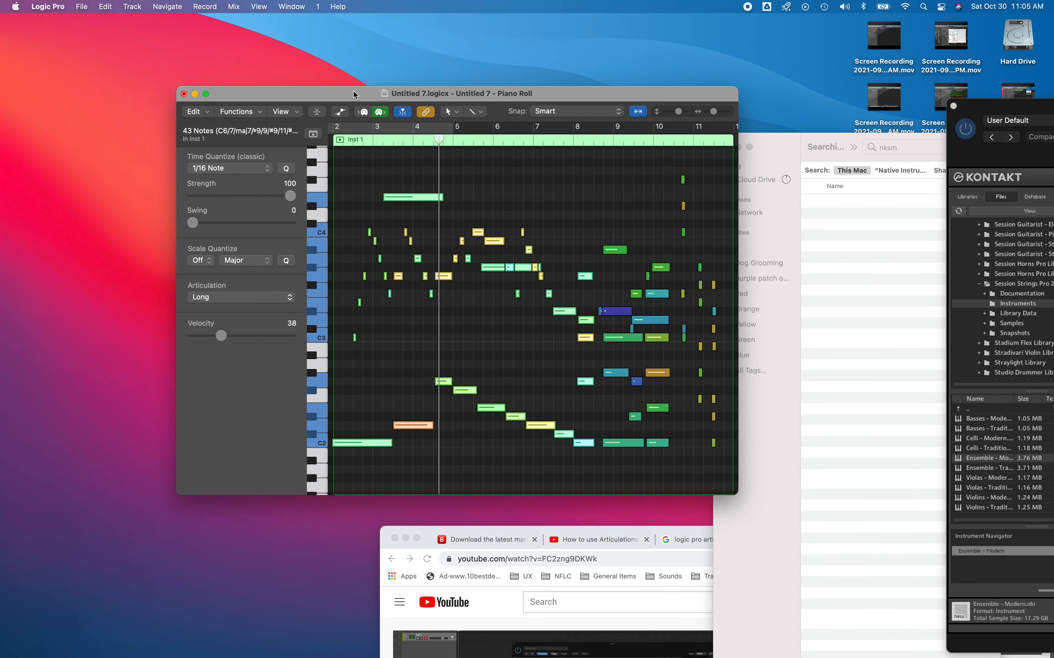
{"action": "mouse_move", "coordinate": [190, 39]}
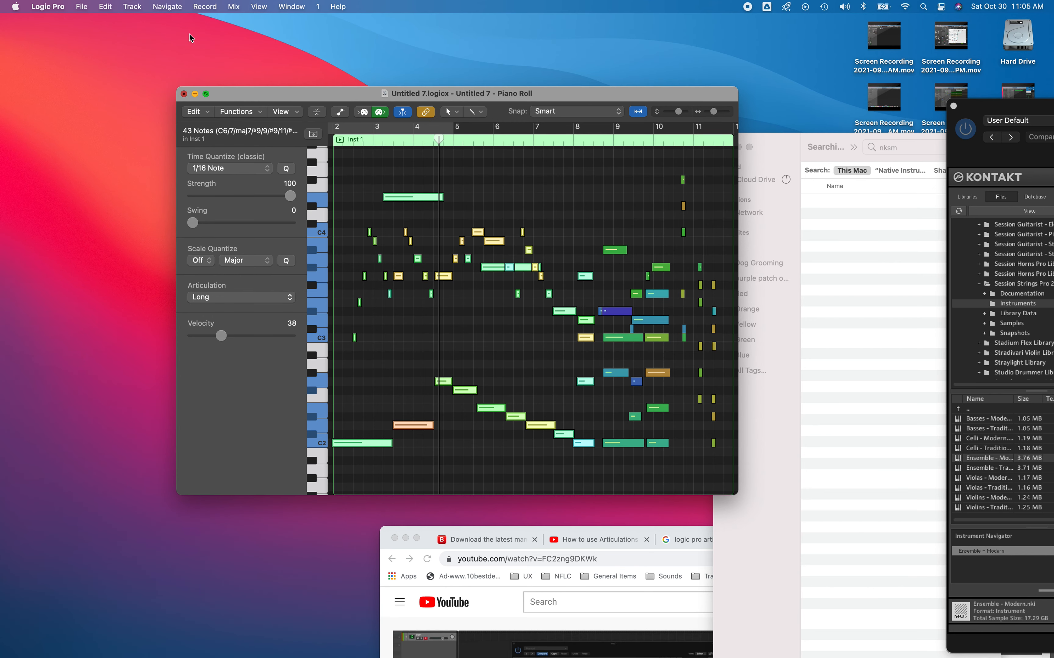
{"action": "left_click", "coordinate": [291, 6]}
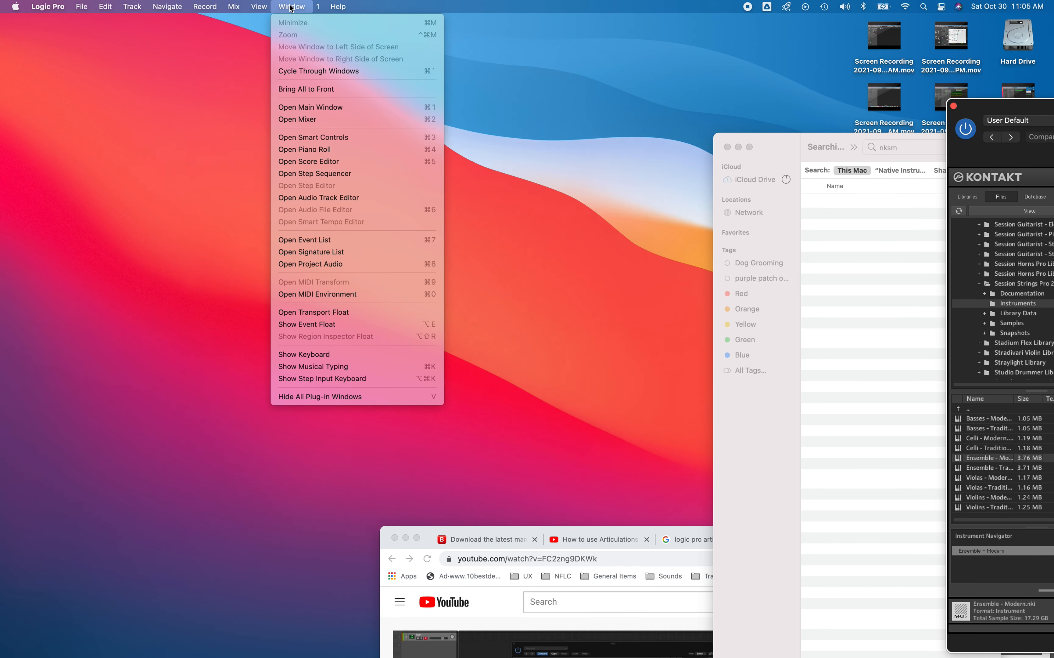
{"action": "mouse_move", "coordinate": [315, 174]}
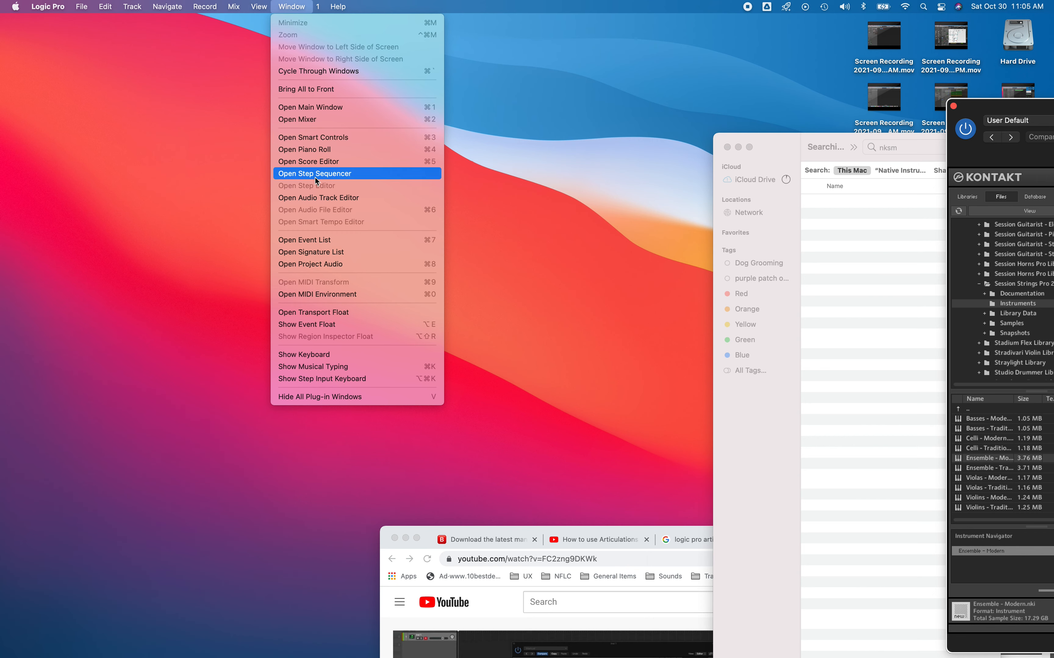
{"action": "mouse_move", "coordinate": [309, 107]}
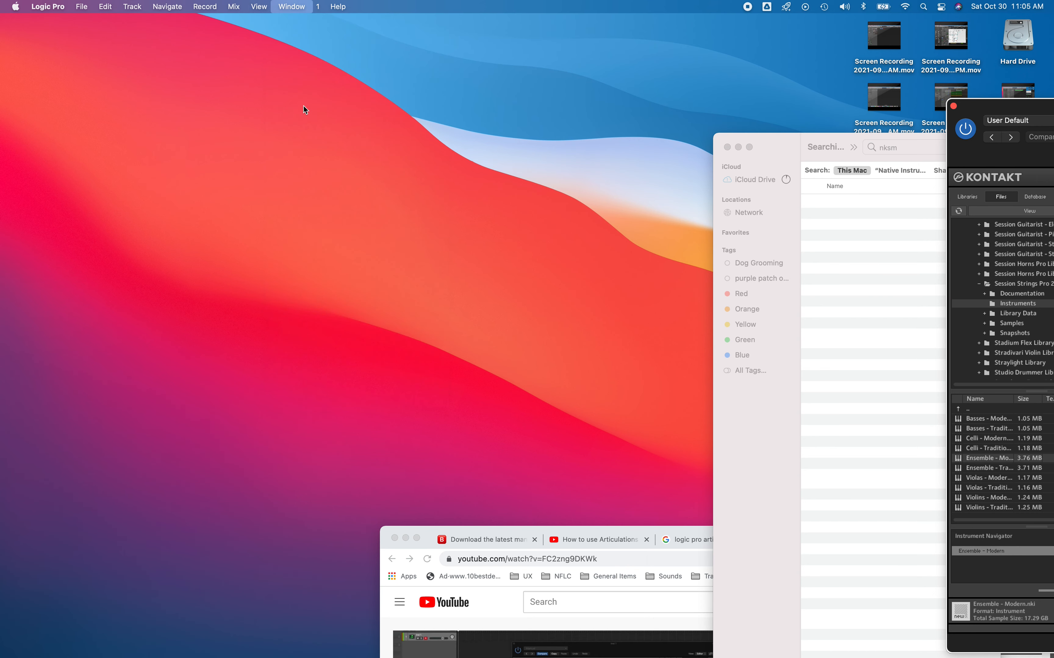
{"action": "mouse_move", "coordinate": [291, 6]}
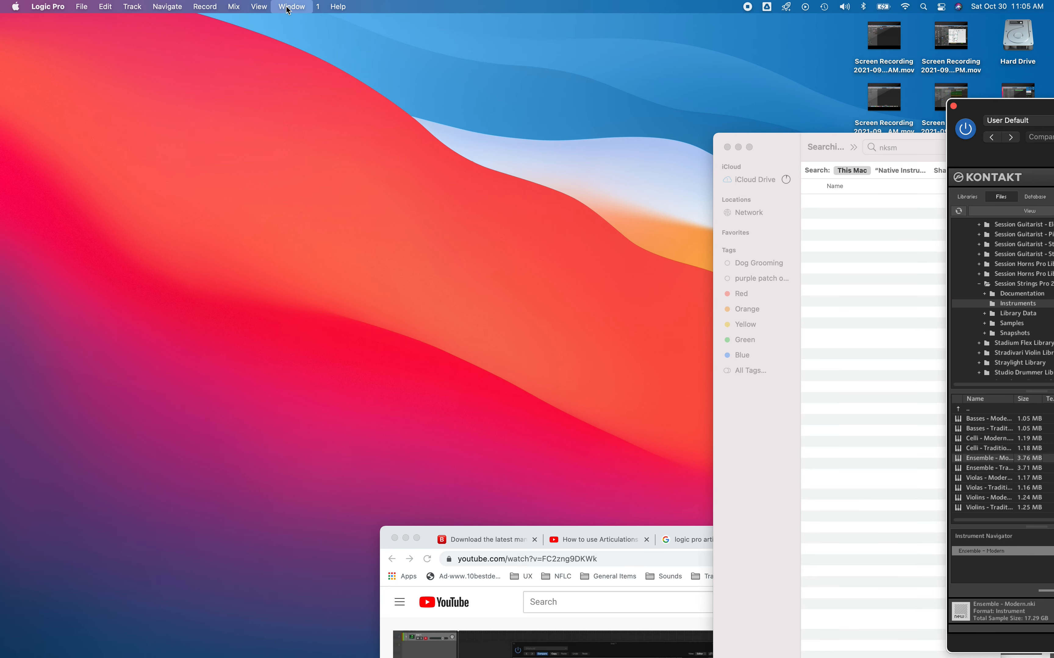
Bring the Tracks window forward and assign Inst 1 the NIST2 Ensemble - Modern CB -SL articulation set
{"action": "left_click", "coordinate": [291, 6]}
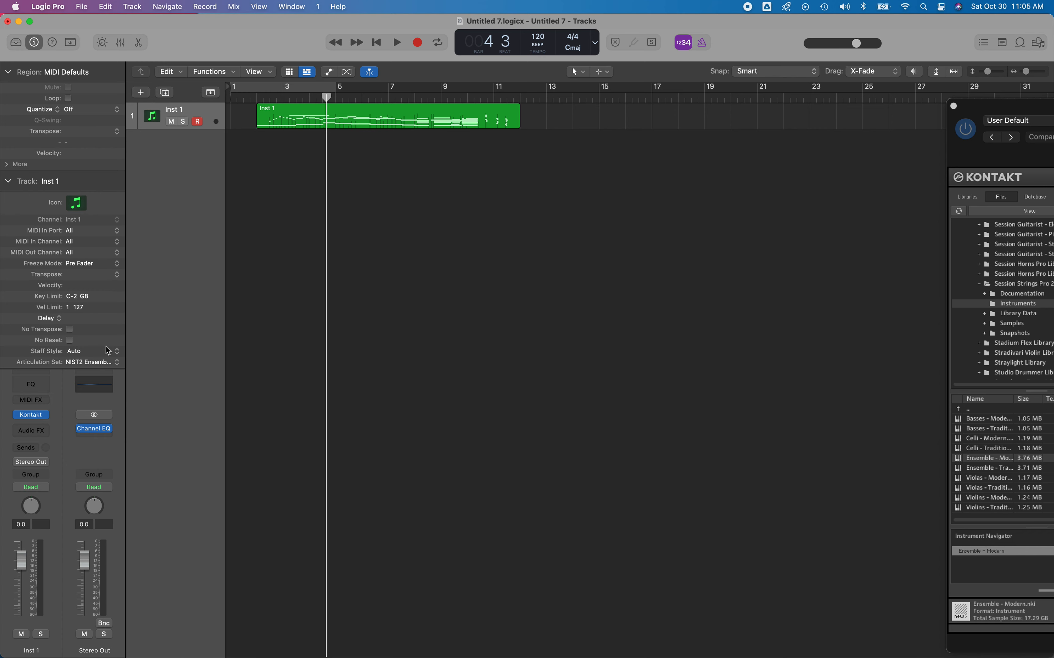
{"action": "mouse_move", "coordinate": [114, 368]}
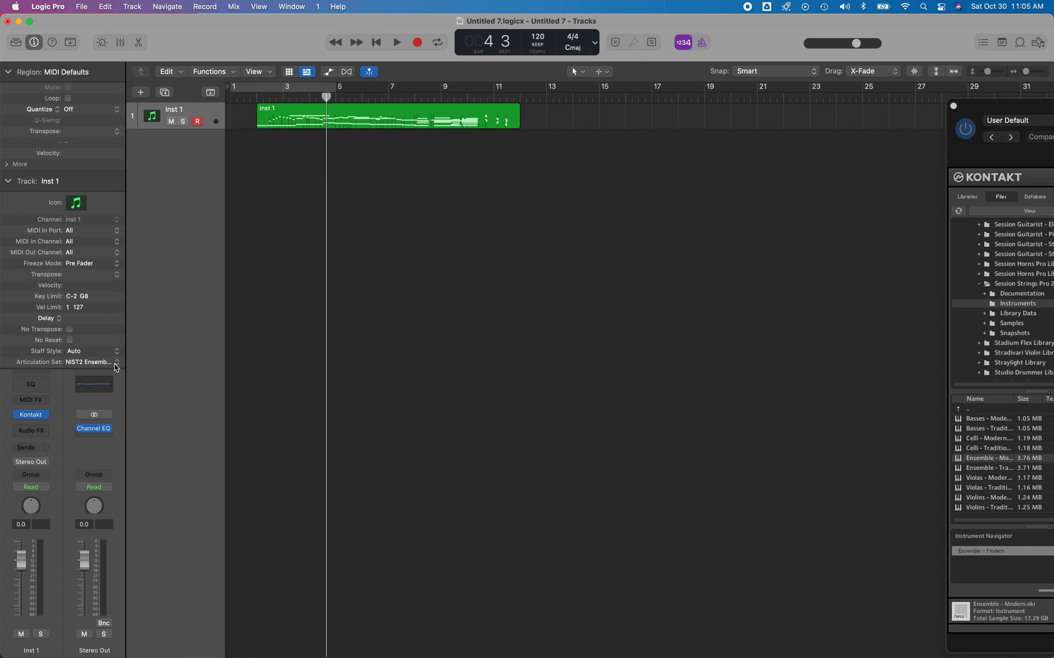
{"action": "mouse_move", "coordinate": [98, 364]}
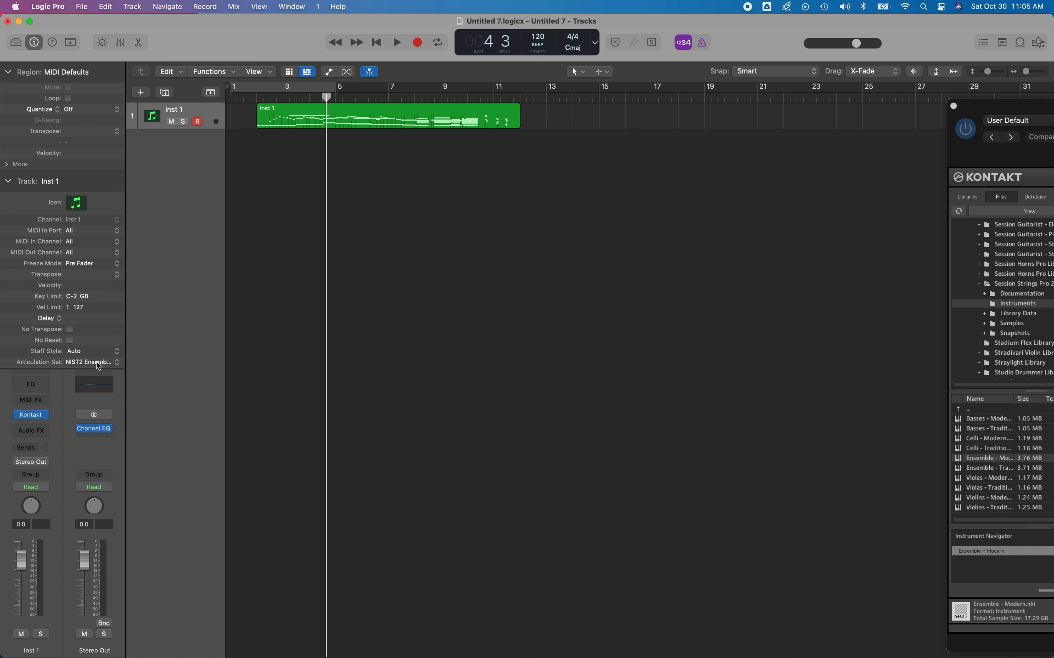
{"action": "left_click", "coordinate": [91, 362]}
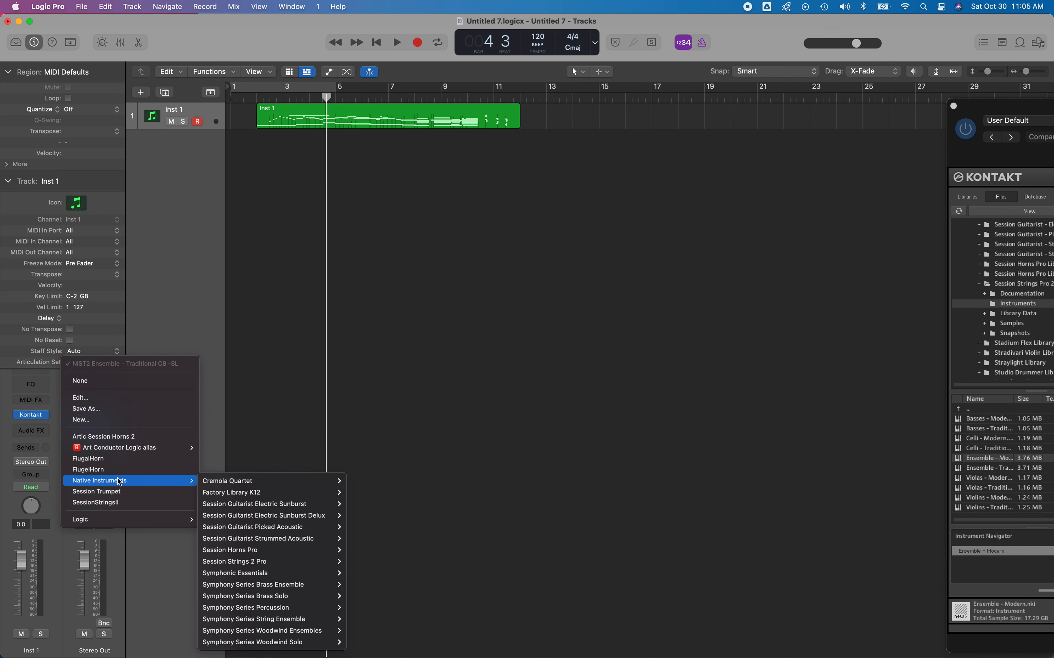
{"action": "mouse_move", "coordinate": [269, 560]}
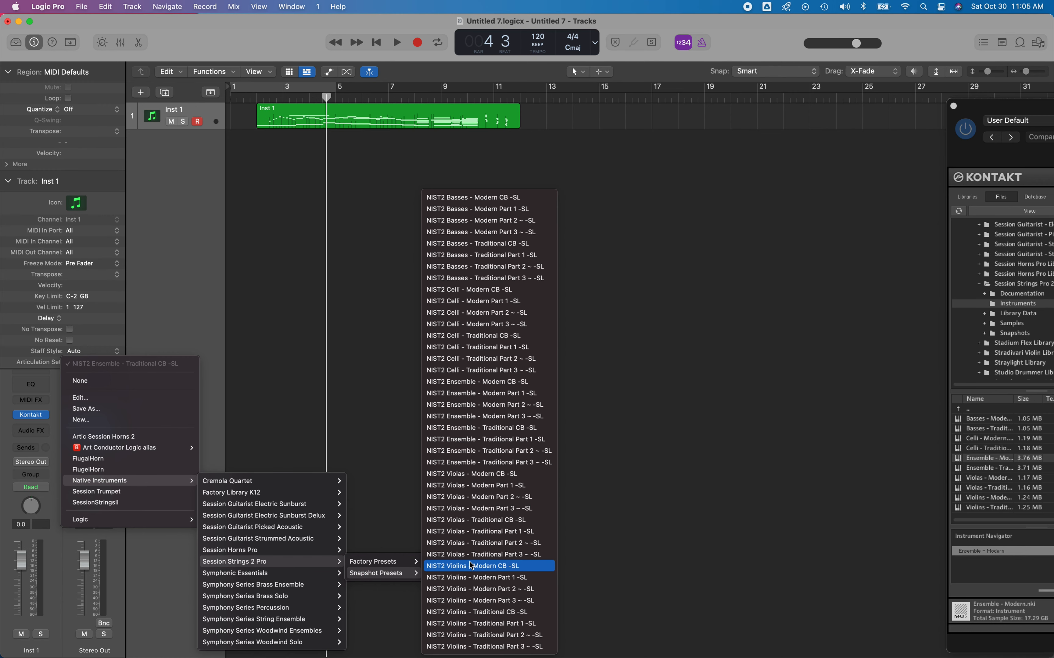
{"action": "mouse_move", "coordinate": [486, 439]}
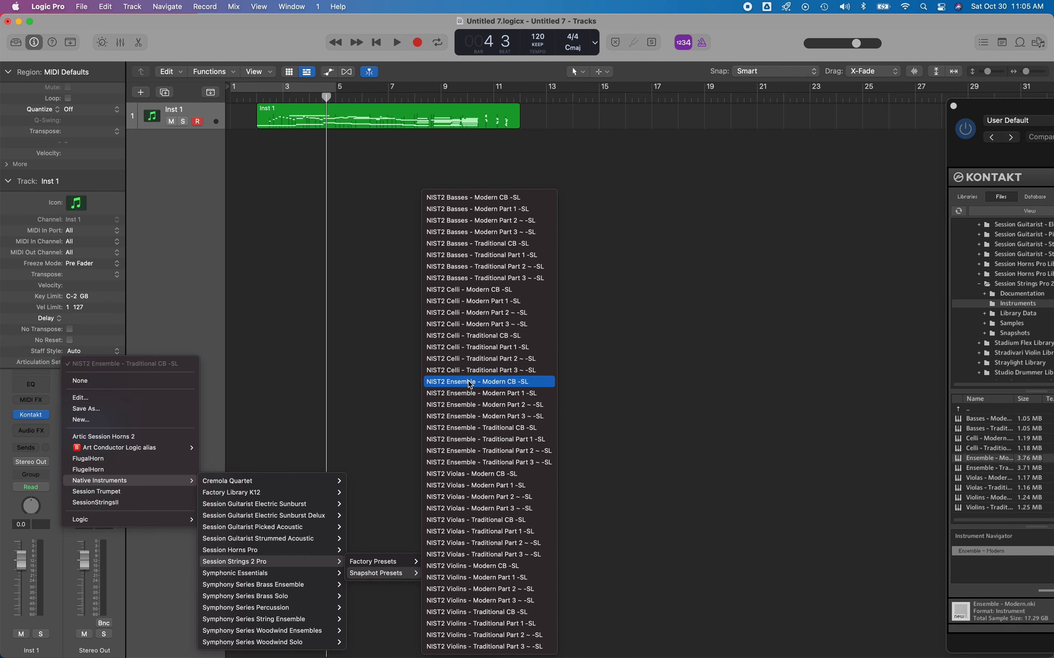
{"action": "left_click", "coordinate": [485, 381]}
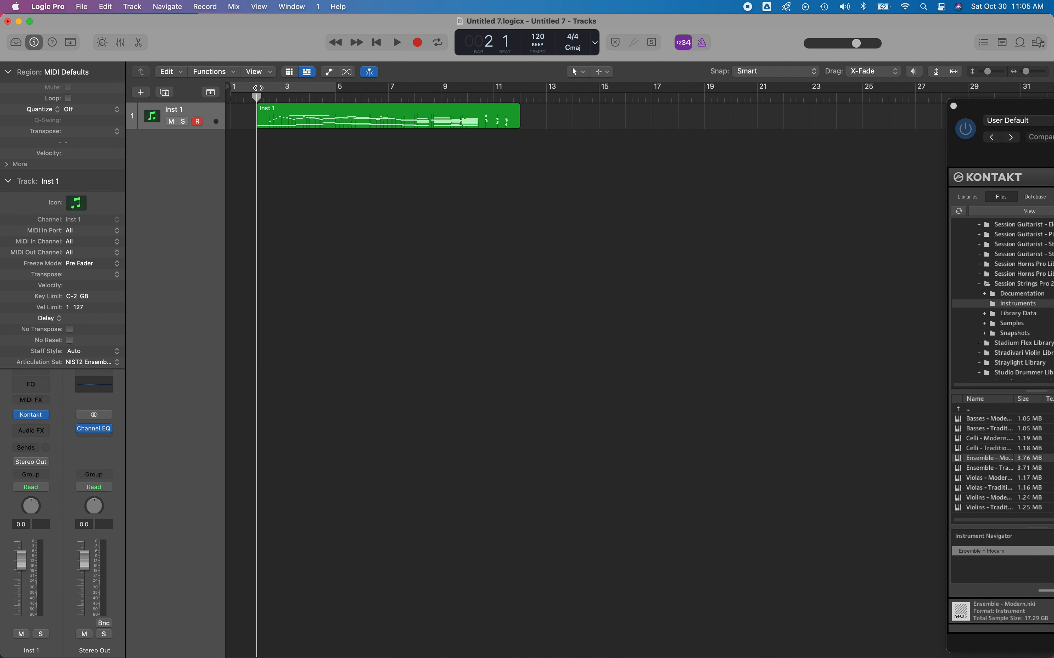
{"action": "left_click", "coordinate": [395, 41]}
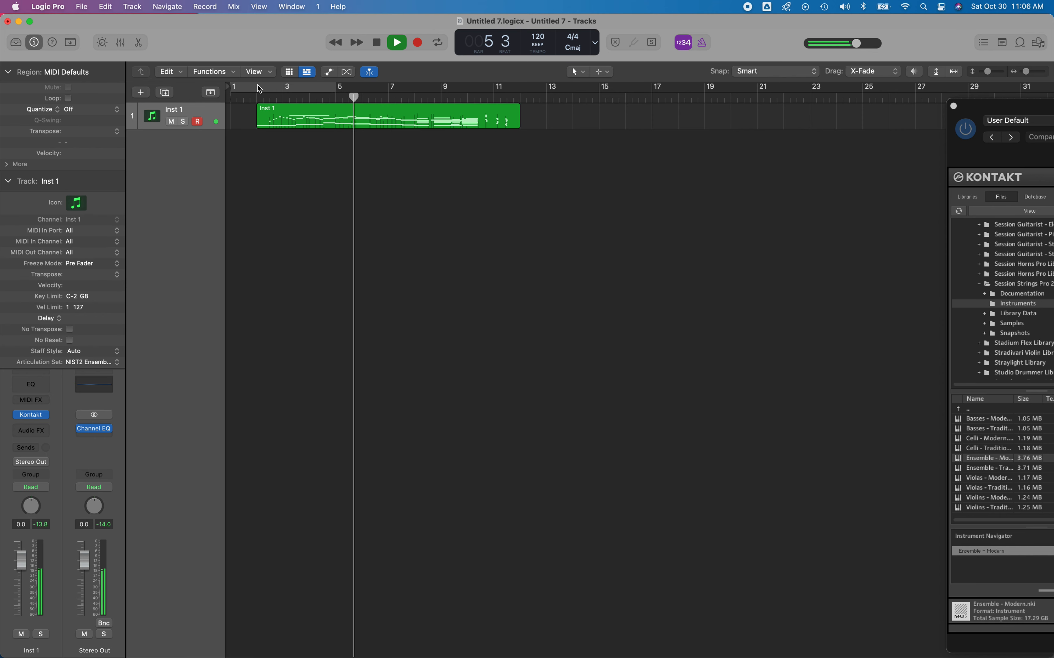
{"action": "left_click", "coordinate": [396, 42]}
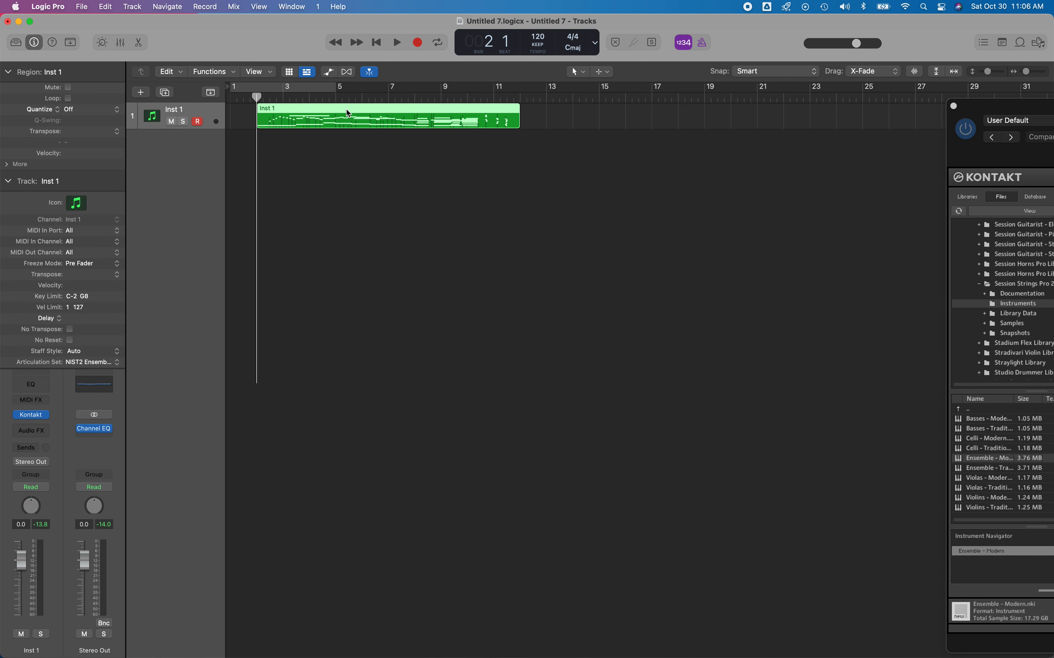
{"action": "mouse_move", "coordinate": [442, 383]}
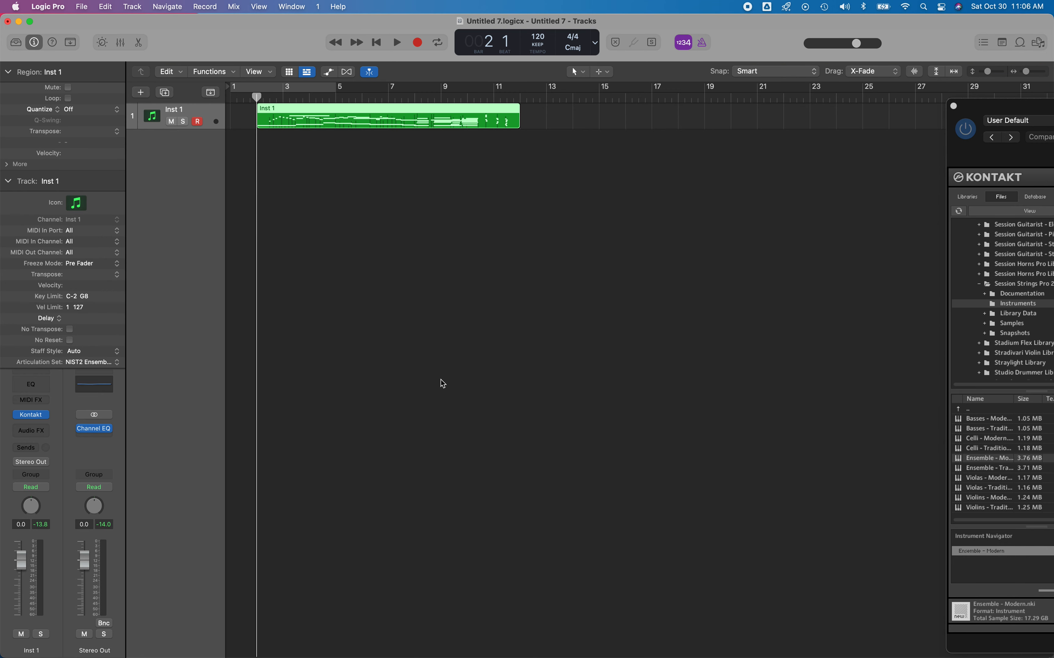
Show the Window menu listing the Piano Roll and Tracks windows
{"action": "left_click", "coordinate": [291, 6]}
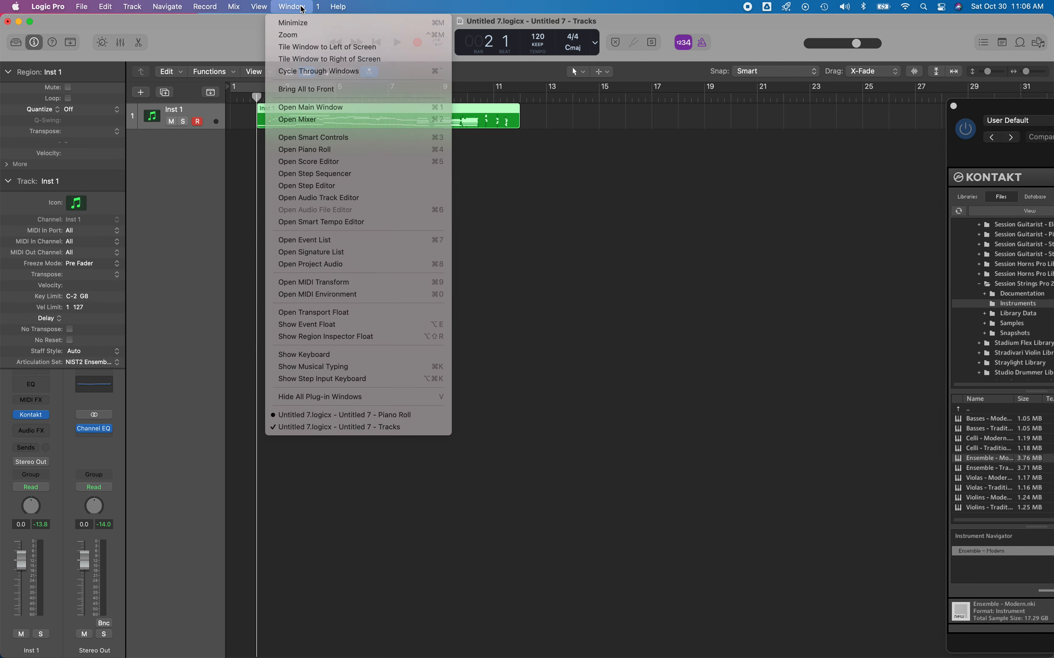
{"action": "mouse_move", "coordinate": [305, 185]}
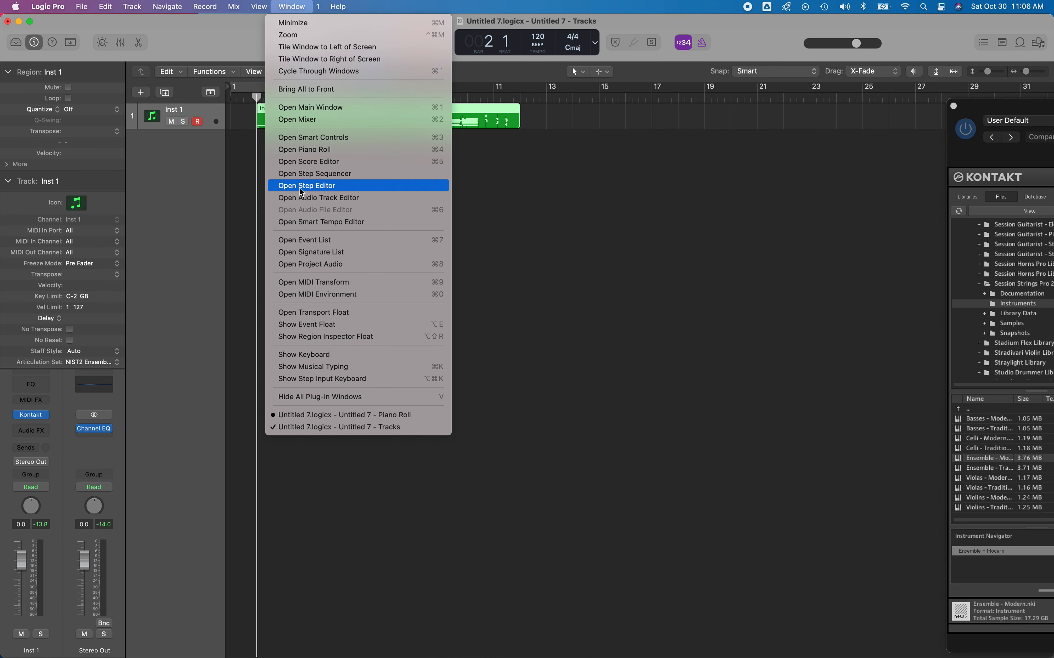
{"action": "mouse_move", "coordinate": [327, 161]}
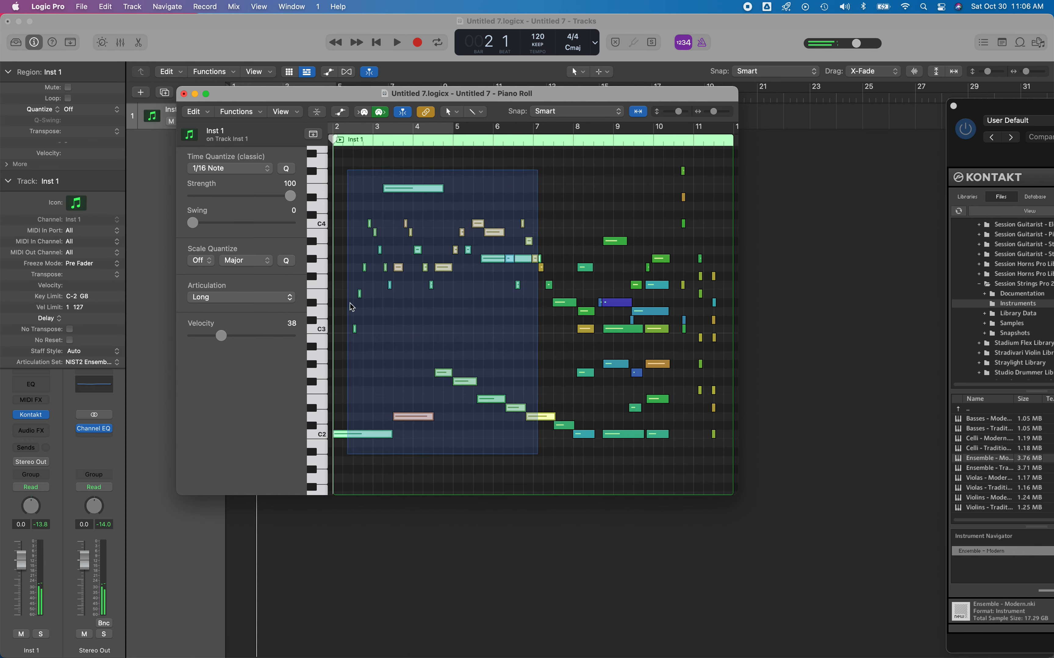
Set the selected notes to Portamento then Pizzicato and play the region from the start
{"action": "left_click", "coordinate": [241, 297]}
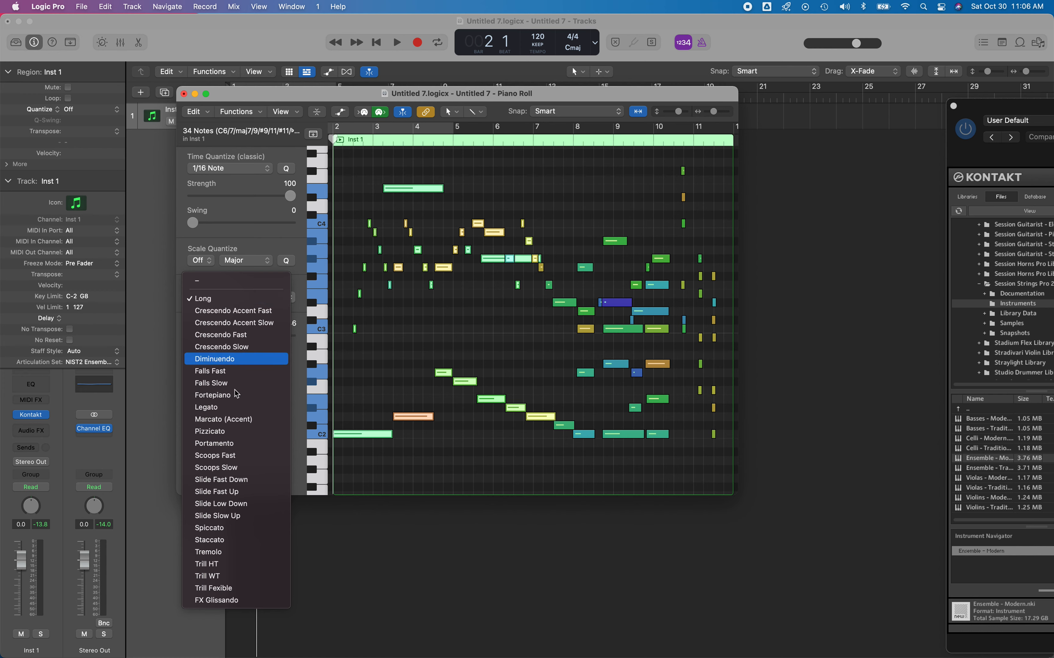
{"action": "mouse_move", "coordinate": [236, 515]}
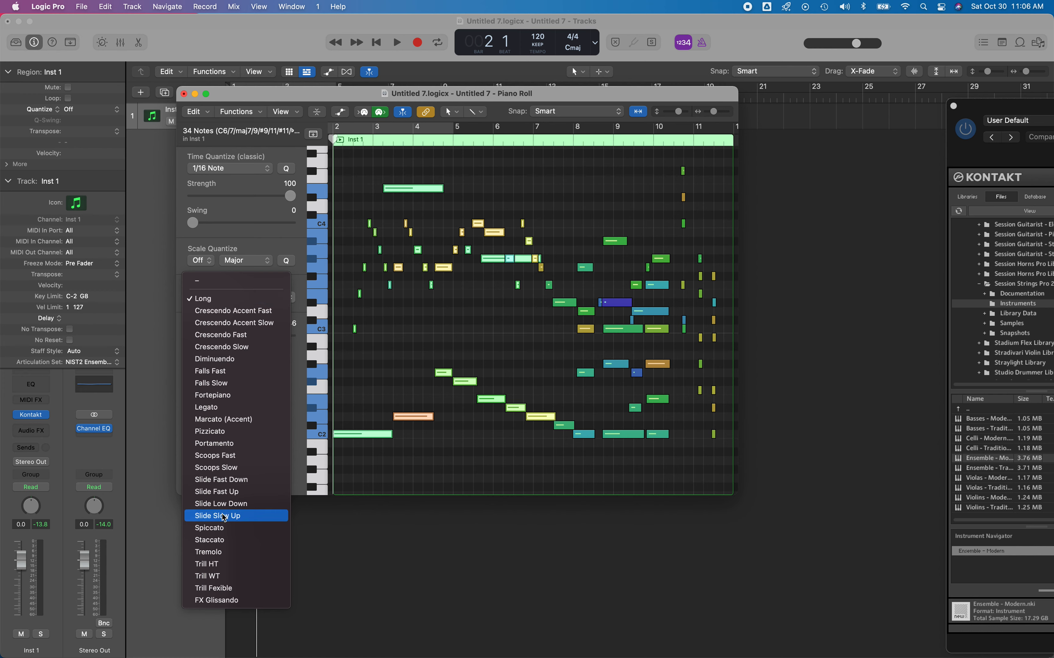
{"action": "mouse_move", "coordinate": [223, 531]}
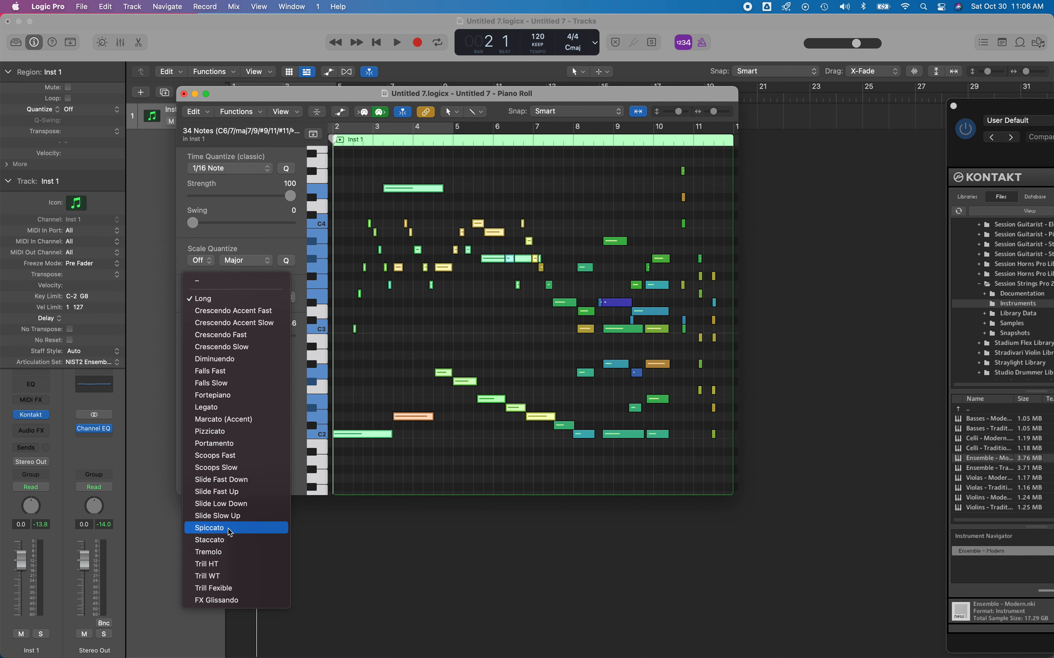
{"action": "mouse_move", "coordinate": [231, 442]}
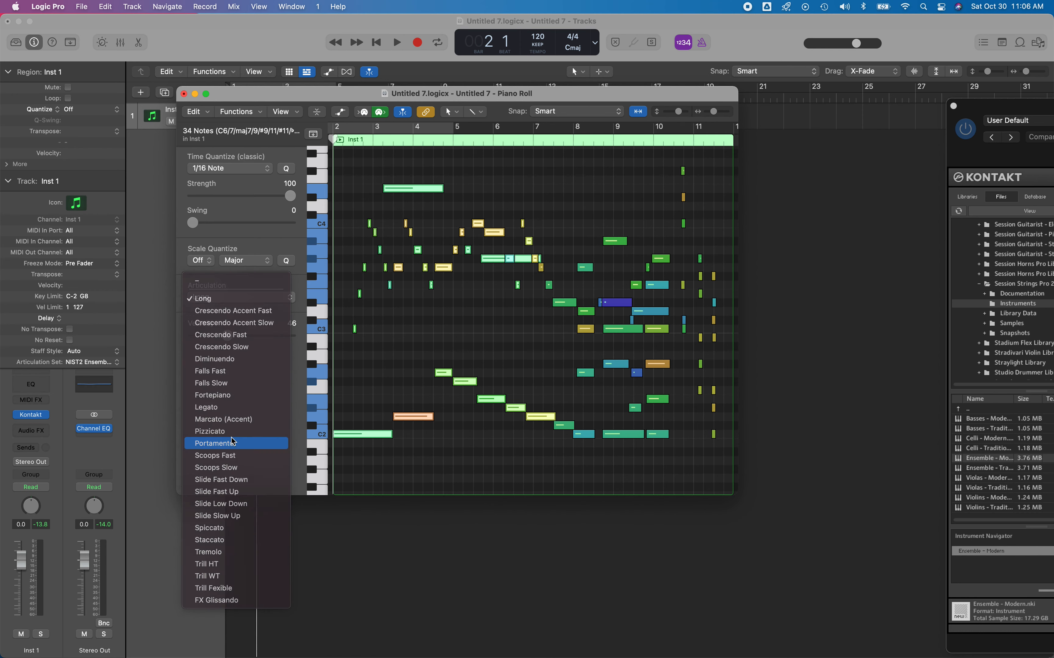
{"action": "left_click", "coordinate": [231, 442]}
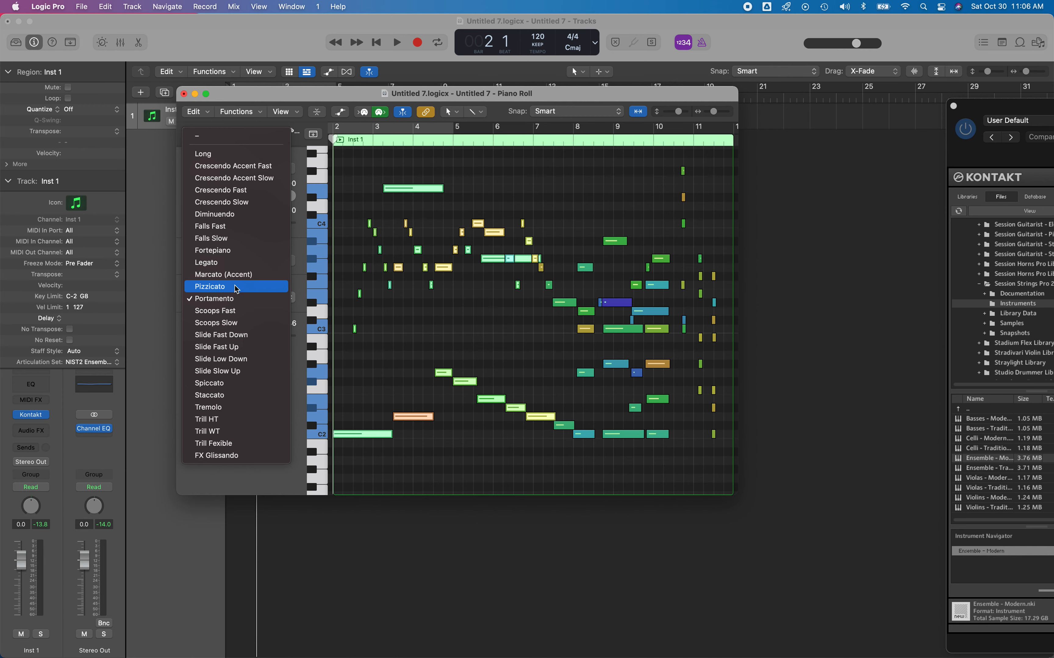
{"action": "left_click", "coordinate": [205, 153]}
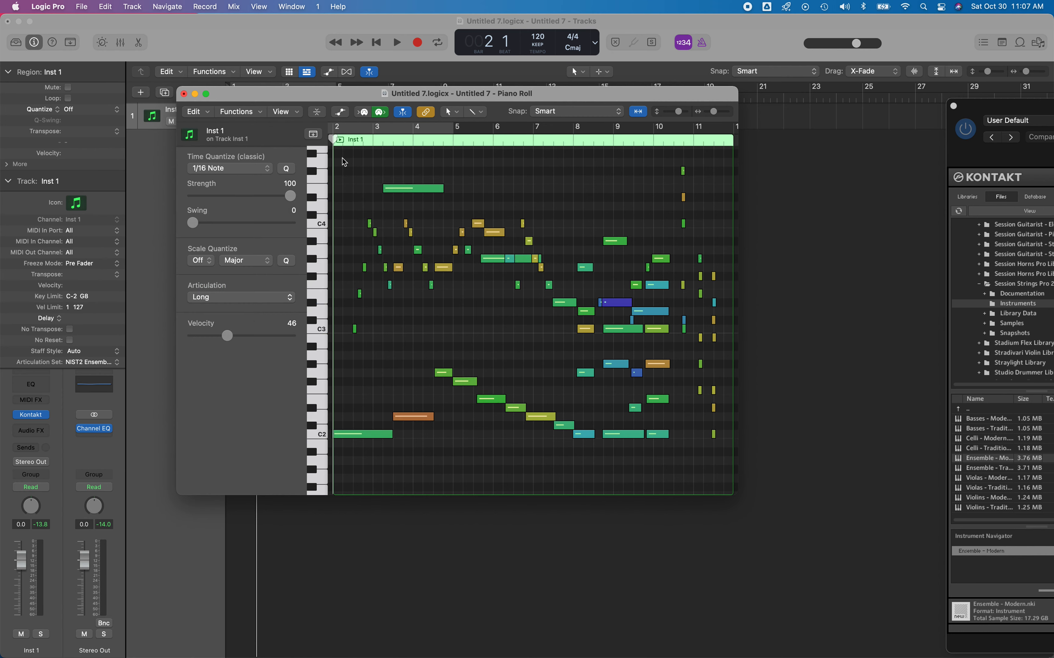
{"action": "left_click", "coordinate": [396, 41]}
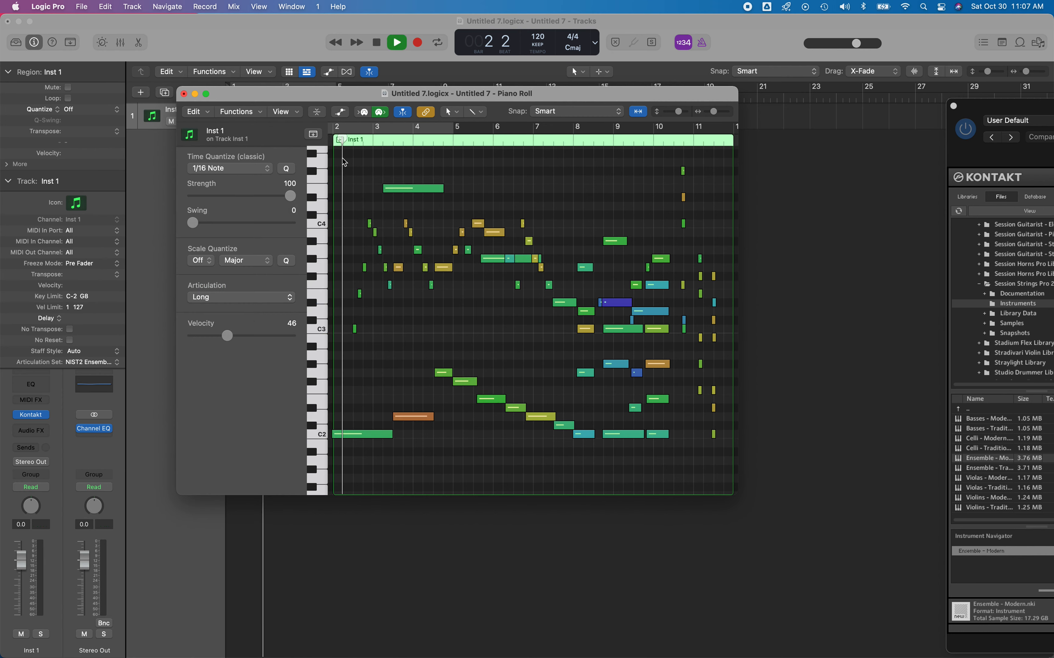
{"action": "left_click", "coordinate": [396, 42]}
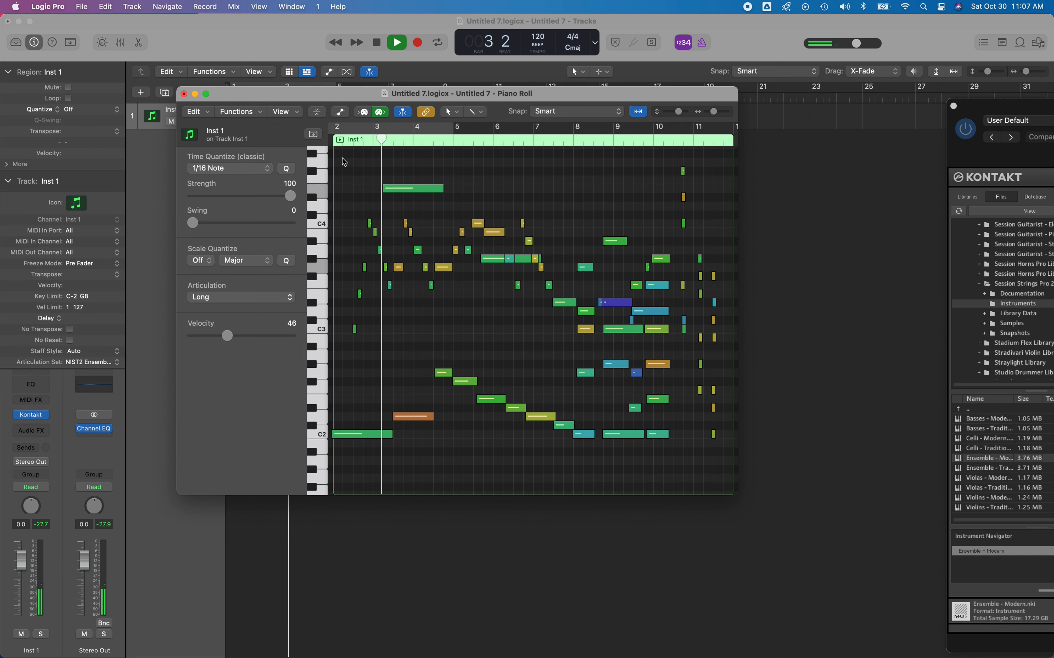
{"action": "left_click", "coordinate": [396, 41]}
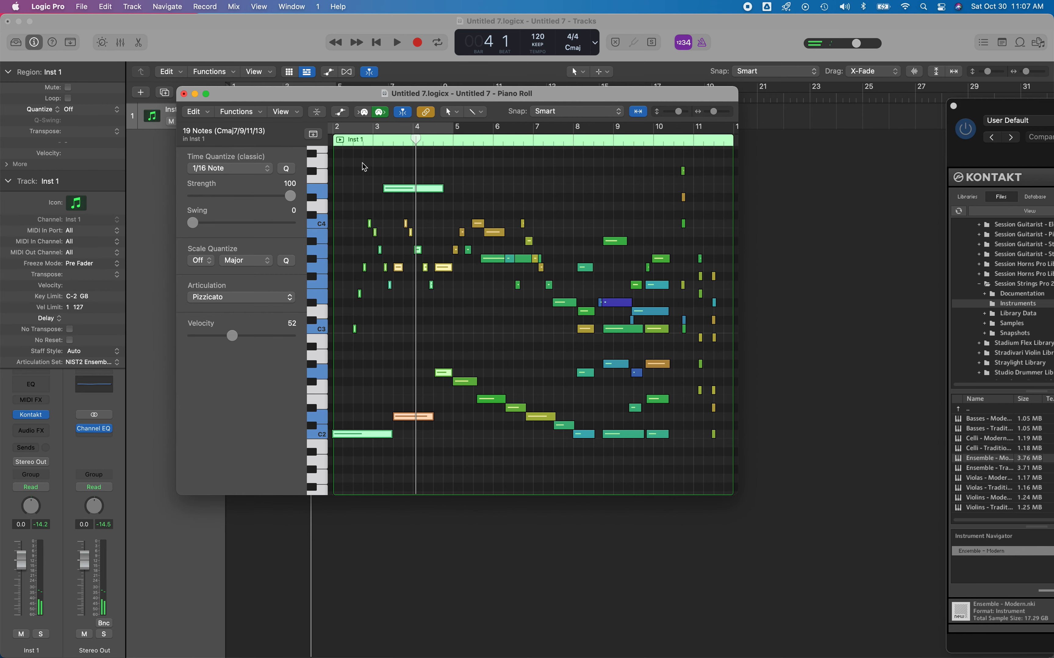
{"action": "mouse_move", "coordinate": [343, 146]}
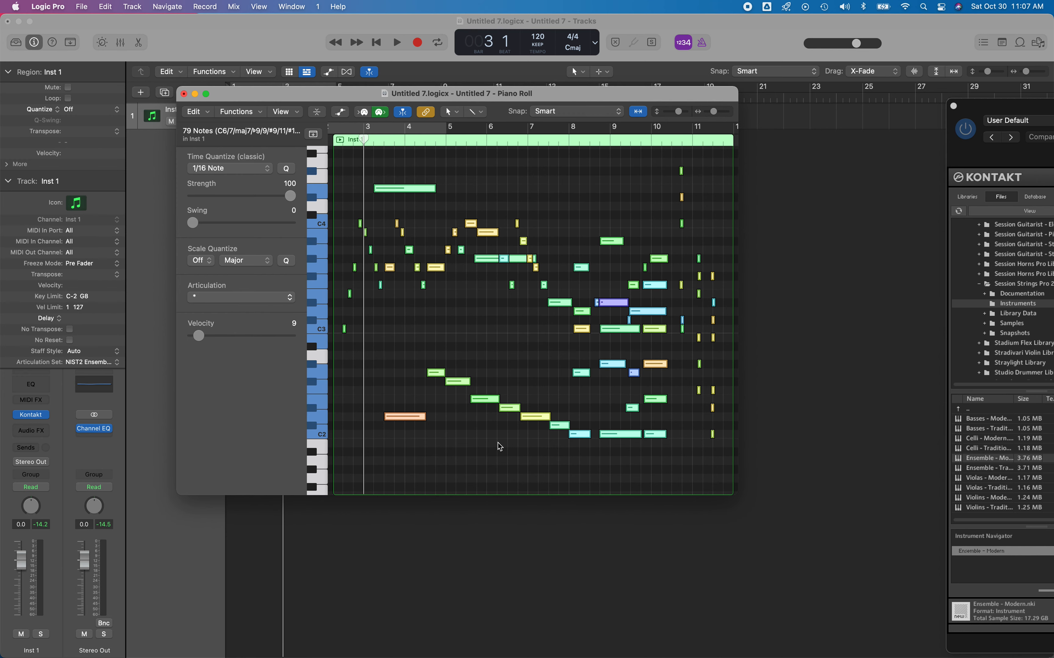
Assign Pizzicato to all 79 notes and audition the playback
{"action": "left_click", "coordinate": [240, 297]}
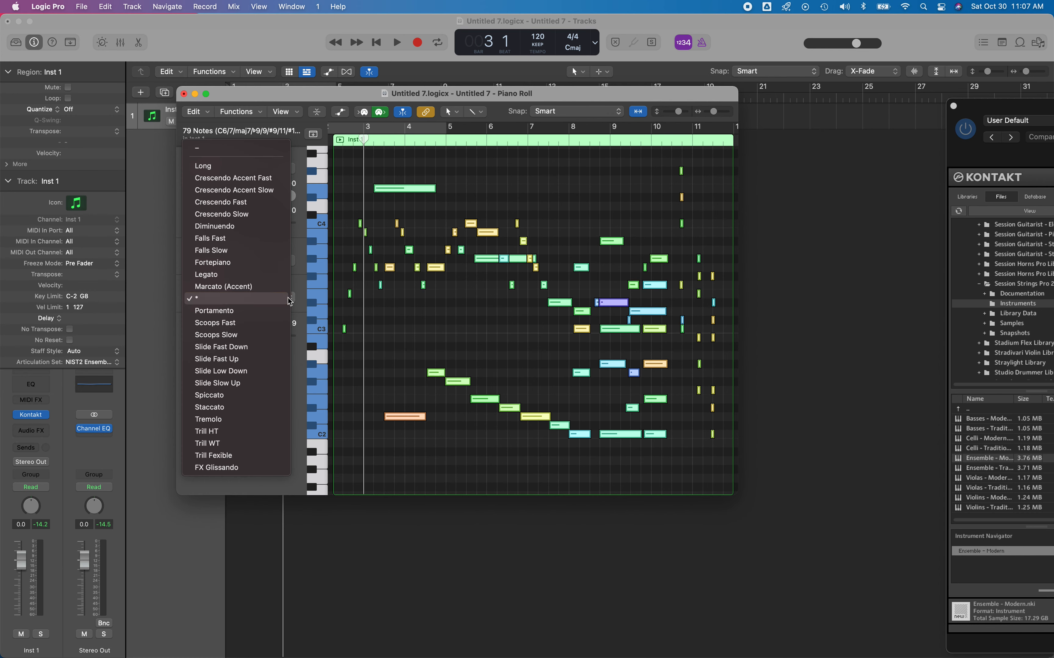
{"action": "mouse_move", "coordinate": [235, 407]}
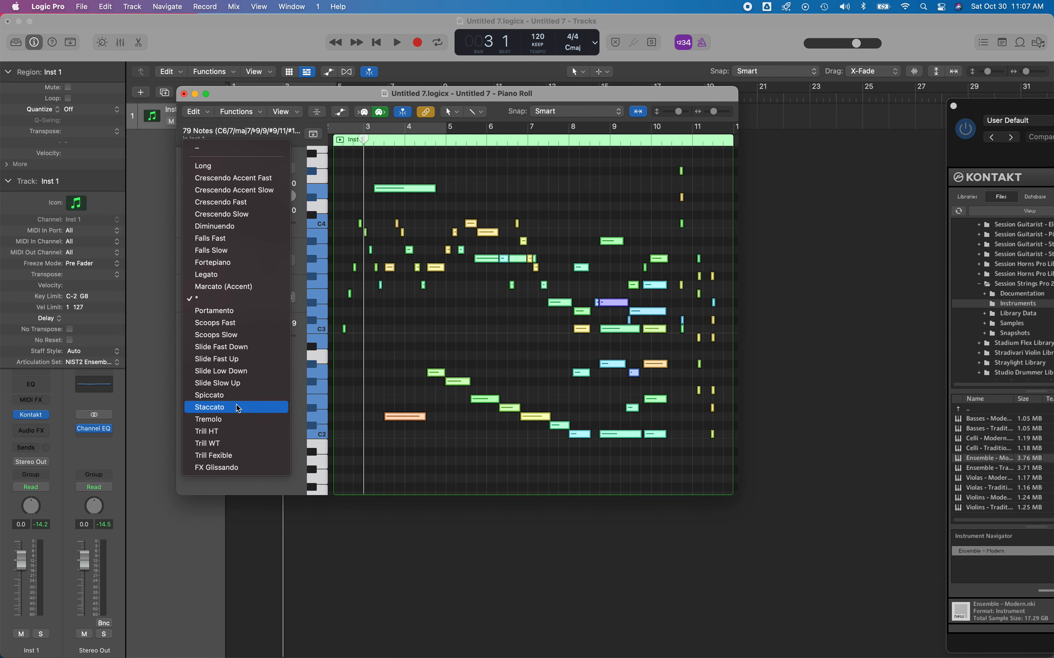
{"action": "mouse_move", "coordinate": [235, 286]}
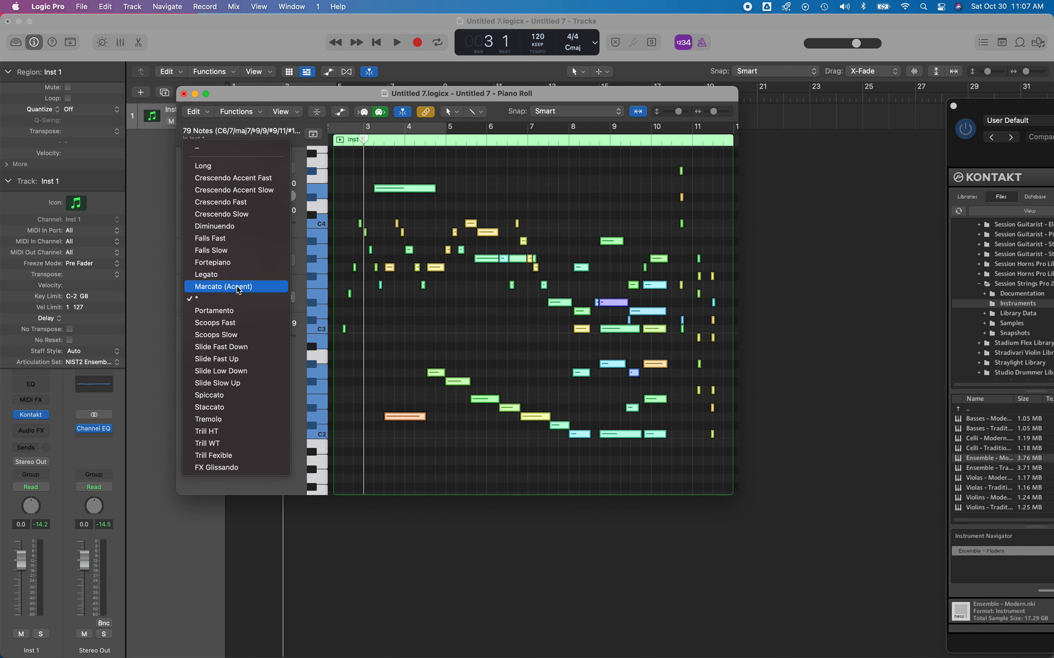
{"action": "mouse_move", "coordinate": [229, 383]}
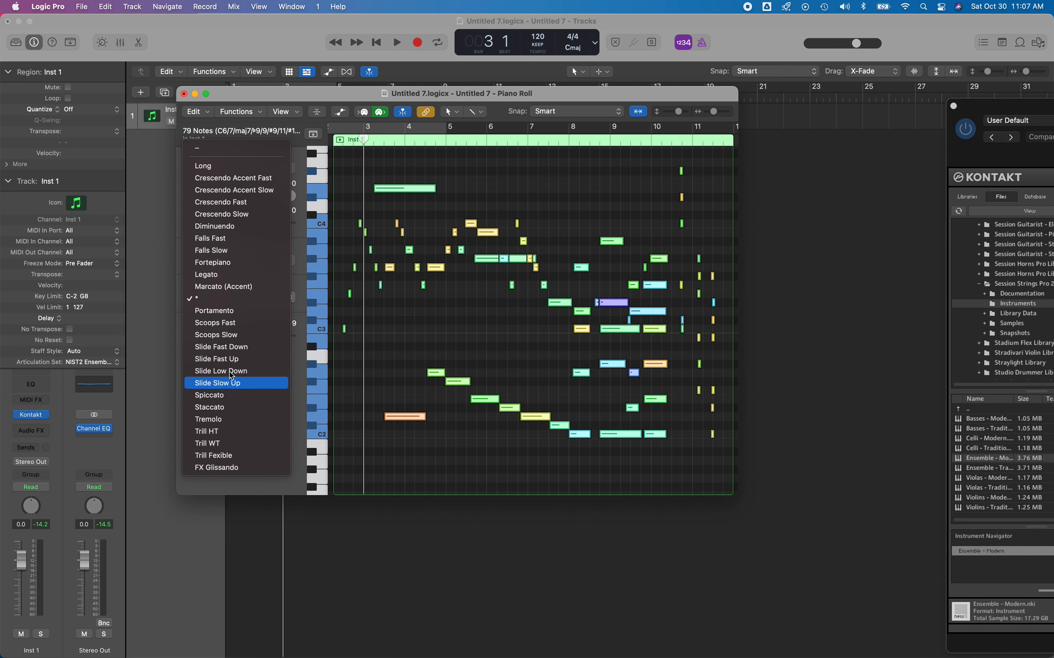
{"action": "mouse_move", "coordinate": [206, 298]}
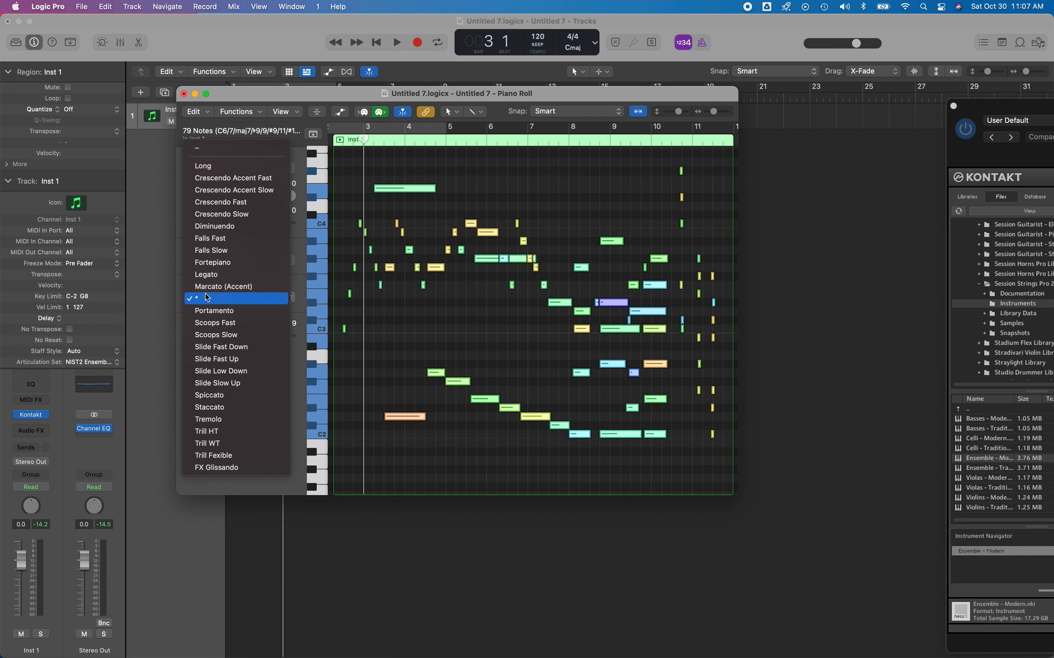
{"action": "left_click", "coordinate": [211, 297]}
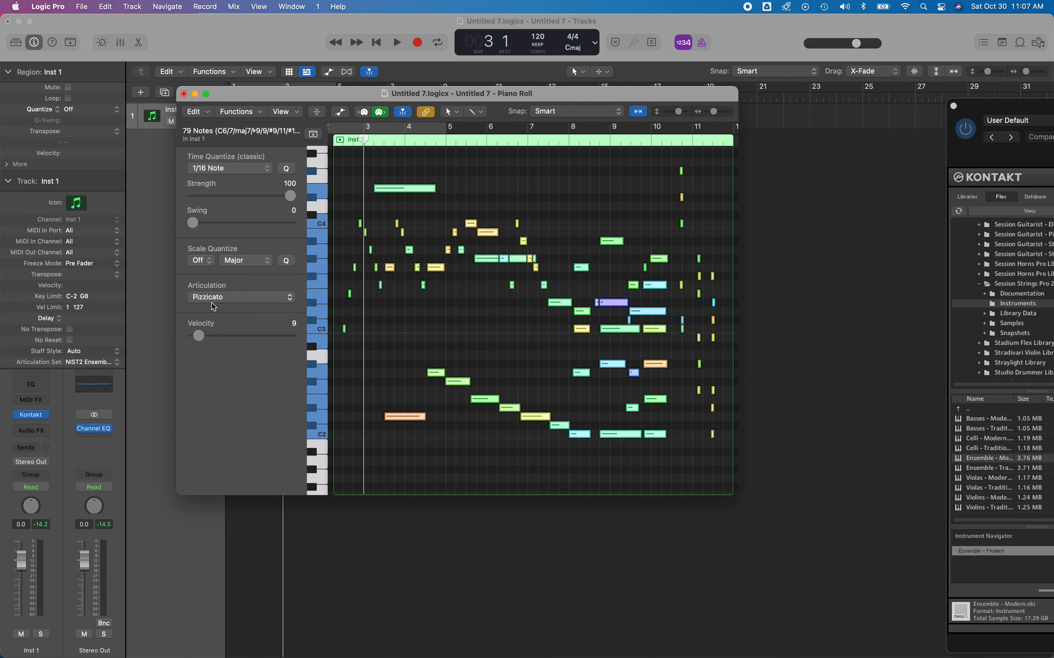
{"action": "left_click", "coordinate": [395, 41]}
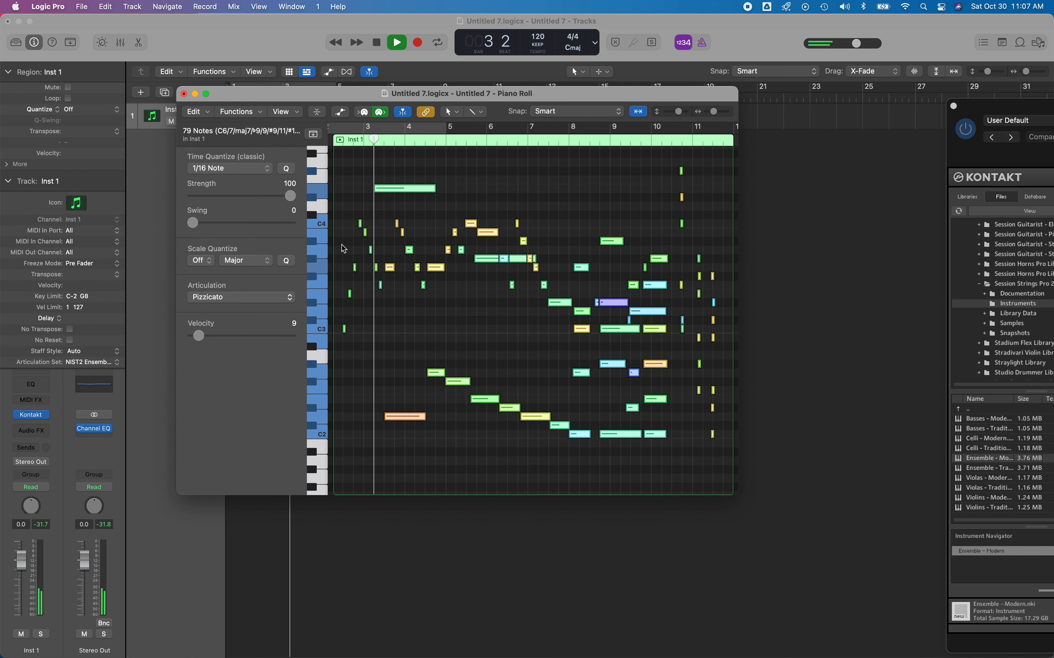
{"action": "left_click", "coordinate": [396, 41]}
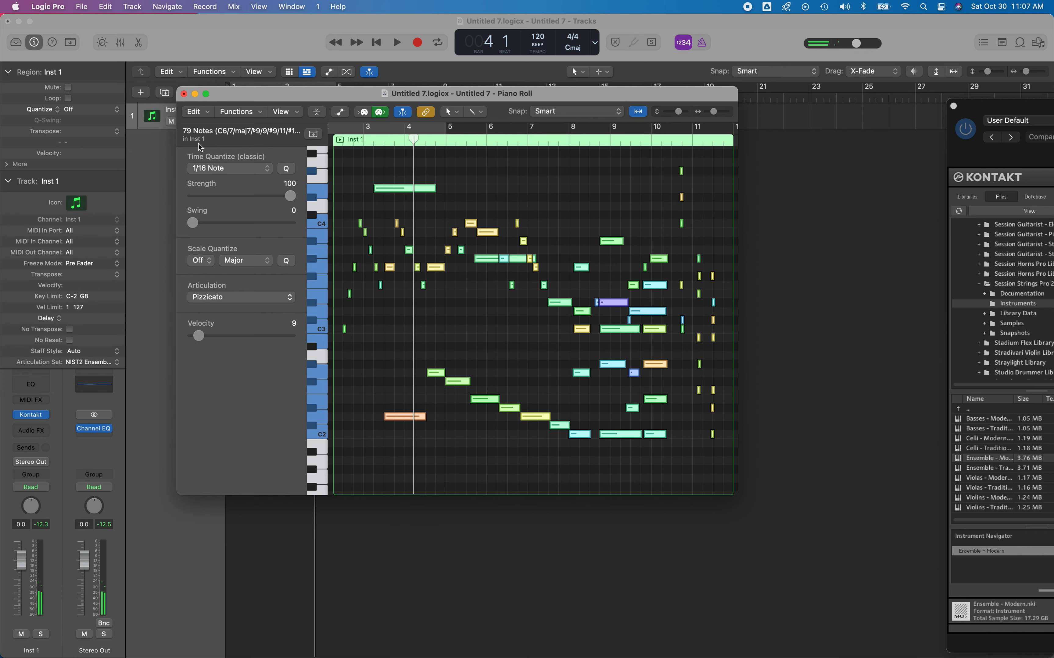
{"action": "mouse_move", "coordinate": [114, 364]}
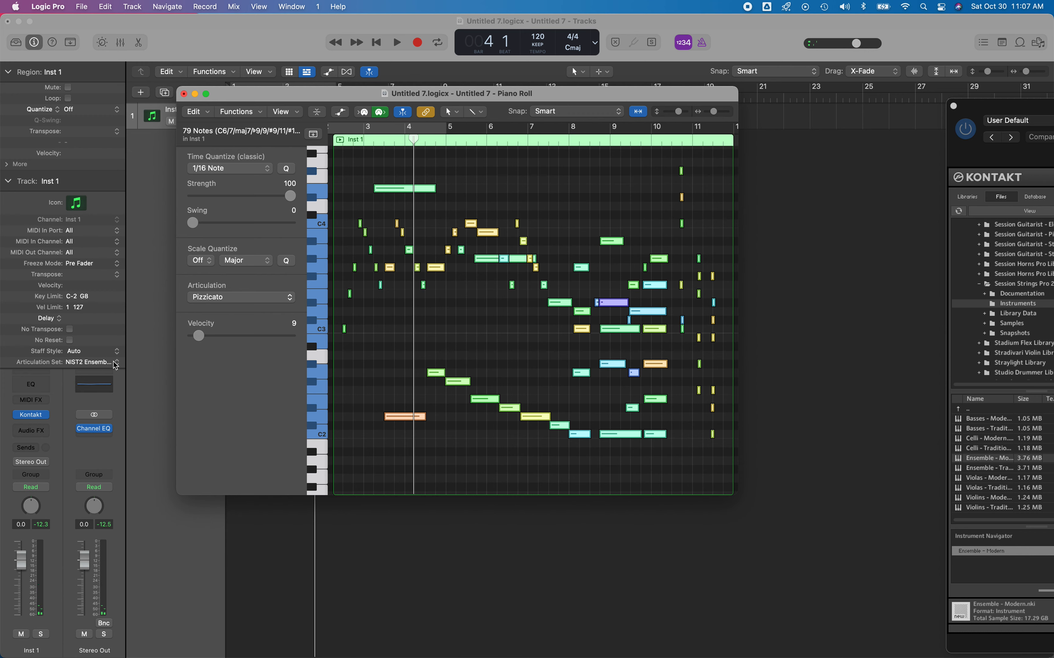
Load the Session Strings 2 Pro factory NIST2 Ensemble Modern articulation set on the track
{"action": "left_click", "coordinate": [91, 362]}
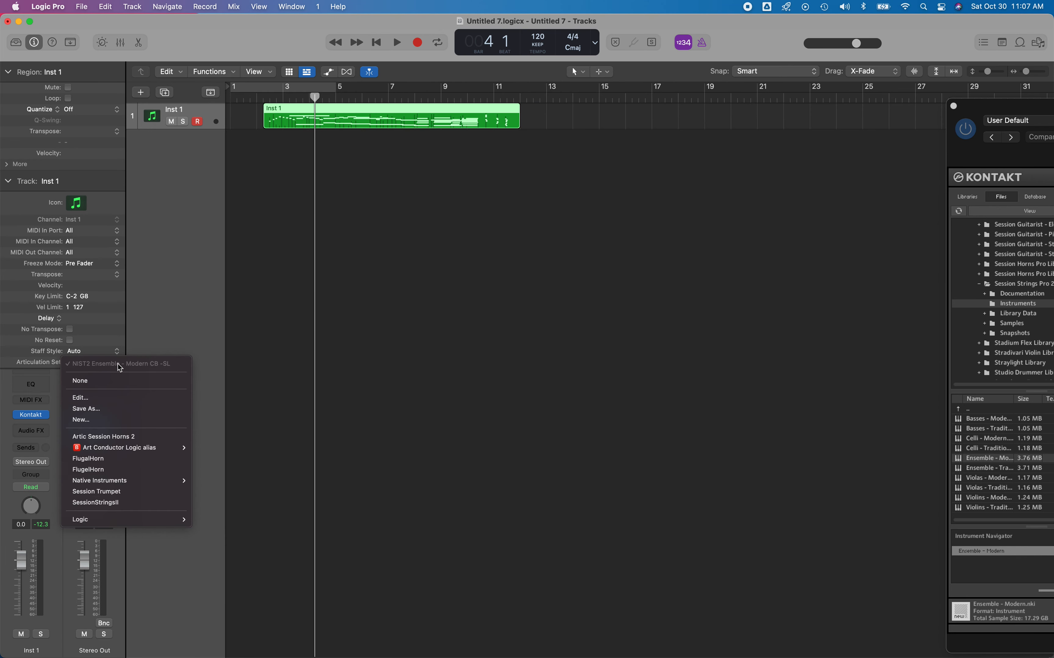
{"action": "mouse_move", "coordinate": [112, 469]}
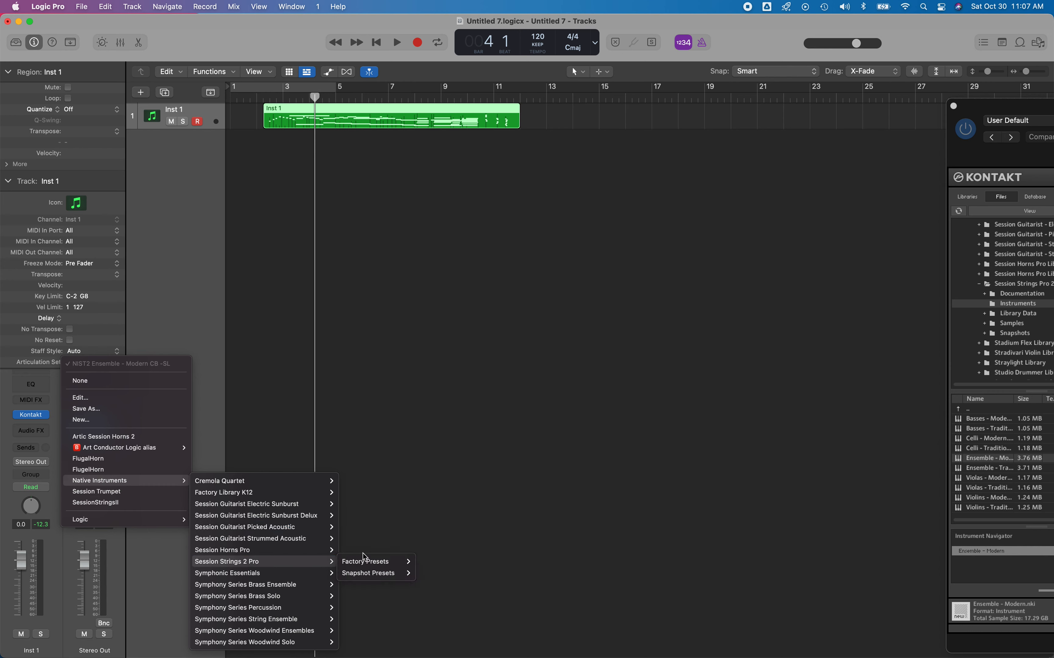
{"action": "left_click", "coordinate": [364, 561]}
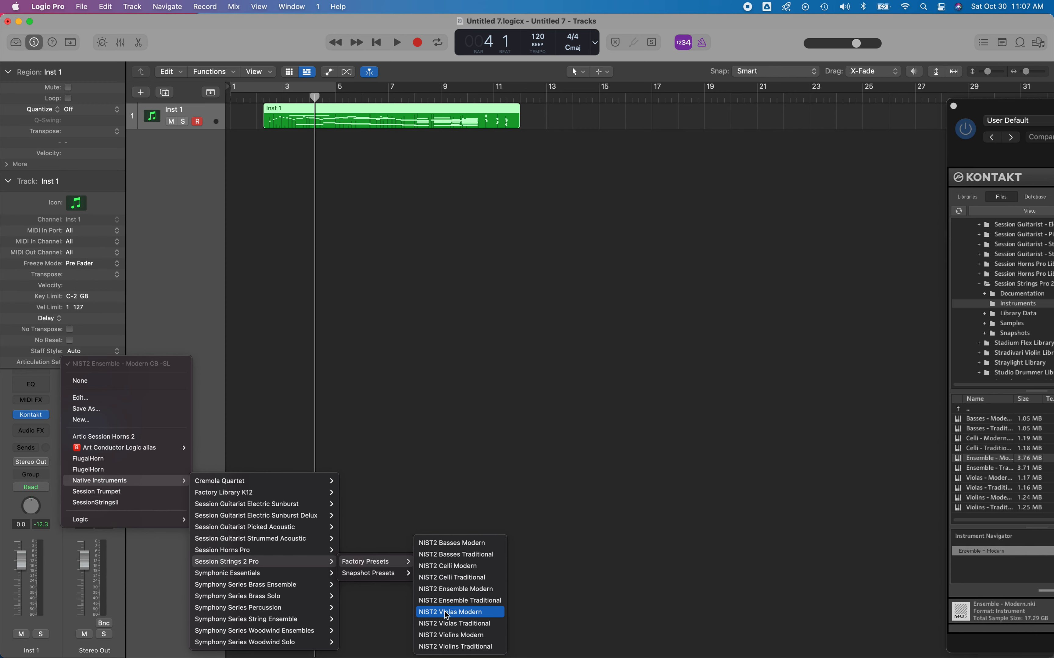
{"action": "mouse_move", "coordinate": [459, 589]}
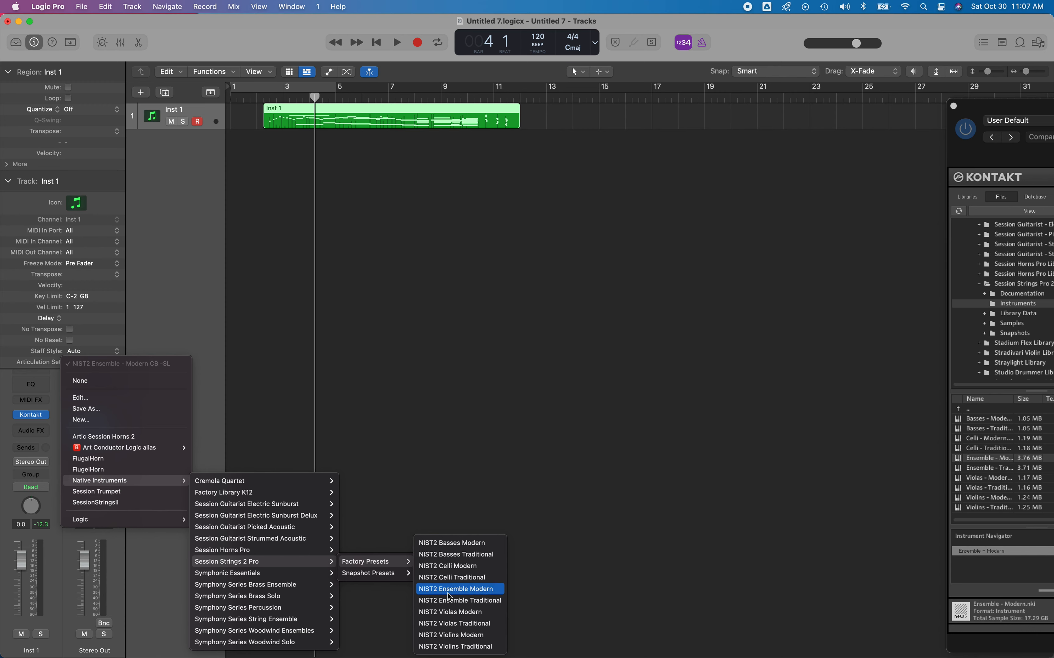
{"action": "left_click", "coordinate": [458, 588]}
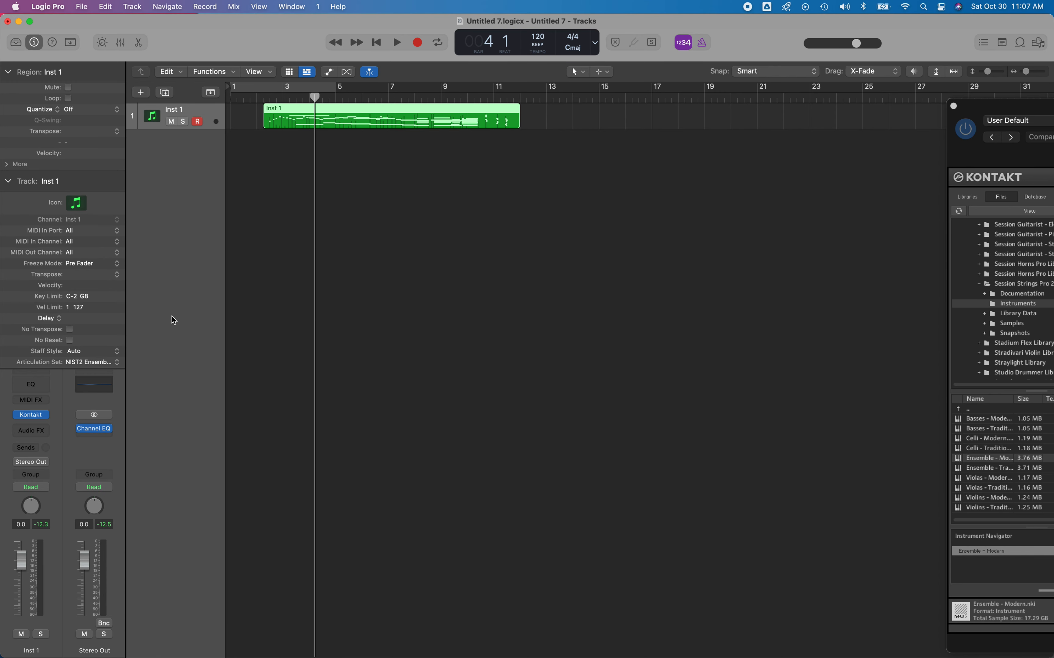
{"action": "mouse_move", "coordinate": [254, 207]}
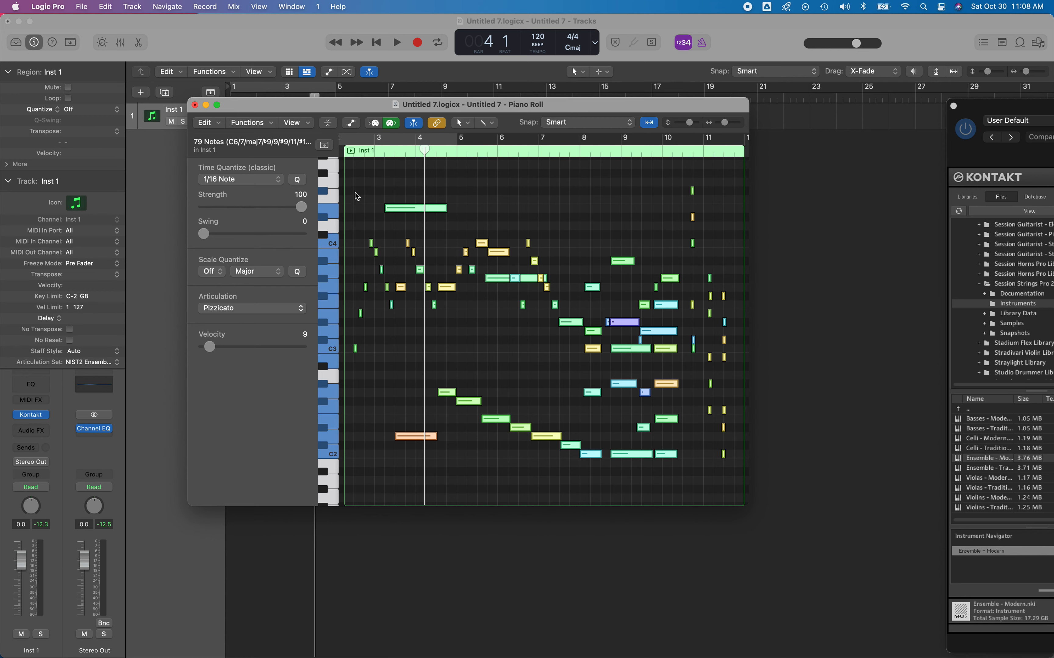
Apply Pizzicato to all 79 notes and play the region from its start
{"action": "left_click", "coordinate": [251, 308]}
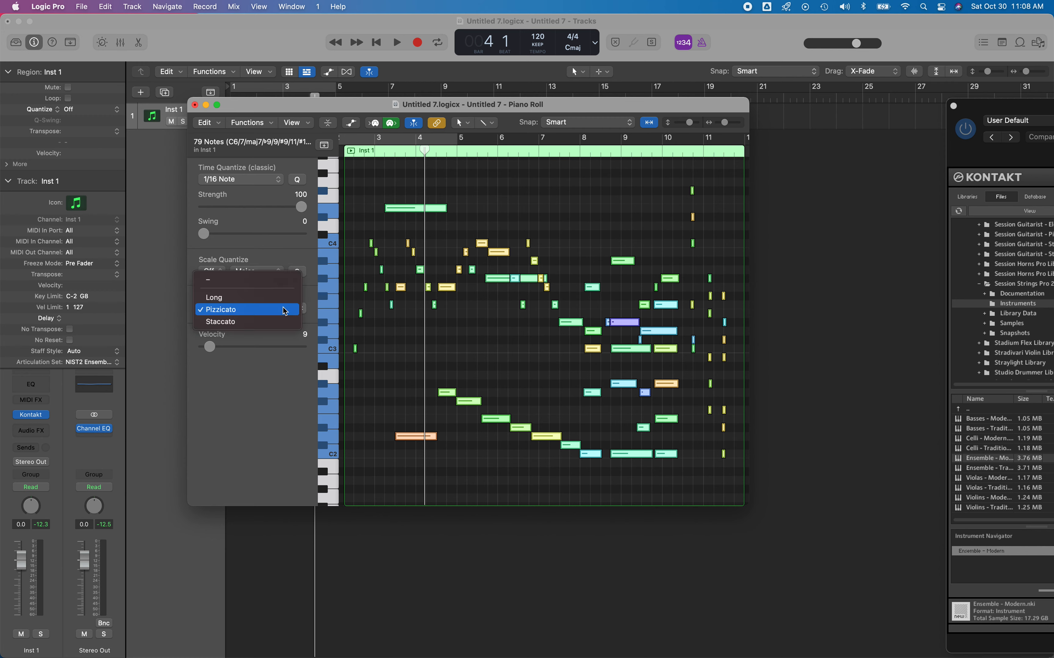
{"action": "left_click", "coordinate": [252, 309]}
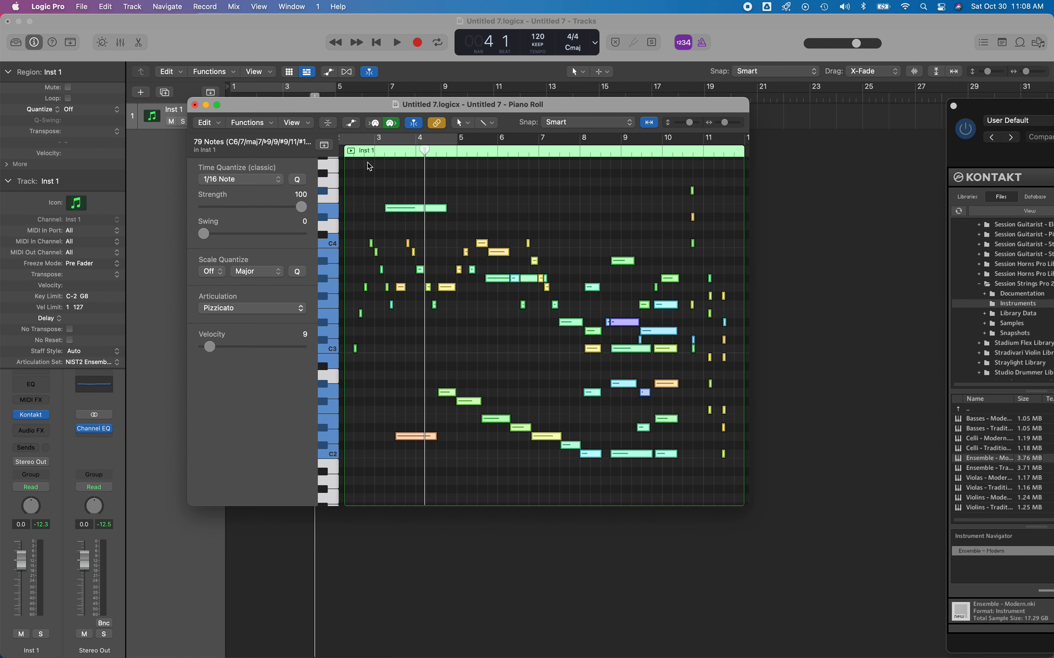
{"action": "left_click", "coordinate": [251, 308]}
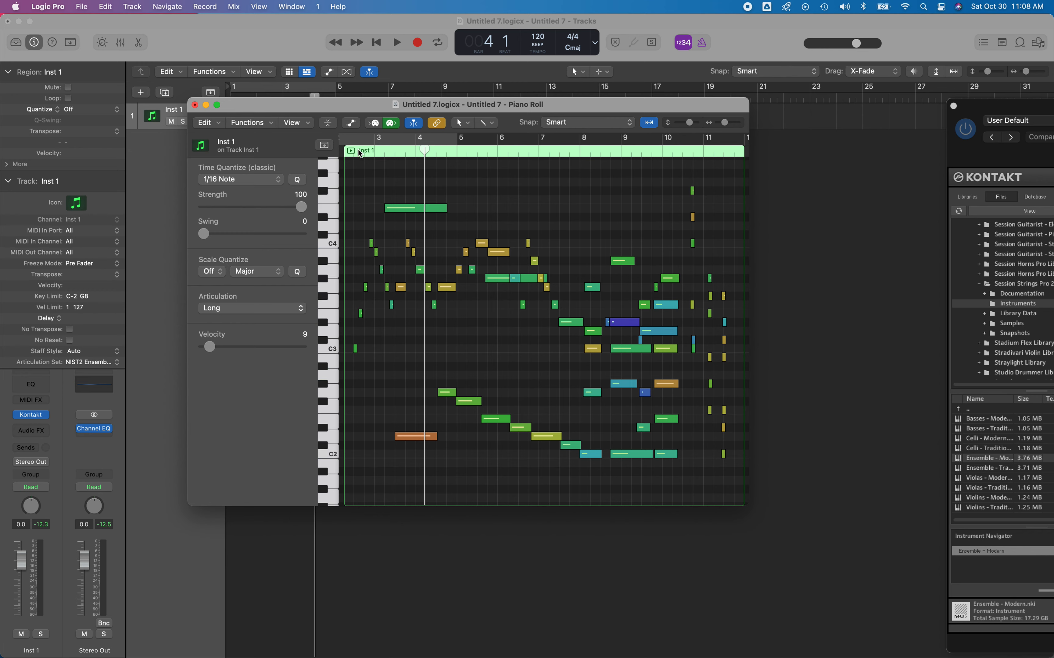
{"action": "left_click", "coordinate": [395, 42]}
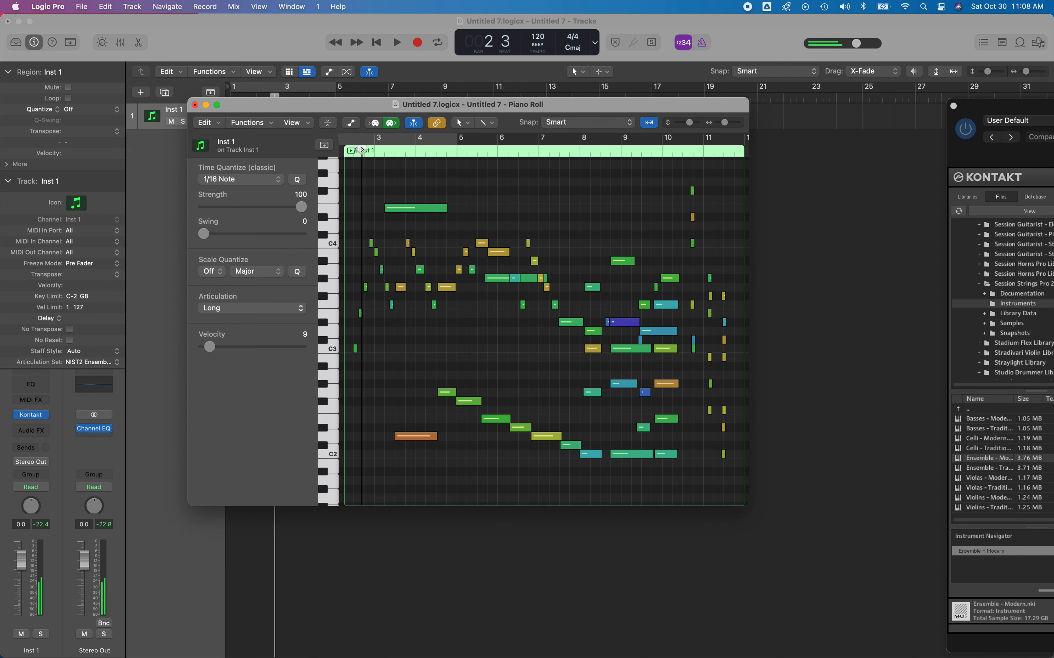
{"action": "left_click", "coordinate": [396, 42]}
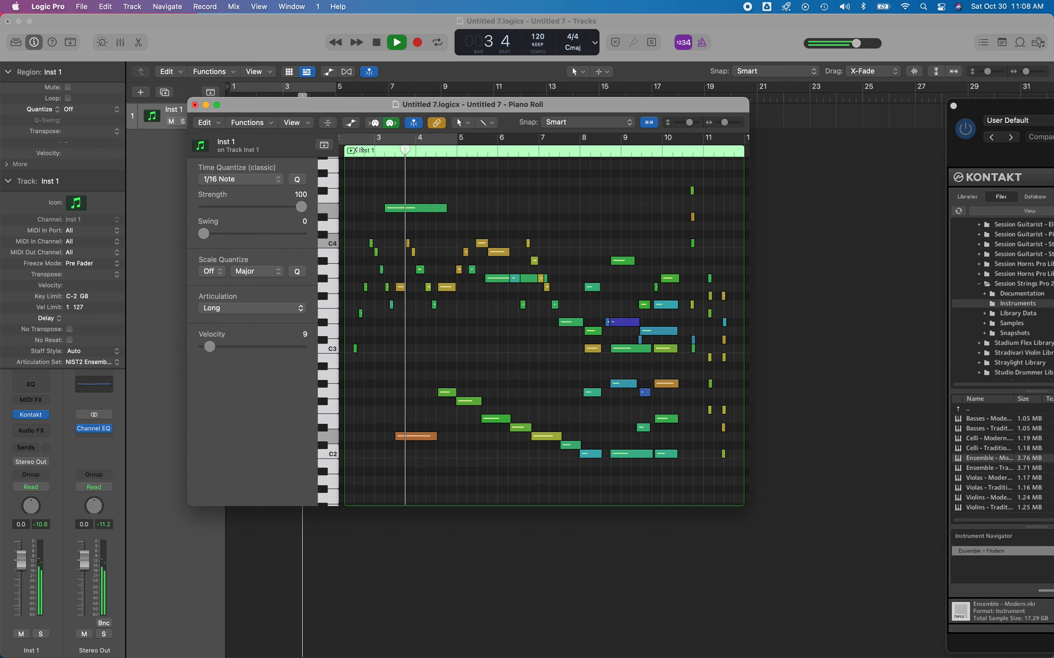
{"action": "left_click", "coordinate": [396, 41]}
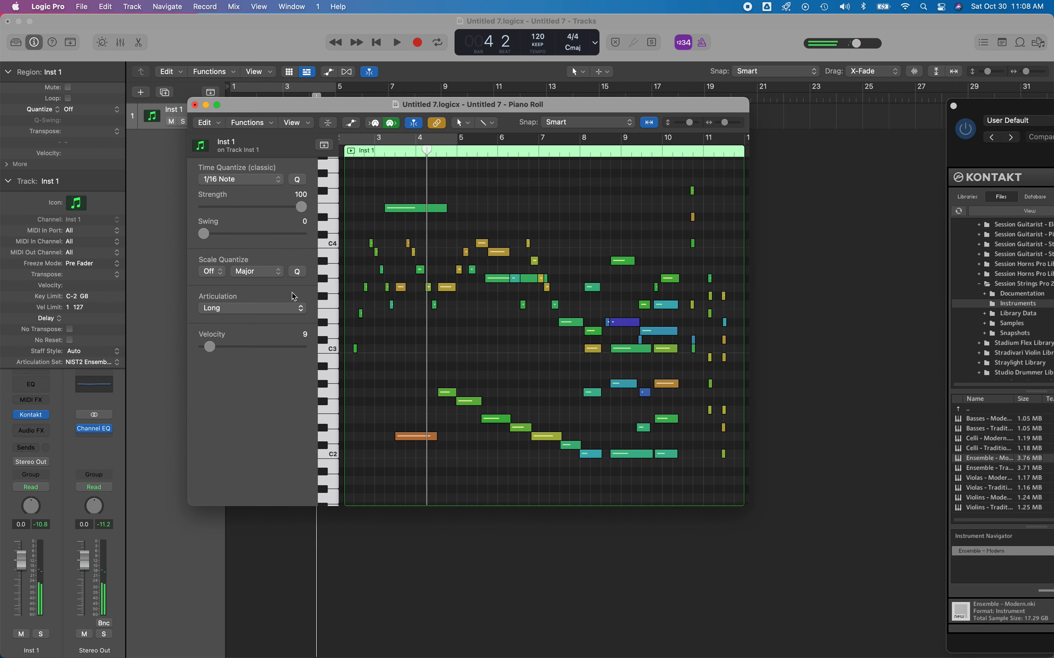
Switch a group of 33 notes to Staccato and audition the playback
{"action": "left_click", "coordinate": [252, 308]}
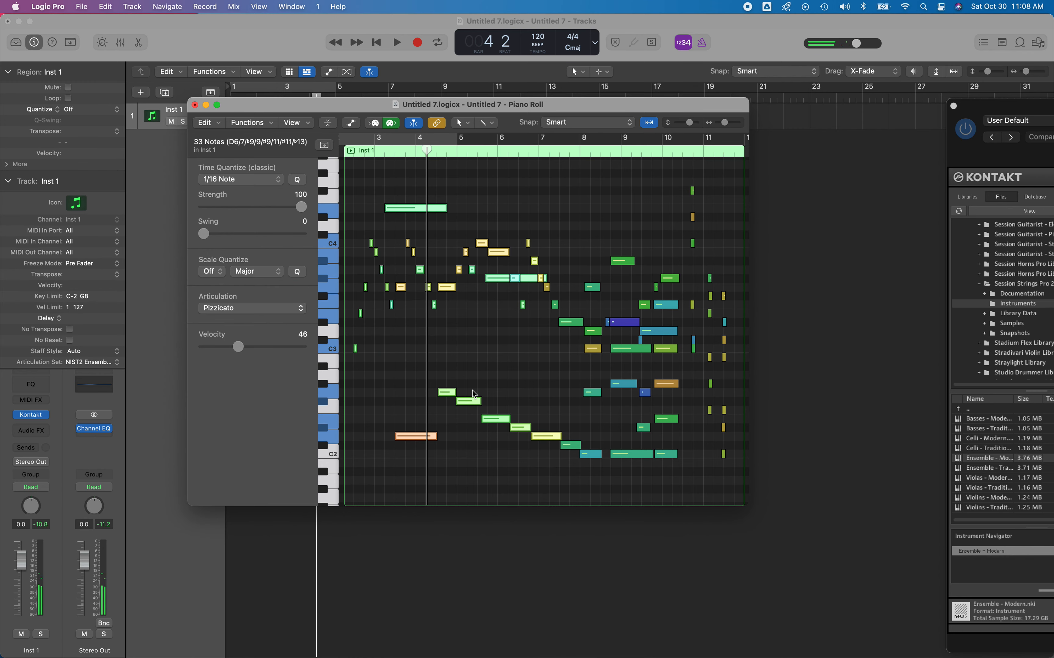
{"action": "left_click", "coordinate": [252, 308]}
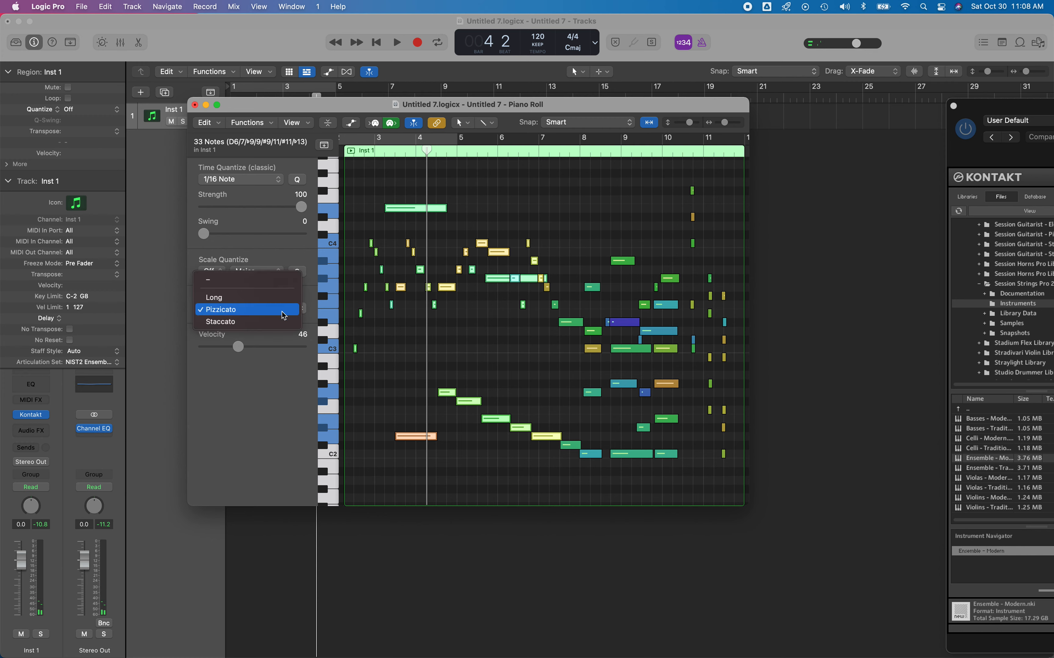
{"action": "left_click", "coordinate": [220, 321]}
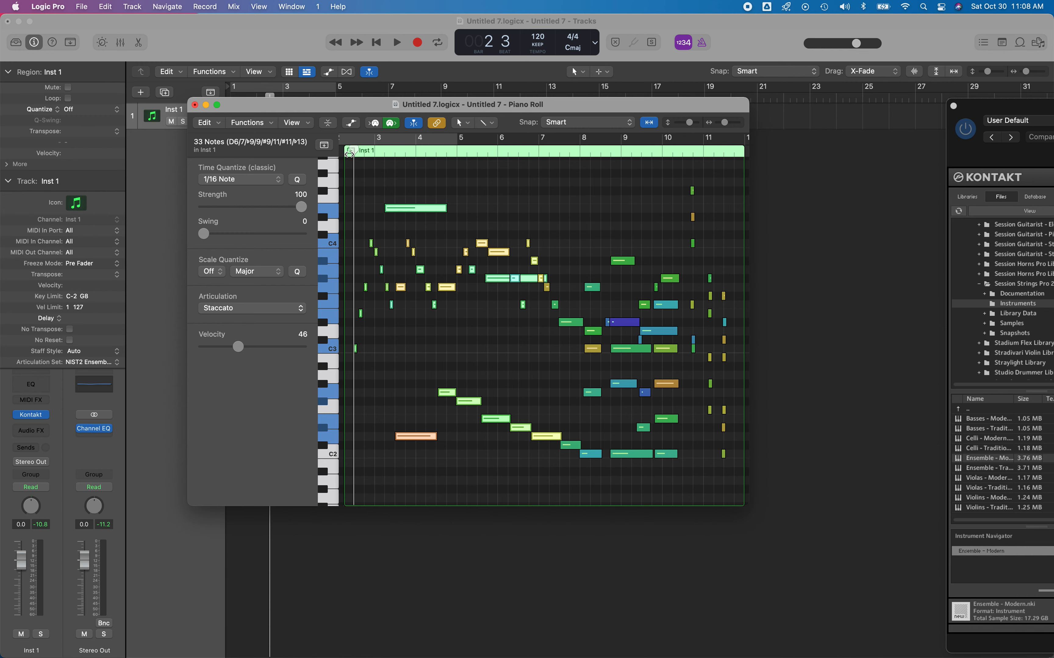
{"action": "left_click", "coordinate": [396, 42]}
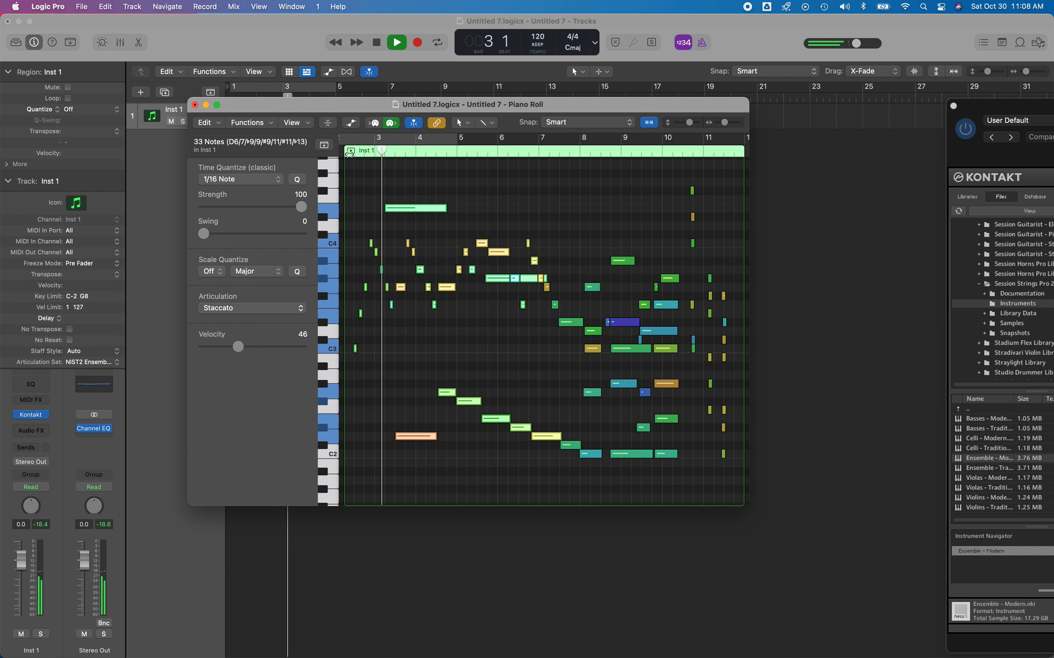
{"action": "left_click", "coordinate": [375, 41]}
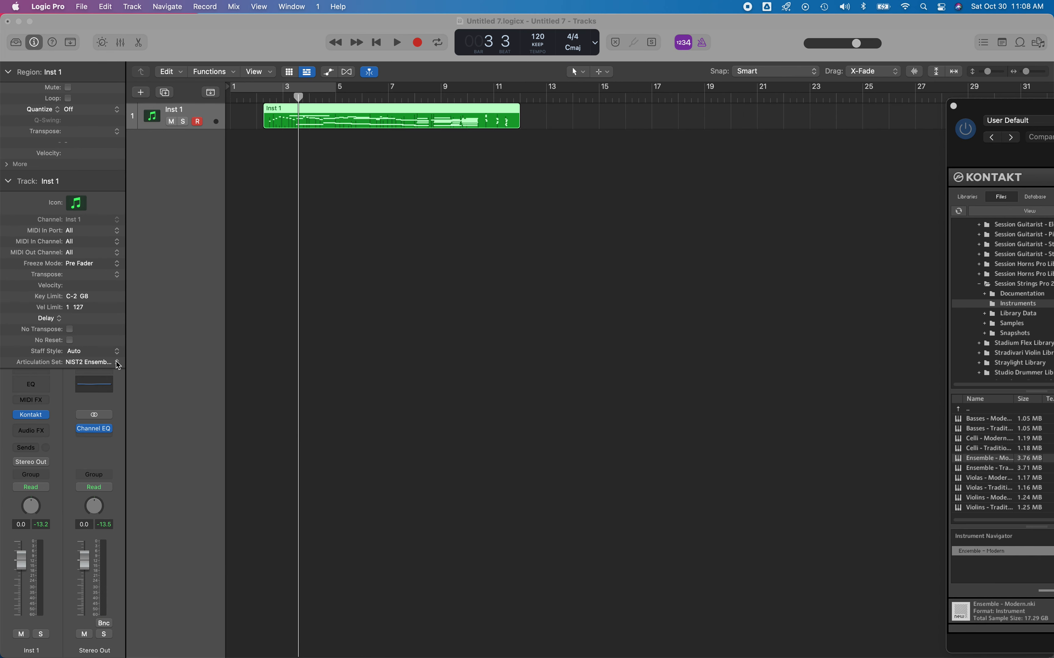
Assign the NIST2 Ensemble - Modern CB -SL snapshot articulation set to the track
{"action": "left_click", "coordinate": [87, 362]}
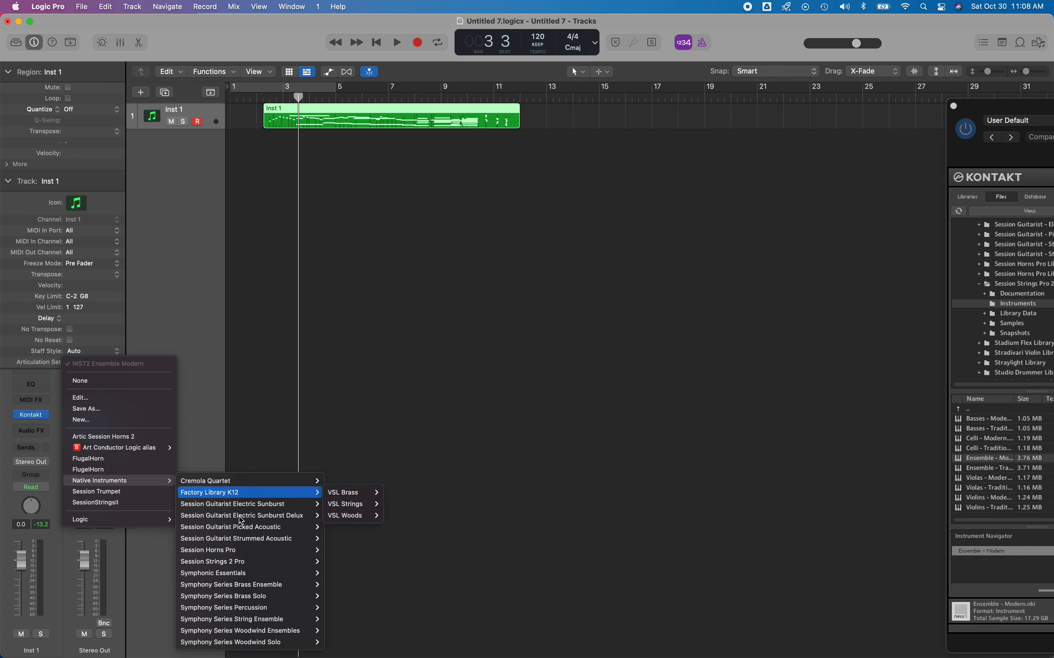
{"action": "mouse_move", "coordinate": [222, 561]}
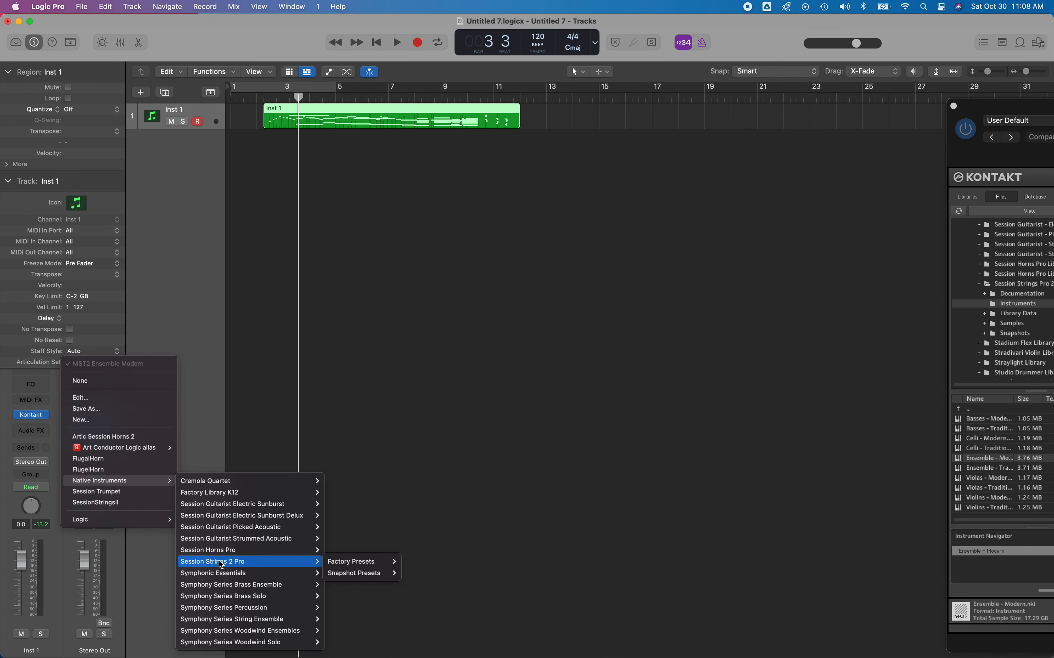
{"action": "left_click", "coordinate": [354, 573]}
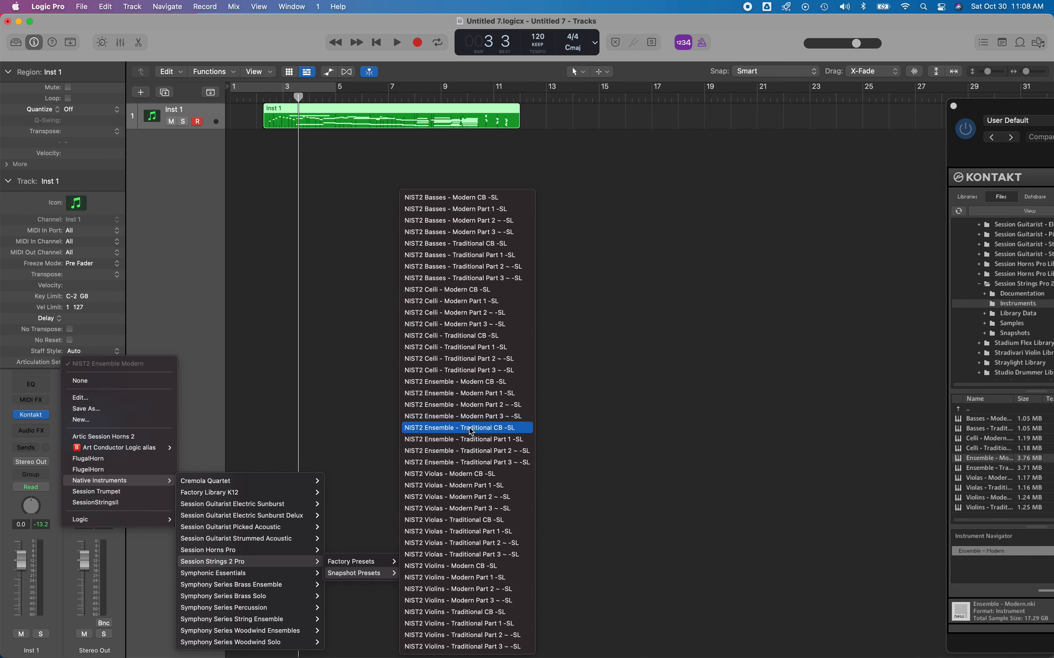
{"action": "mouse_move", "coordinate": [465, 416]}
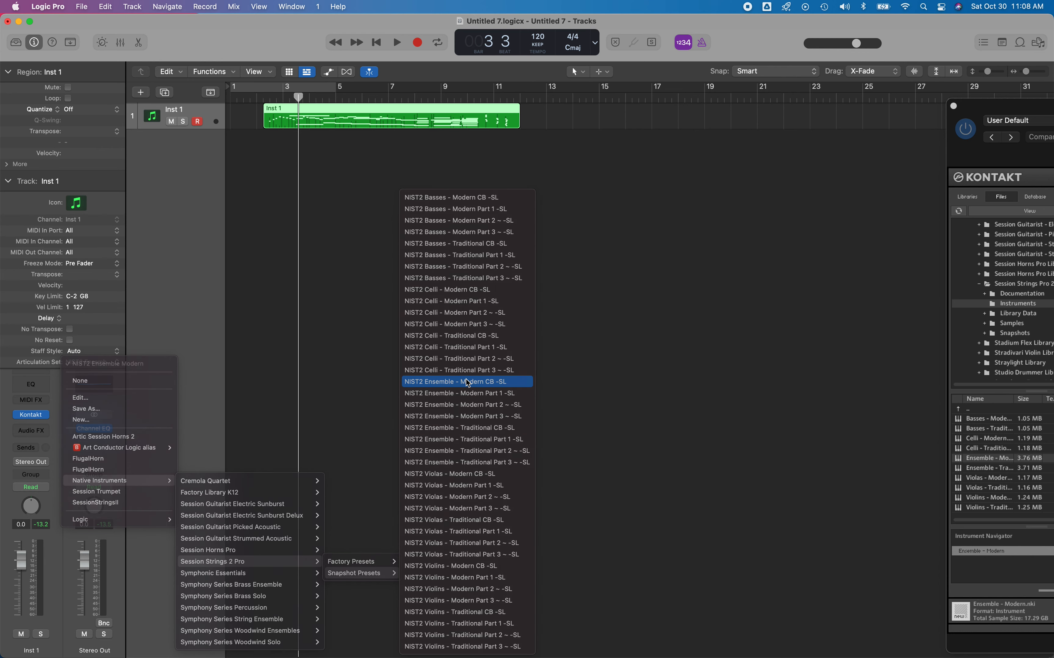
{"action": "left_click", "coordinate": [465, 382]}
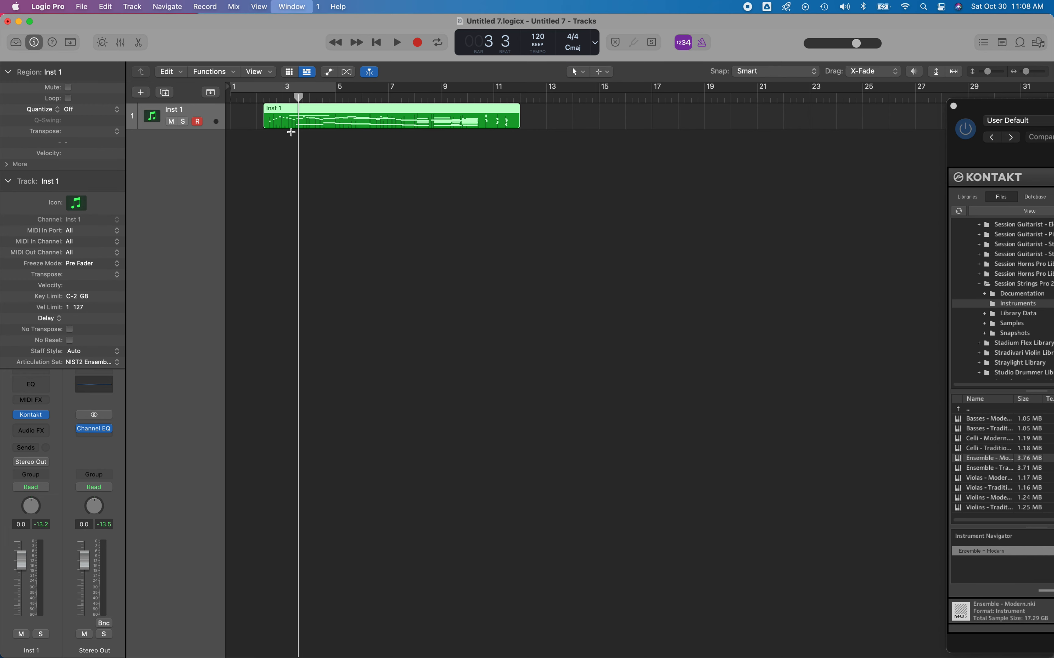
Reopen the strings region in the Piano Roll, check the articulation list keeping Staccato, and play it
{"action": "double_click", "coordinate": [389, 116]}
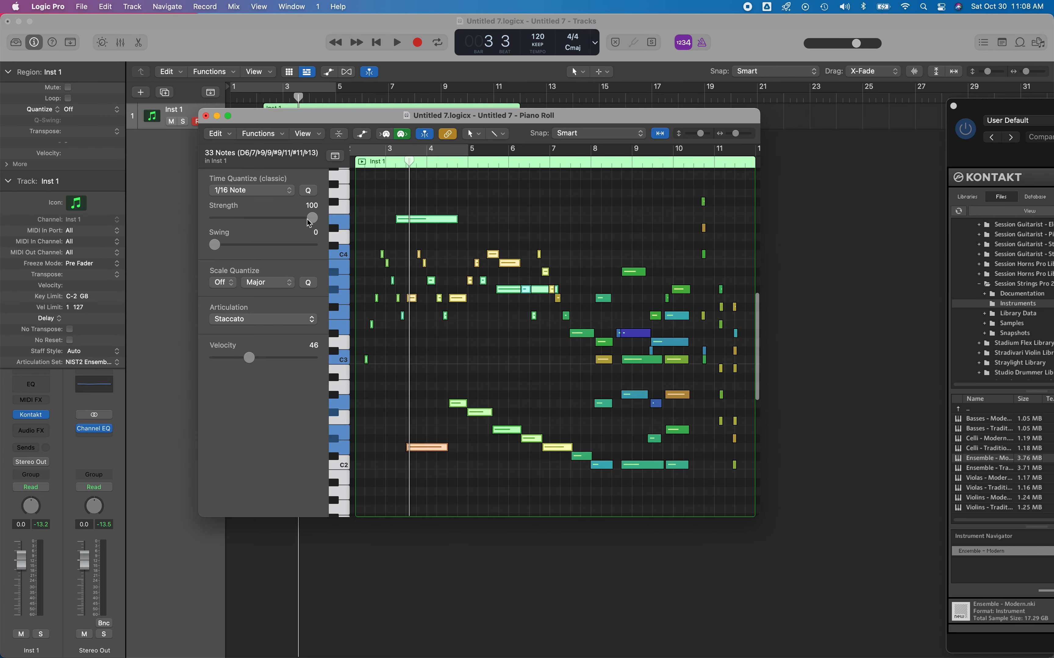
{"action": "left_click", "coordinate": [261, 318]}
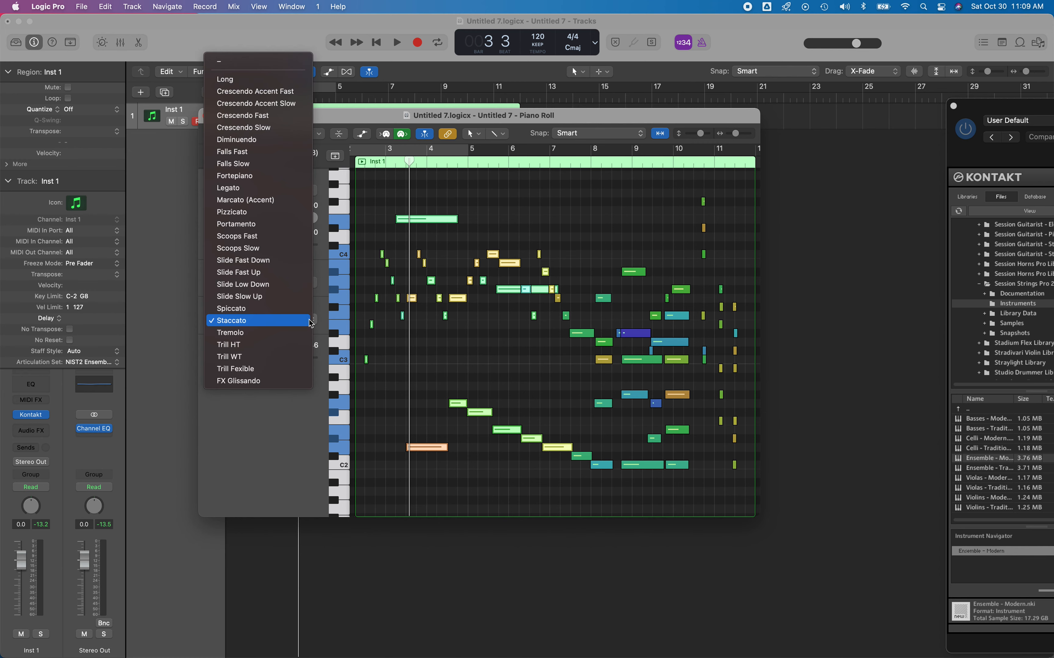
{"action": "left_click", "coordinate": [231, 321]}
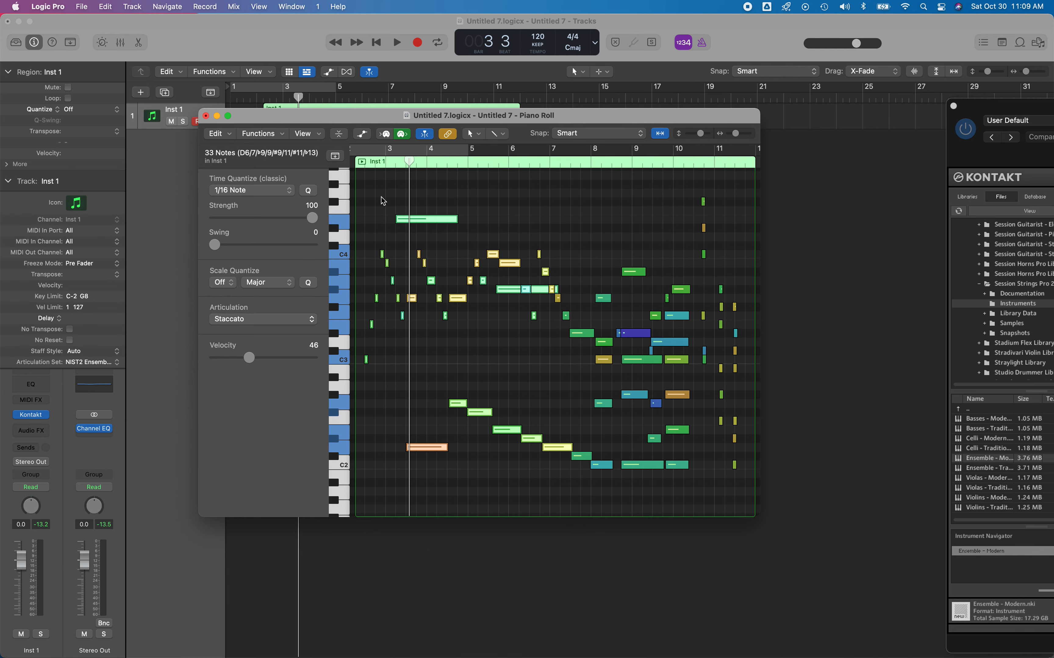
{"action": "left_click", "coordinate": [262, 319]}
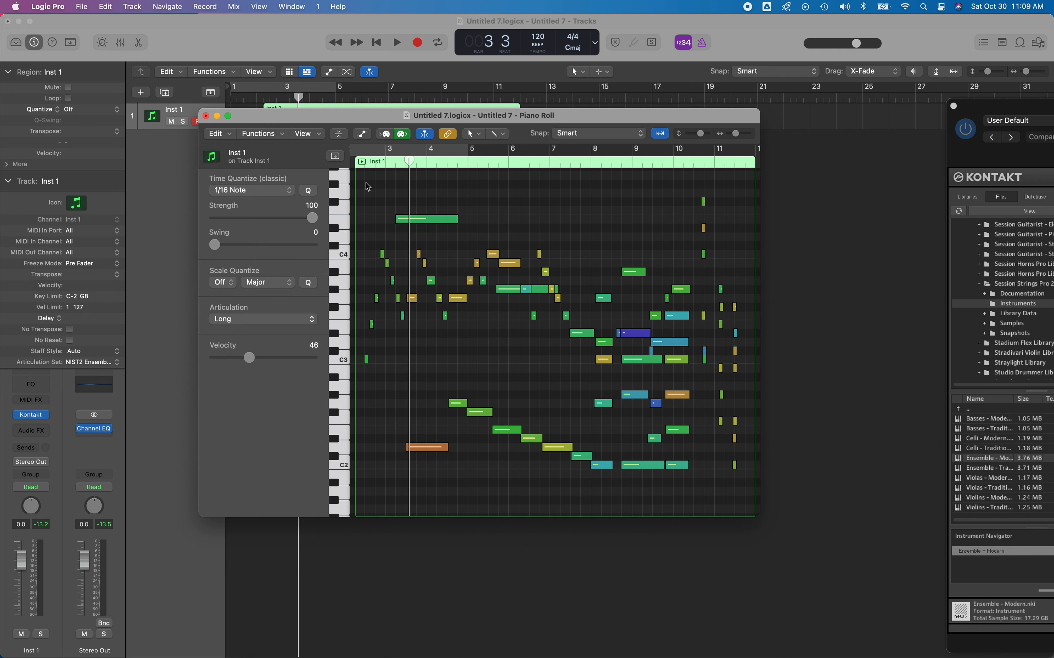
{"action": "left_click", "coordinate": [396, 41]}
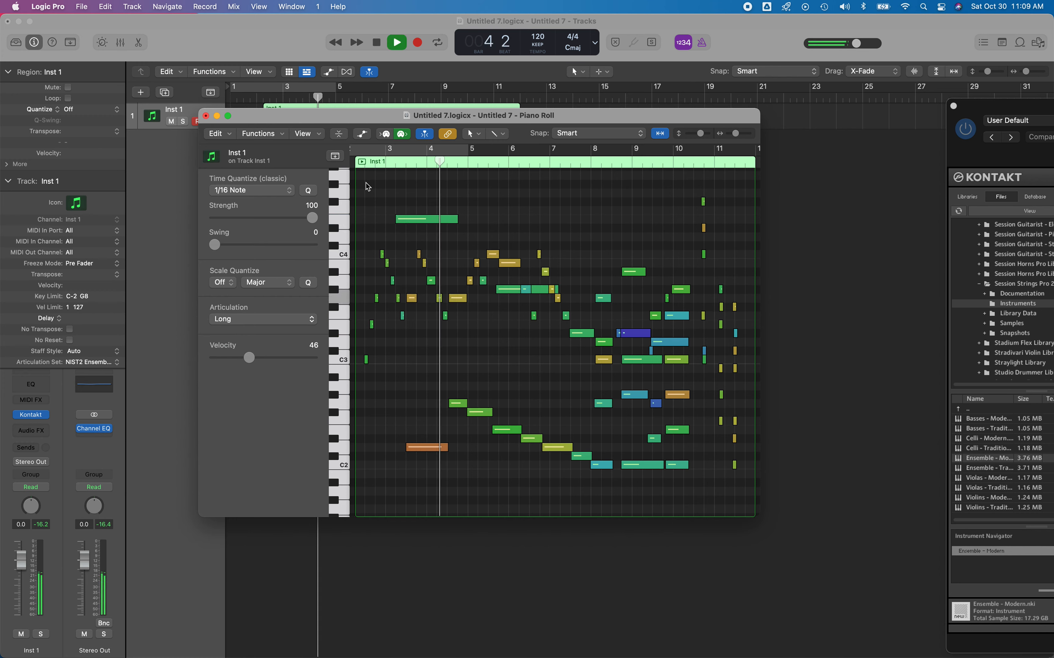
{"action": "left_click", "coordinate": [377, 41]}
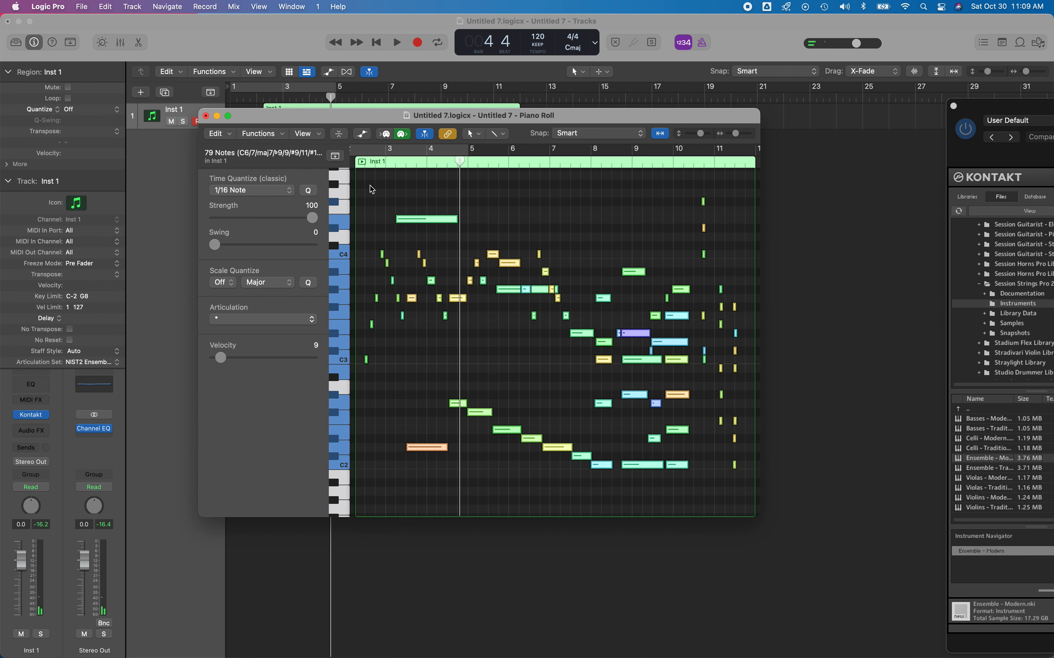
{"action": "left_click", "coordinate": [263, 319]}
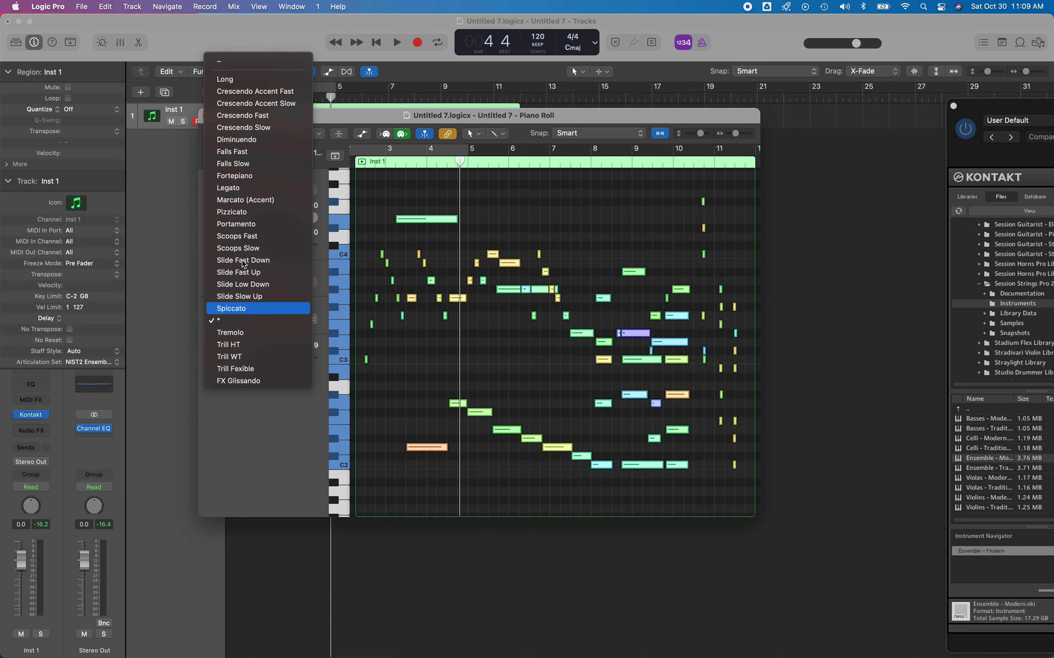
{"action": "mouse_move", "coordinate": [237, 236]}
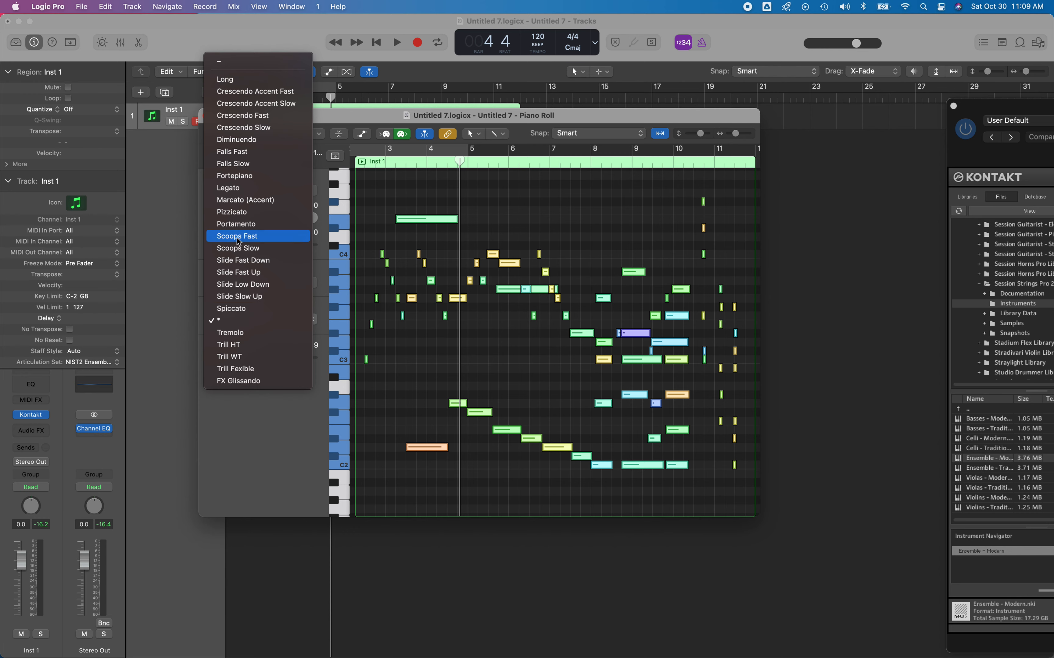
{"action": "left_click", "coordinate": [237, 236]}
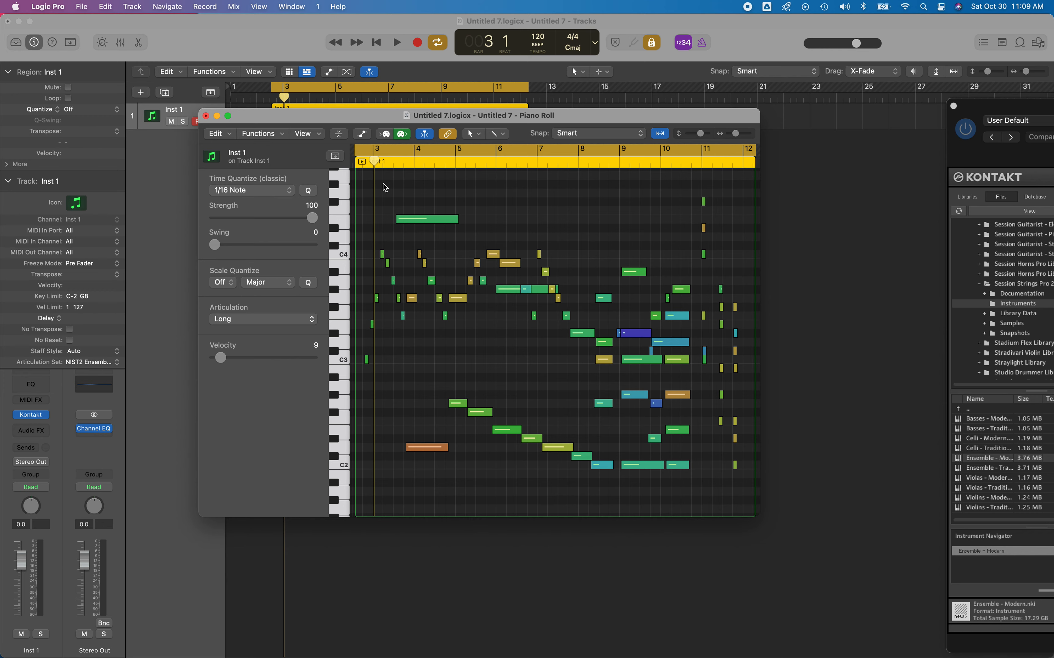
{"action": "left_click", "coordinate": [396, 41]}
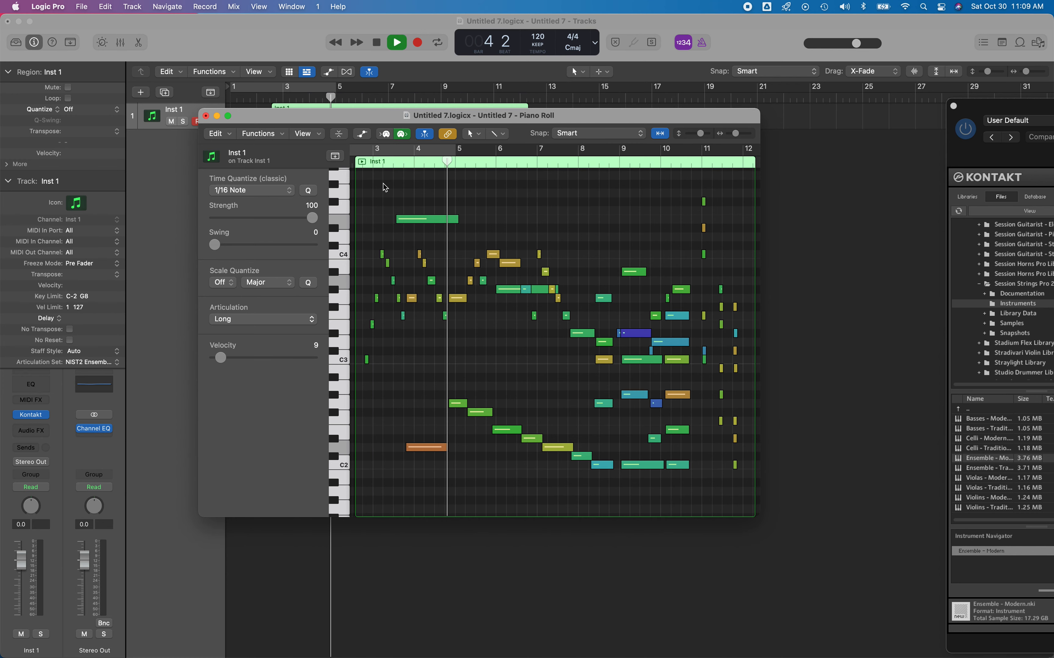
{"action": "left_click", "coordinate": [396, 41]}
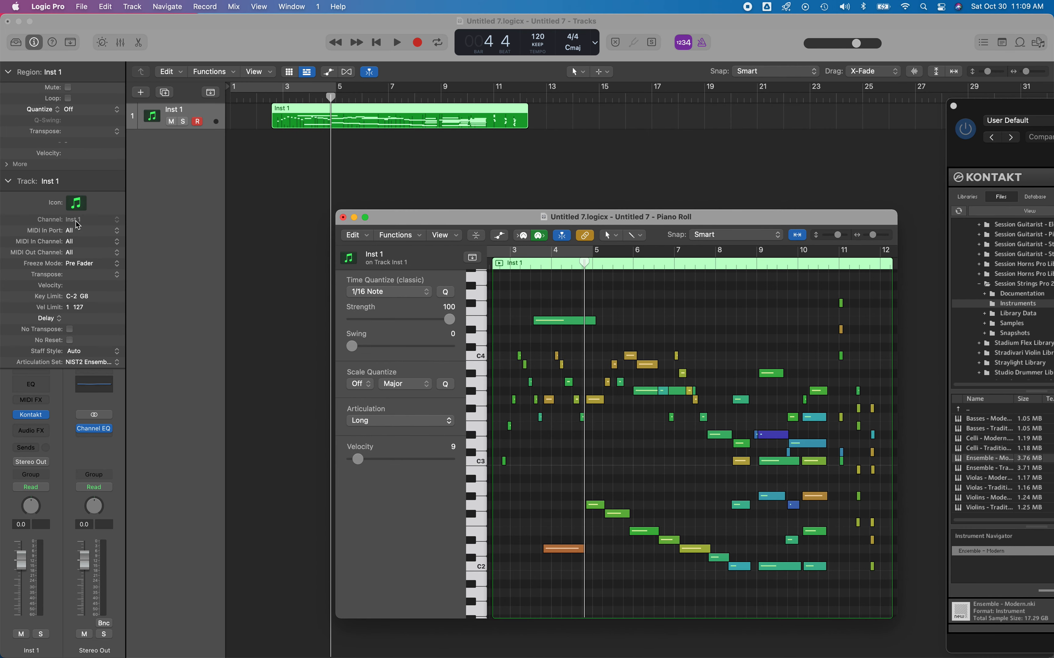
{"action": "left_click", "coordinate": [343, 216]}
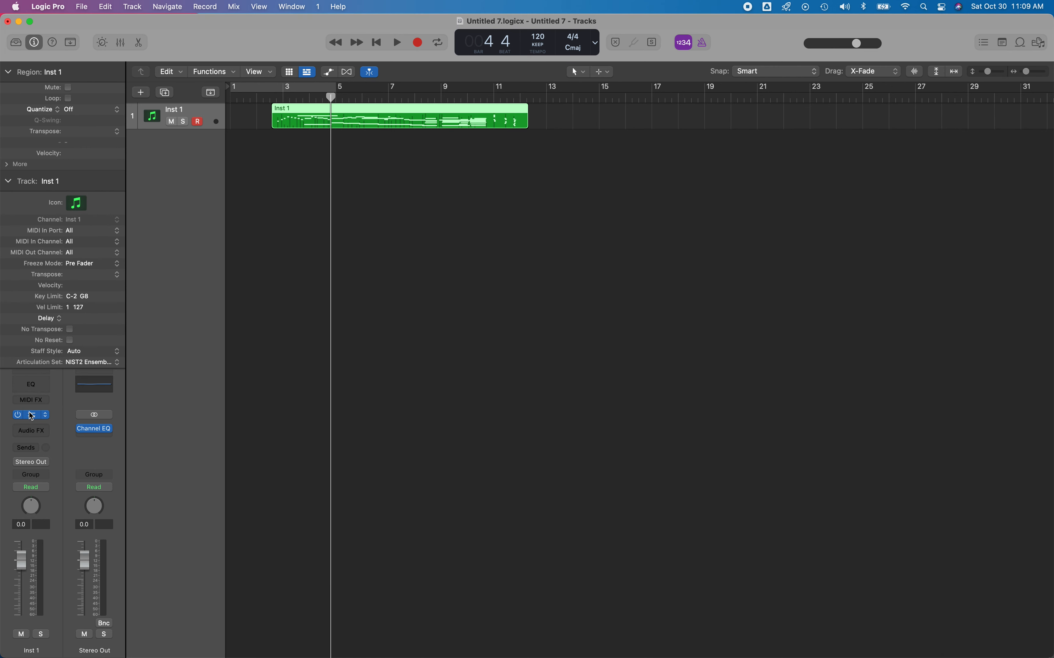
{"action": "mouse_move", "coordinate": [773, 8]}
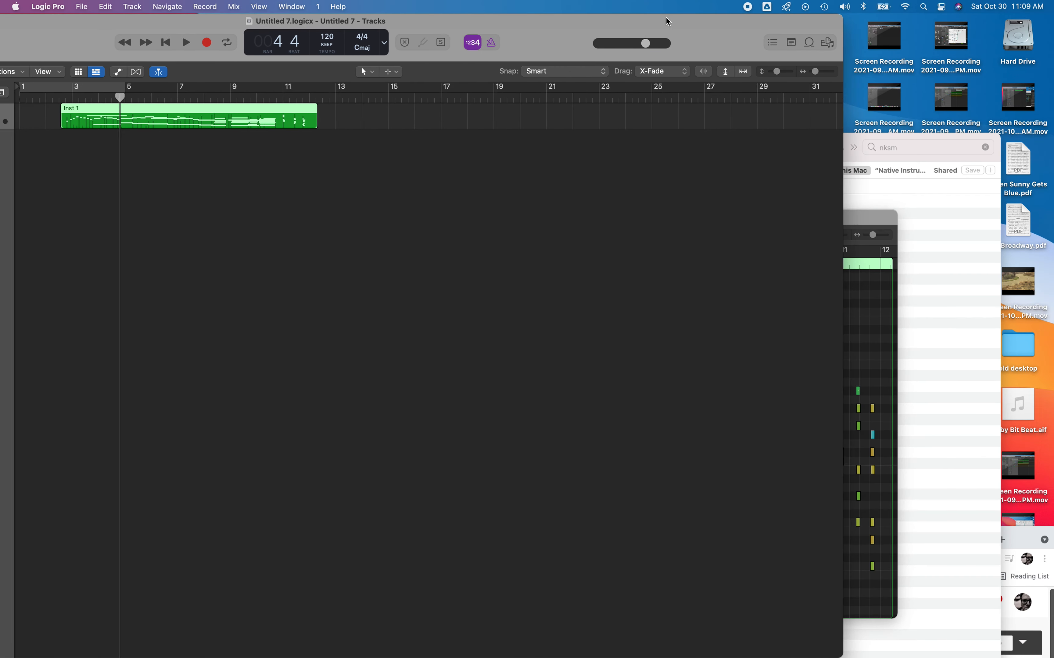
{"action": "double_click", "coordinate": [188, 114]}
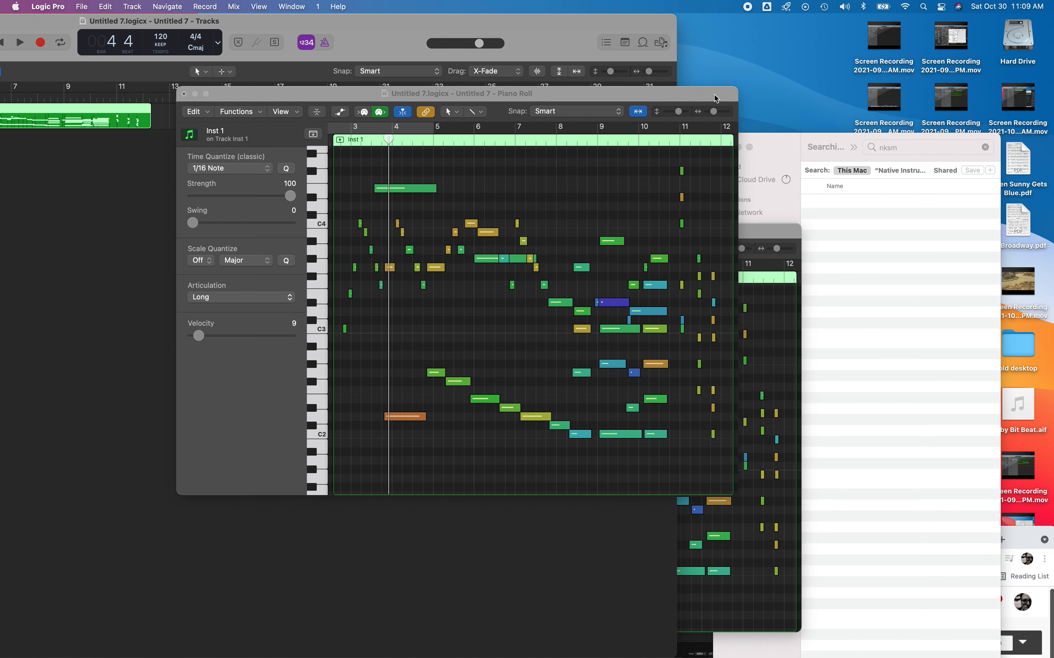
{"action": "mouse_move", "coordinate": [185, 94]}
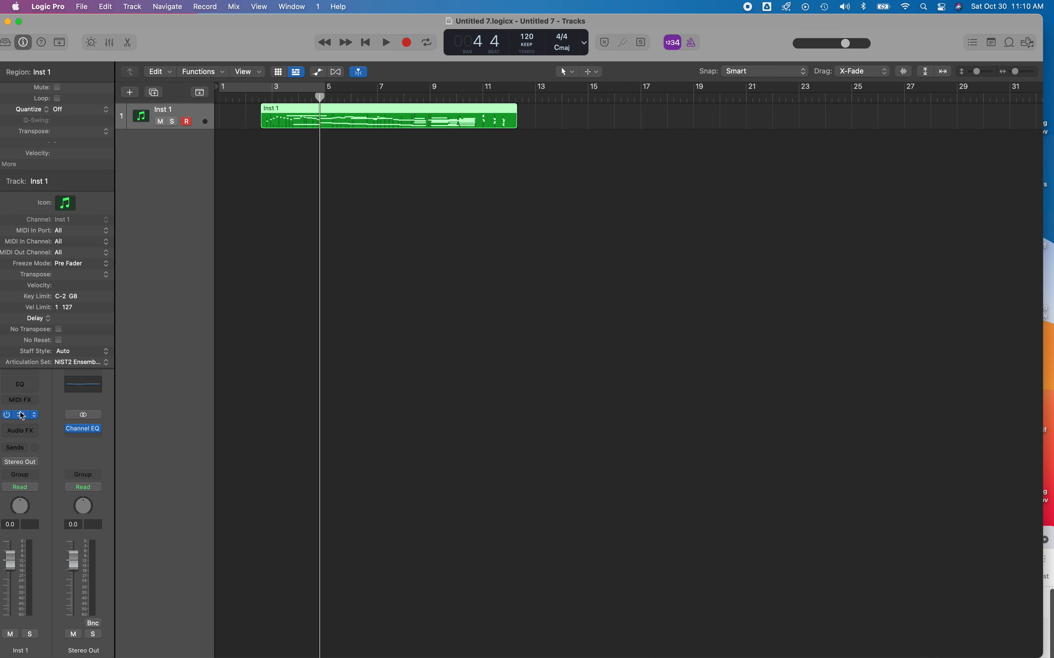
Bring up the Inst 1 Kontakt window with Session Strings Pro 2 Ensemble - Modern loaded
{"action": "left_click", "coordinate": [20, 414]}
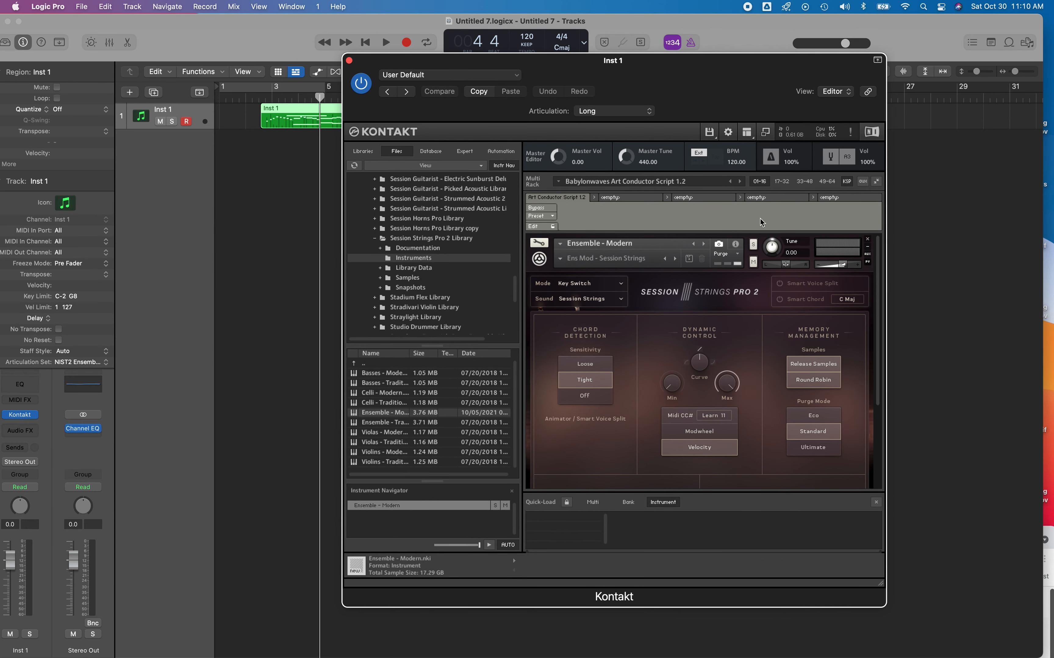
{"action": "mouse_move", "coordinate": [639, 214]}
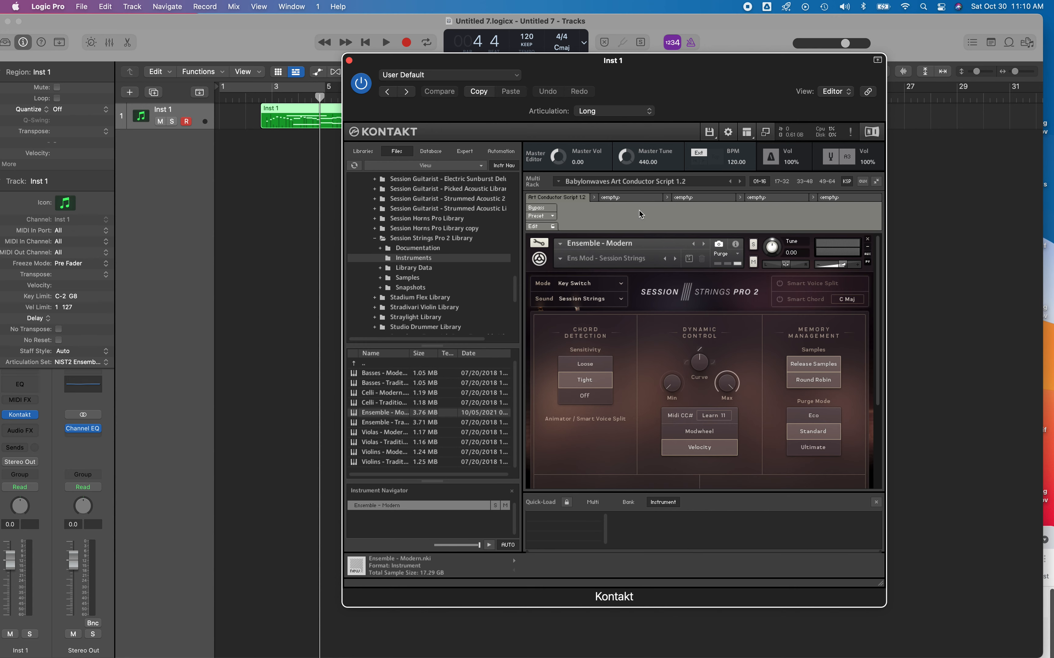
{"action": "mouse_move", "coordinate": [640, 215]}
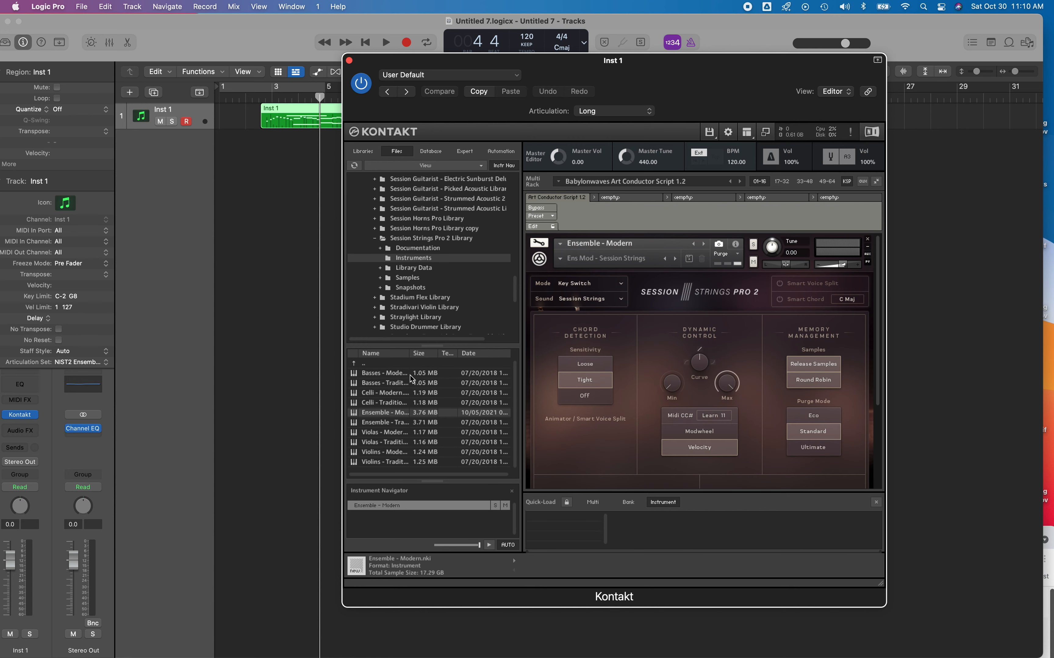
{"action": "mouse_move", "coordinate": [400, 419]}
{"action": "type", "text": "nksm"}
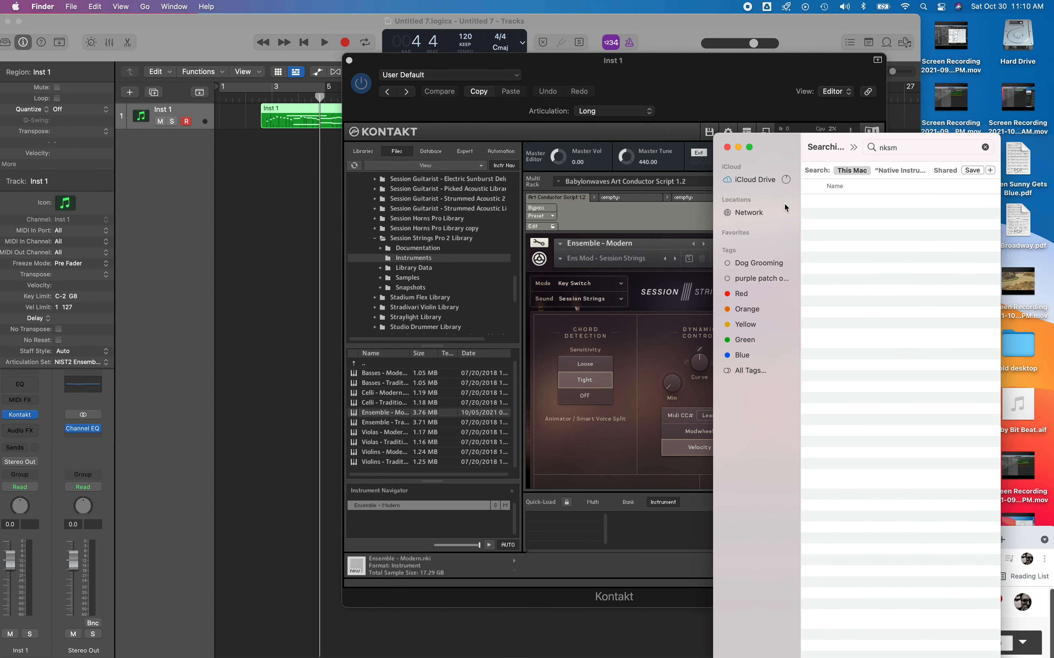
Bring the Finder search for nksm on This Mac to the front
{"action": "left_click", "coordinate": [850, 170]}
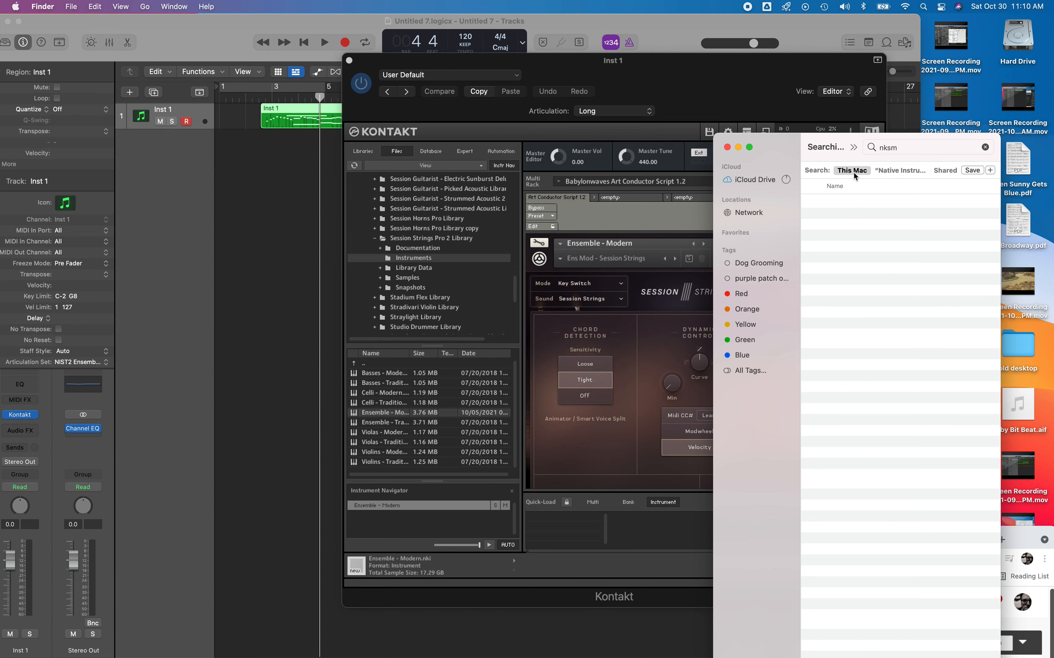
{"action": "mouse_move", "coordinate": [744, 397]}
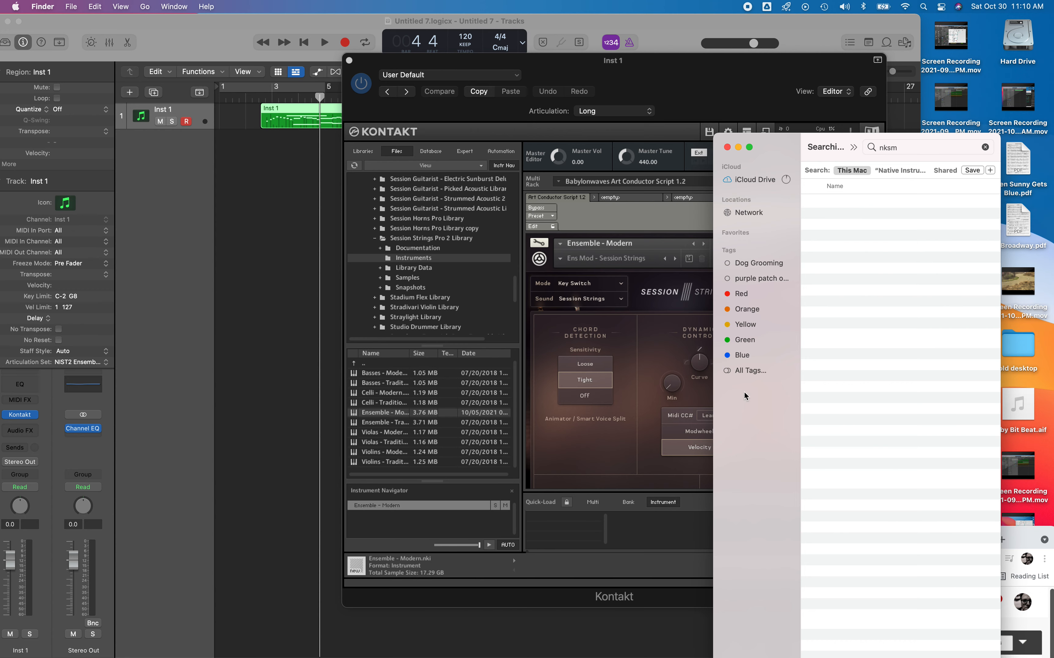
{"action": "mouse_move", "coordinate": [604, 230]}
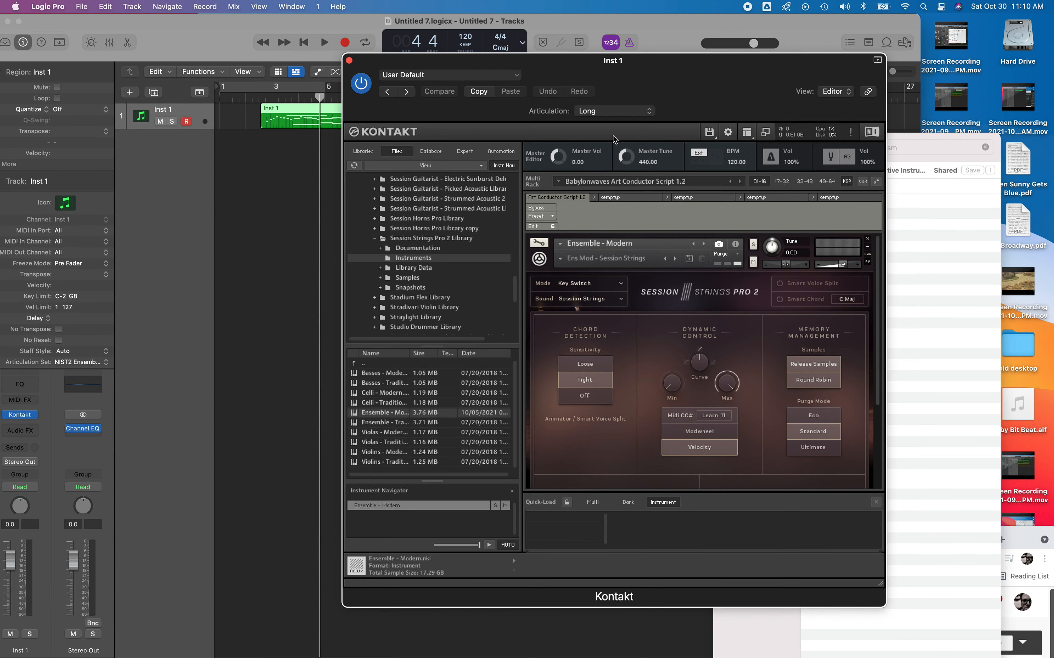
{"action": "mouse_move", "coordinate": [869, 236]}
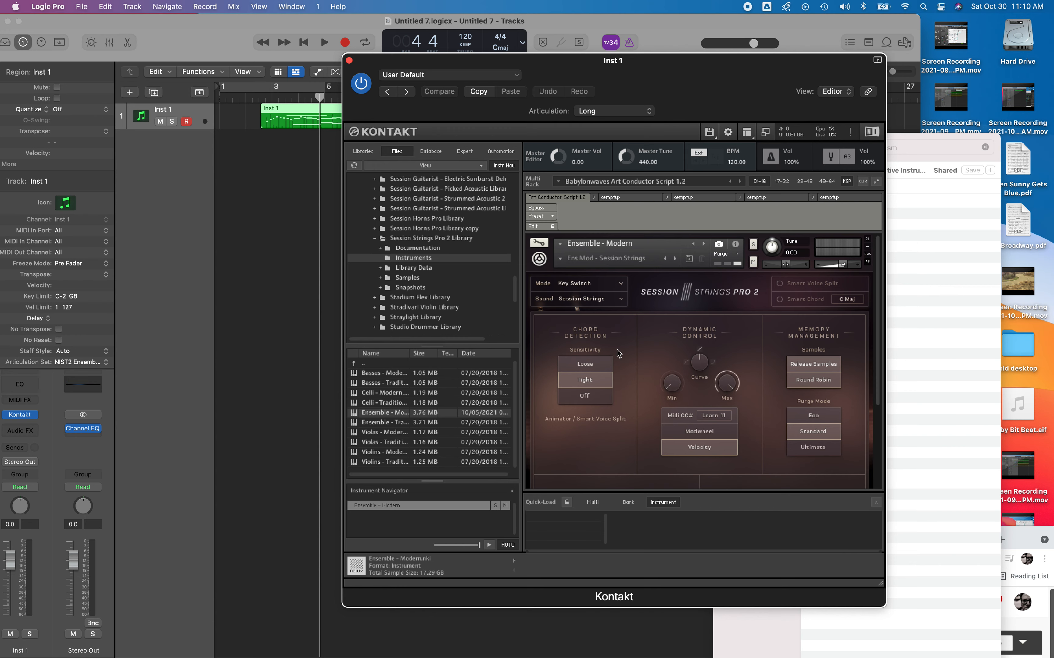
{"action": "mouse_move", "coordinate": [944, 222]}
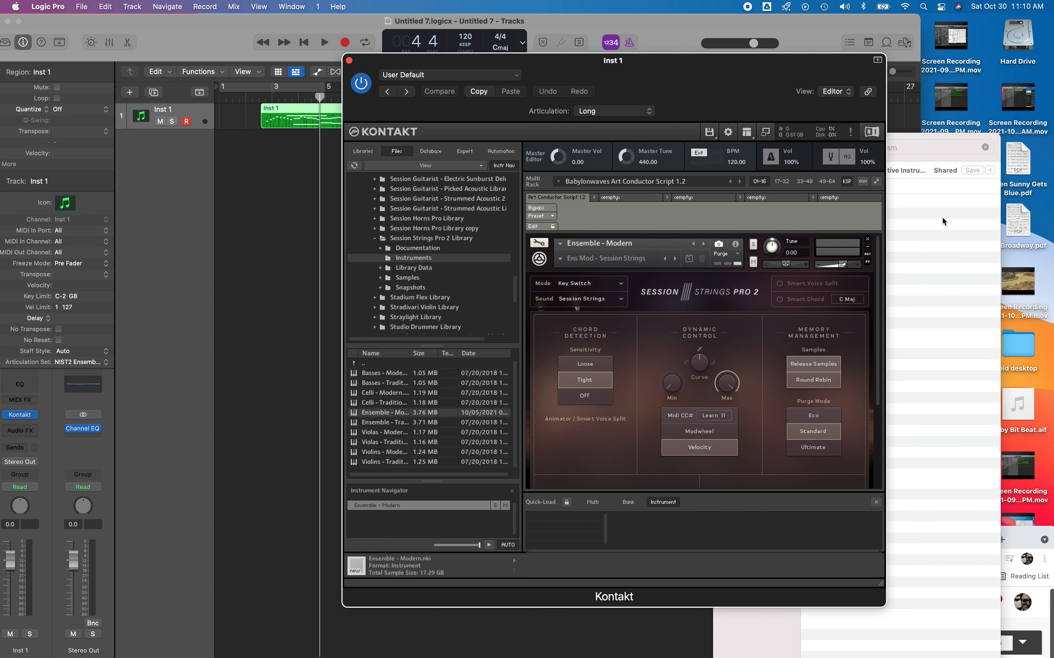
{"action": "mouse_move", "coordinate": [951, 153]}
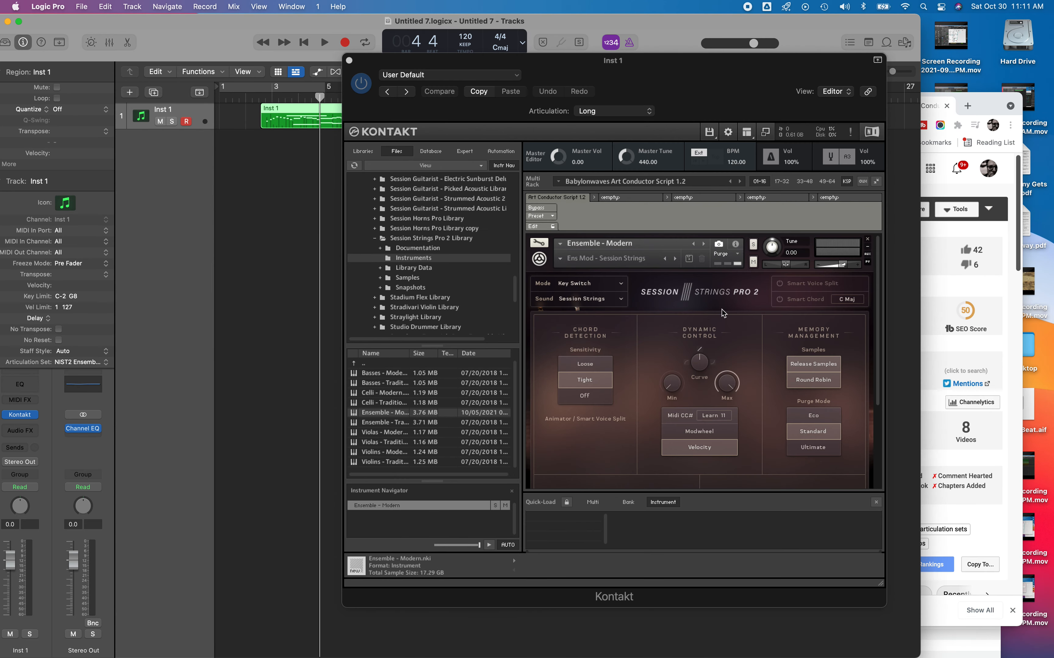
{"action": "mouse_move", "coordinate": [672, 202]}
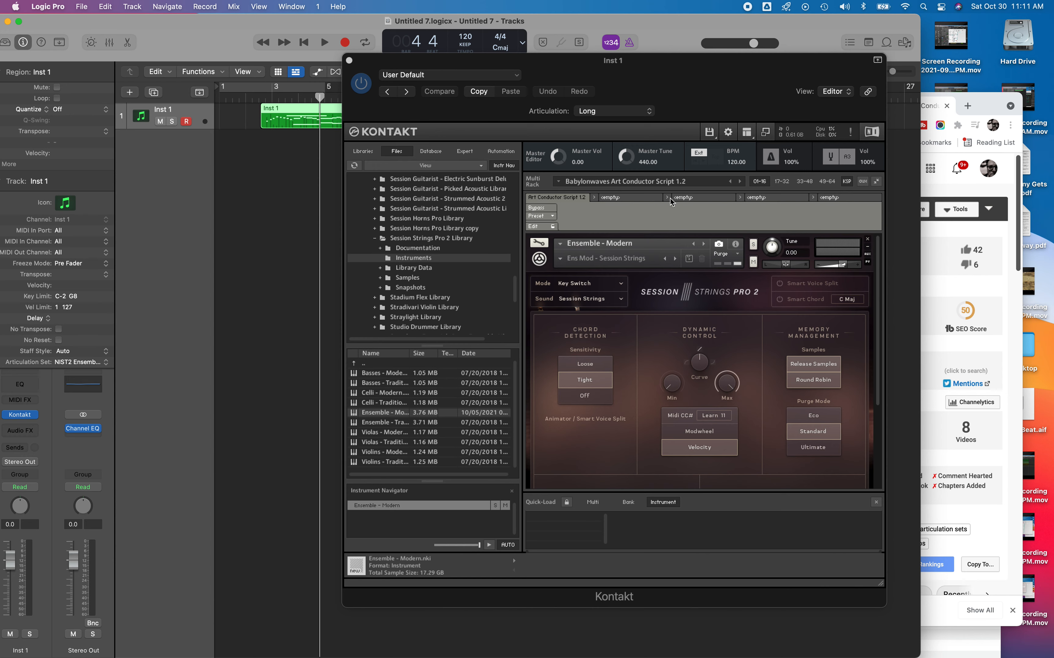
{"action": "mouse_move", "coordinate": [642, 252]}
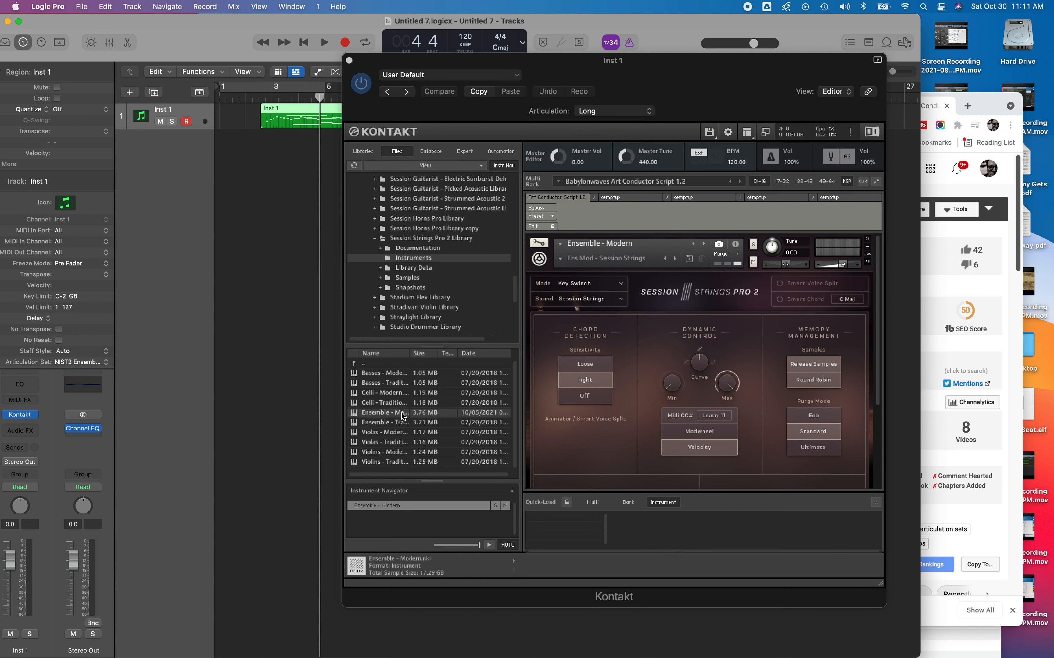
{"action": "mouse_move", "coordinate": [105, 381]}
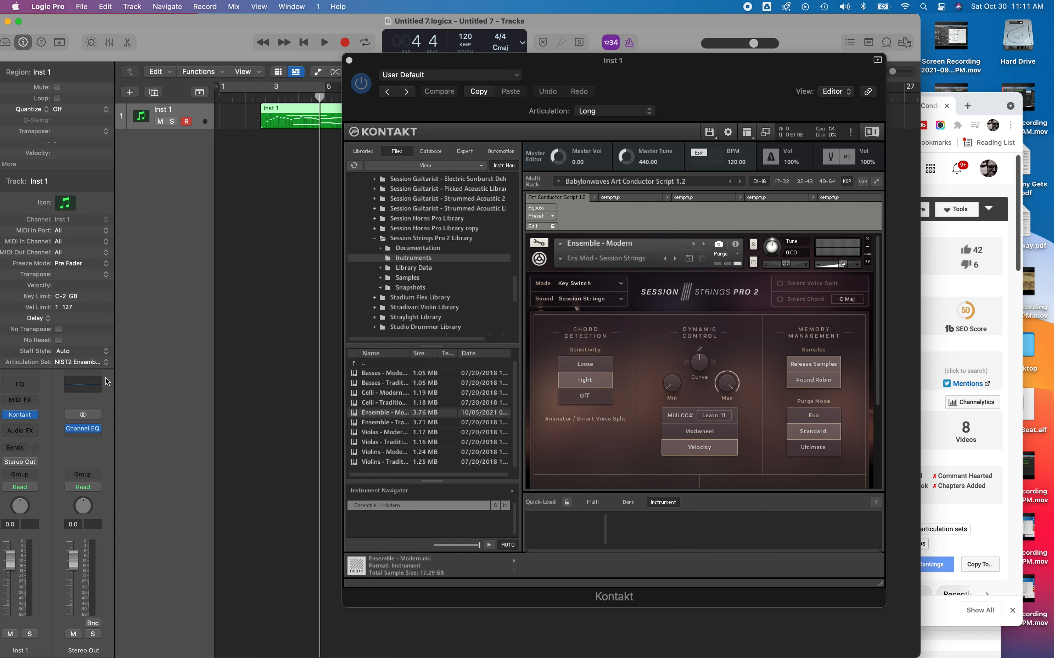
{"action": "mouse_move", "coordinate": [702, 249]}
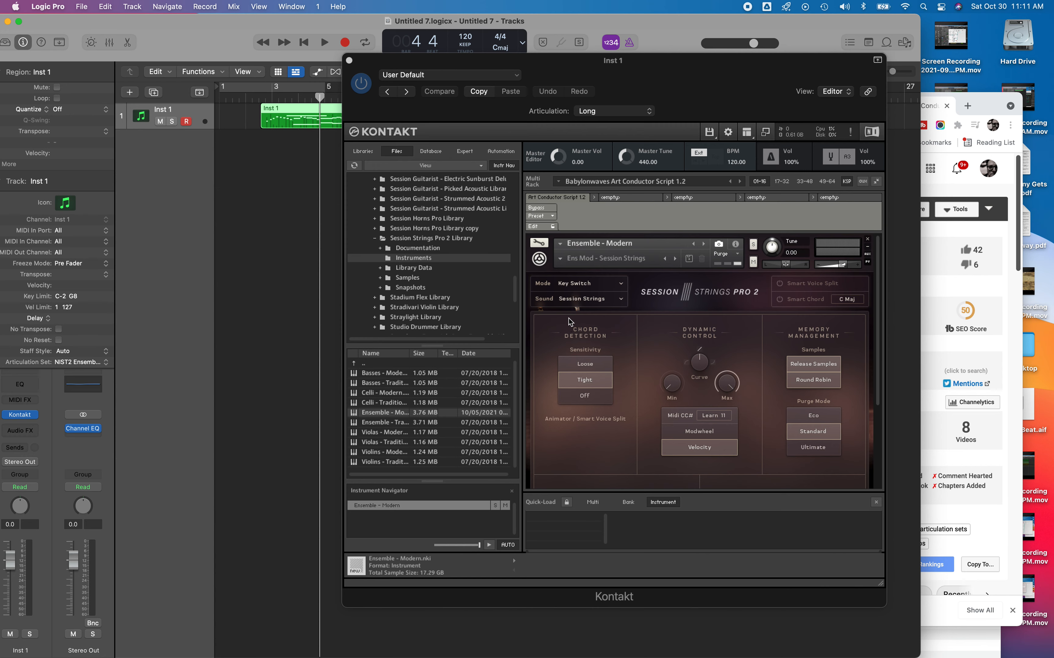
{"action": "mouse_move", "coordinate": [384, 131]}
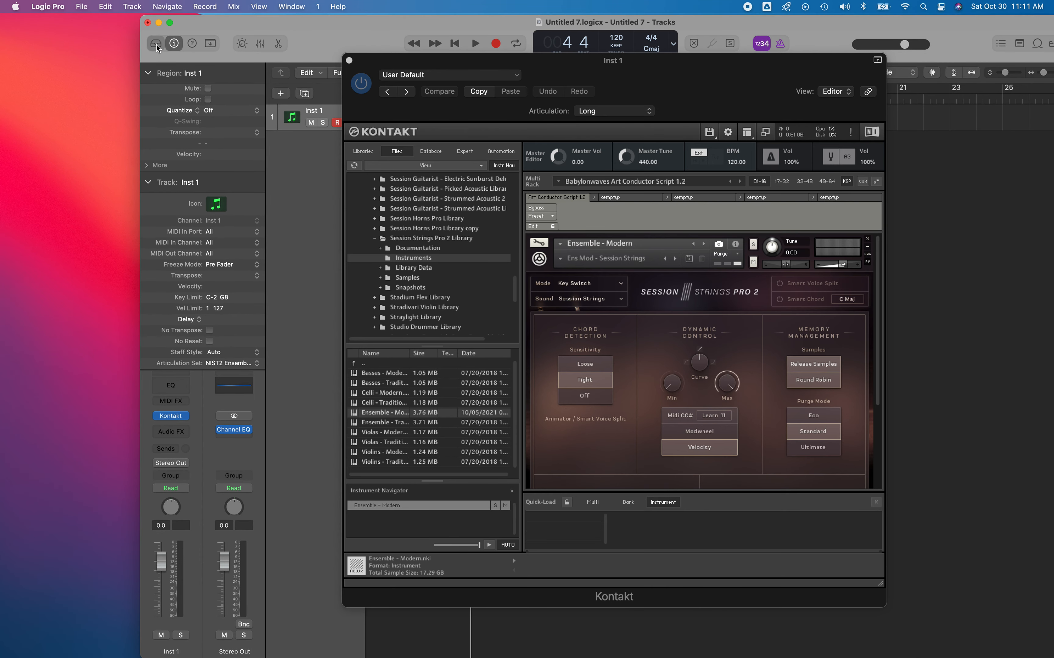
Show the Library panel with Orchestral and Studio Strings categories beside the Inst 1 track
{"action": "left_click", "coordinate": [155, 43]}
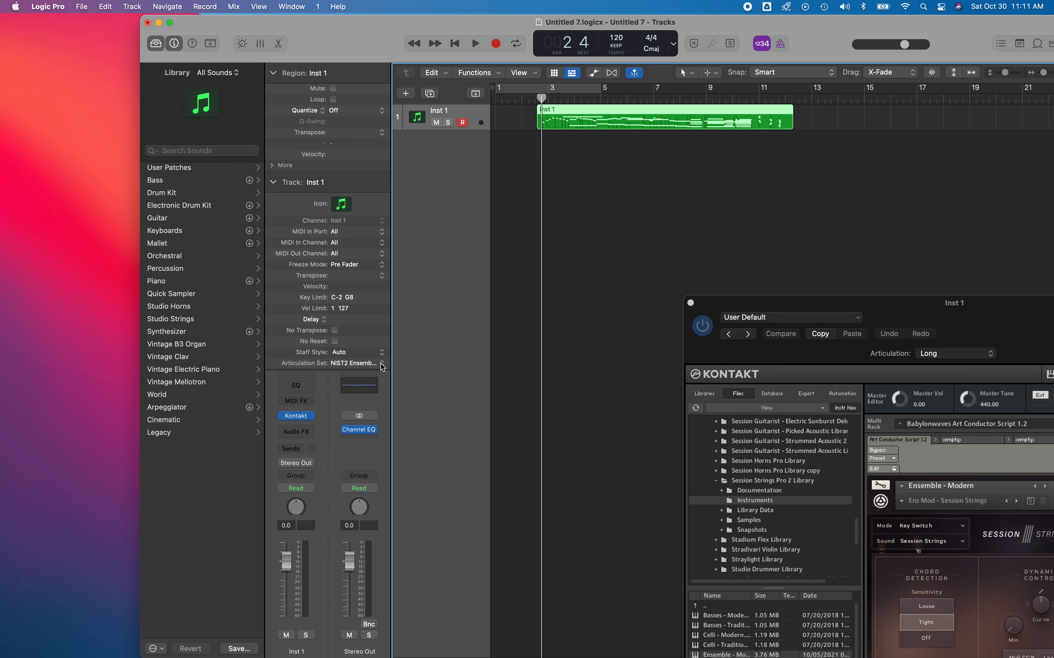
{"action": "mouse_move", "coordinate": [356, 367]}
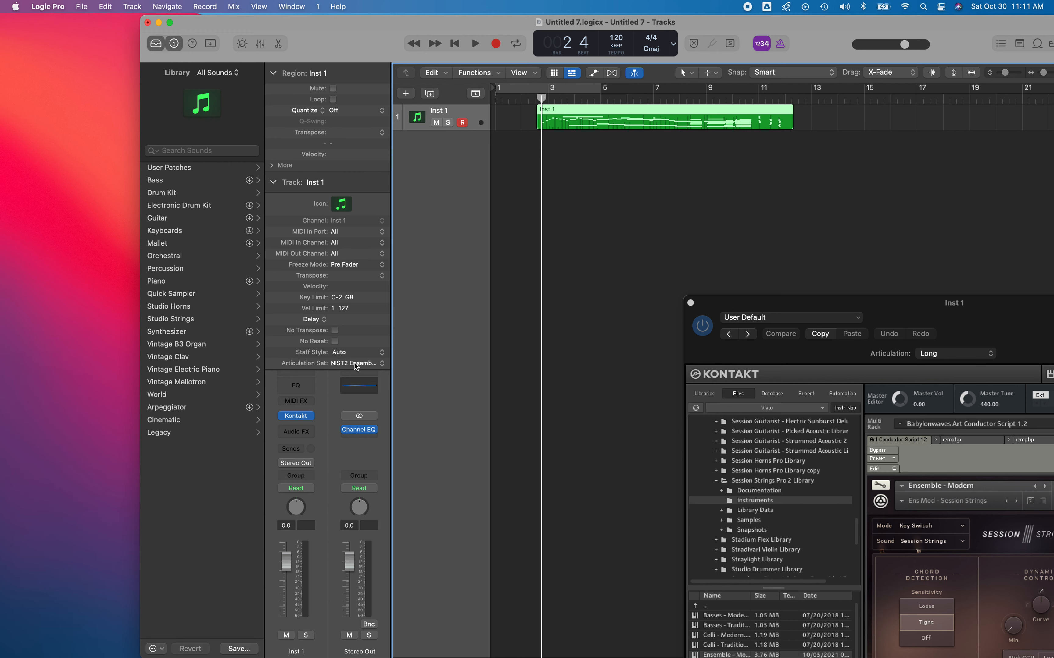
{"action": "mouse_move", "coordinate": [462, 385]}
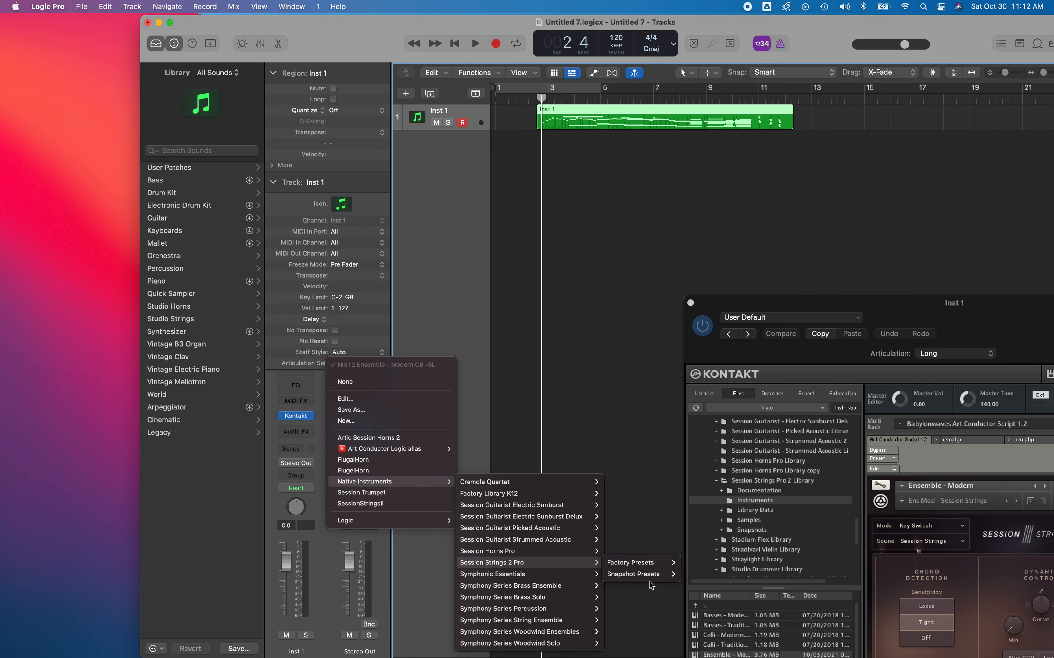
{"action": "left_click", "coordinate": [633, 575]}
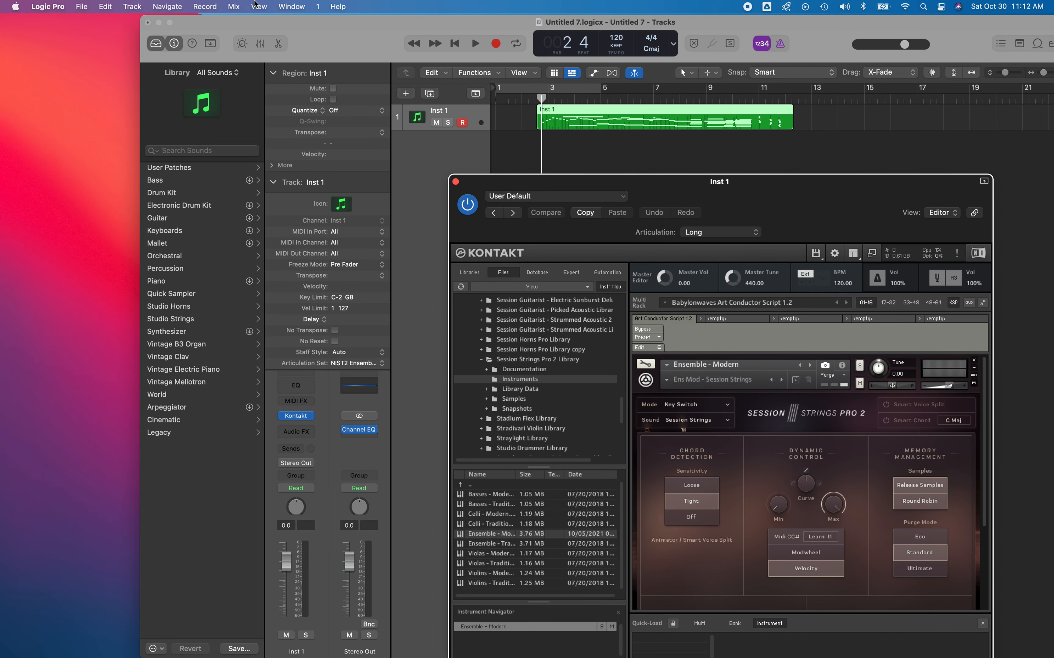
{"action": "mouse_move", "coordinate": [196, 15]}
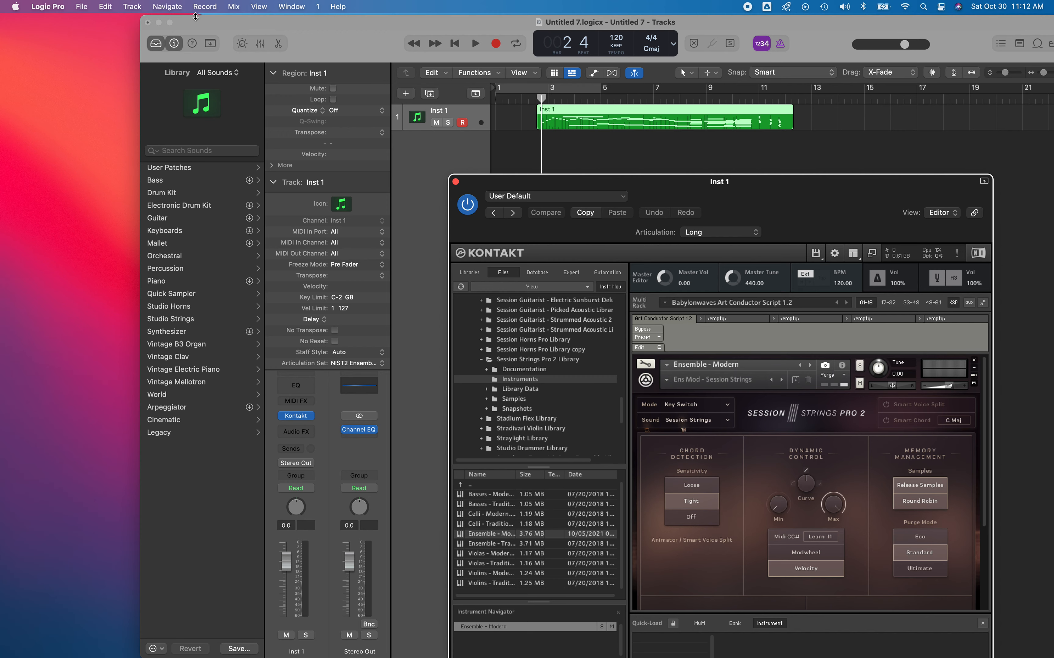